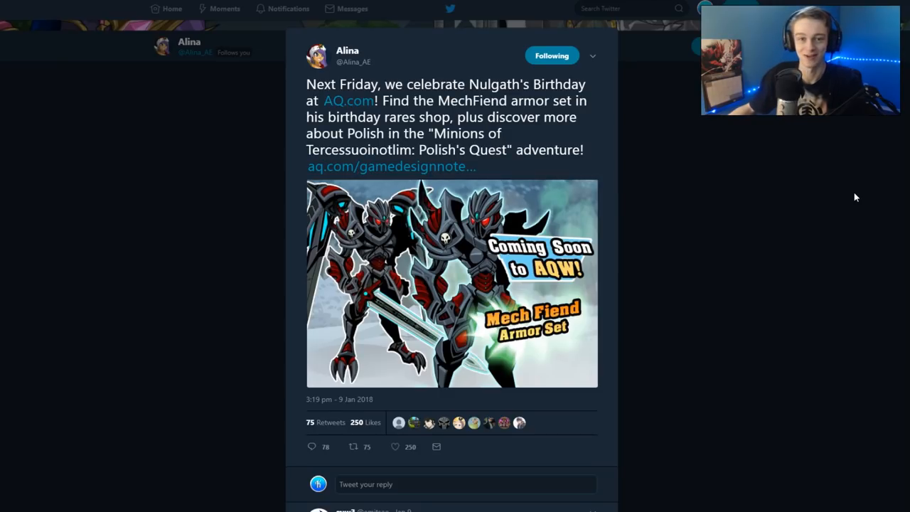
mouse_move(834, 202)
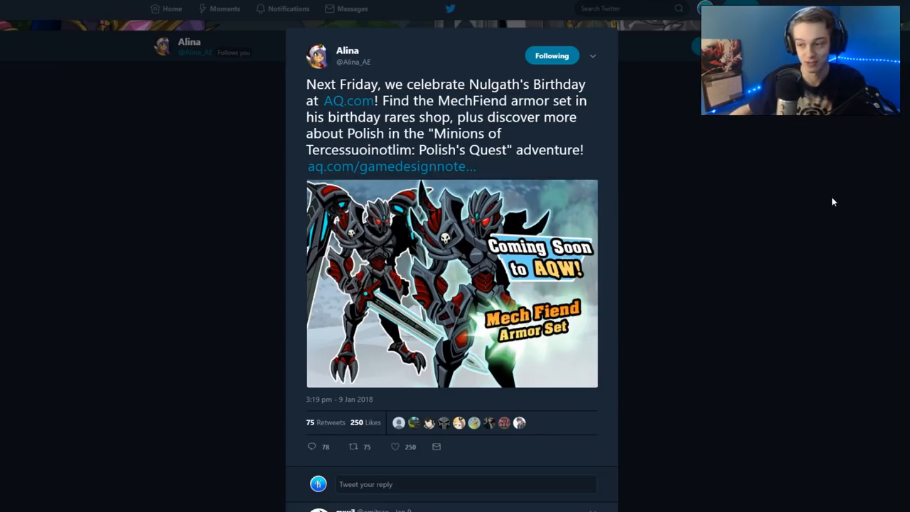
mouse_move(758, 211)
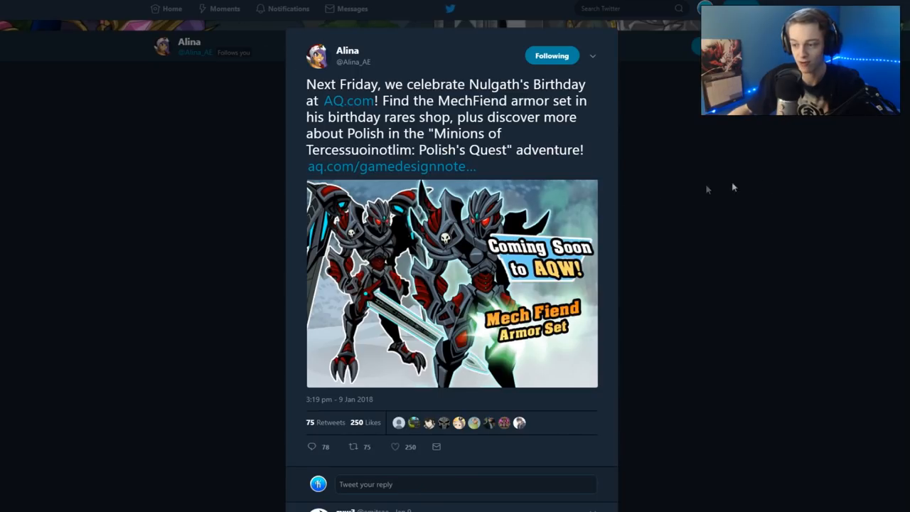
mouse_move(376, 307)
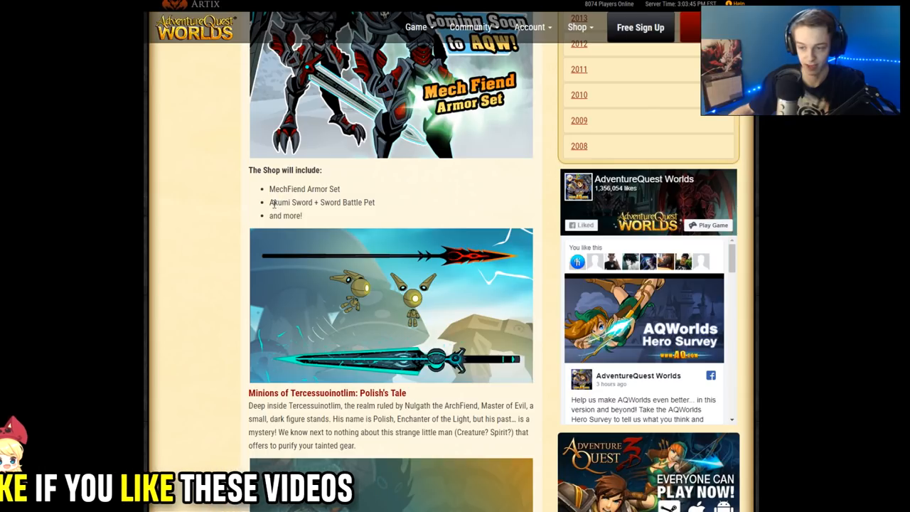
mouse_move(356, 219)
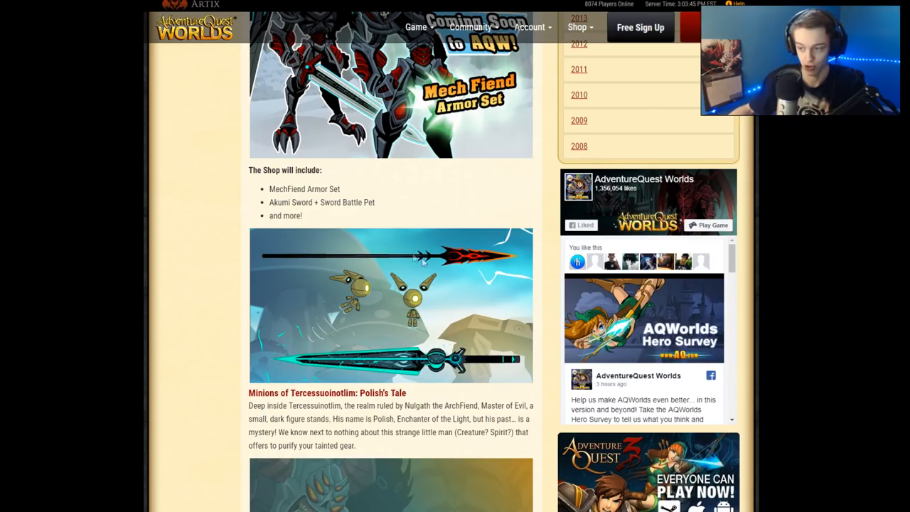
mouse_move(436, 291)
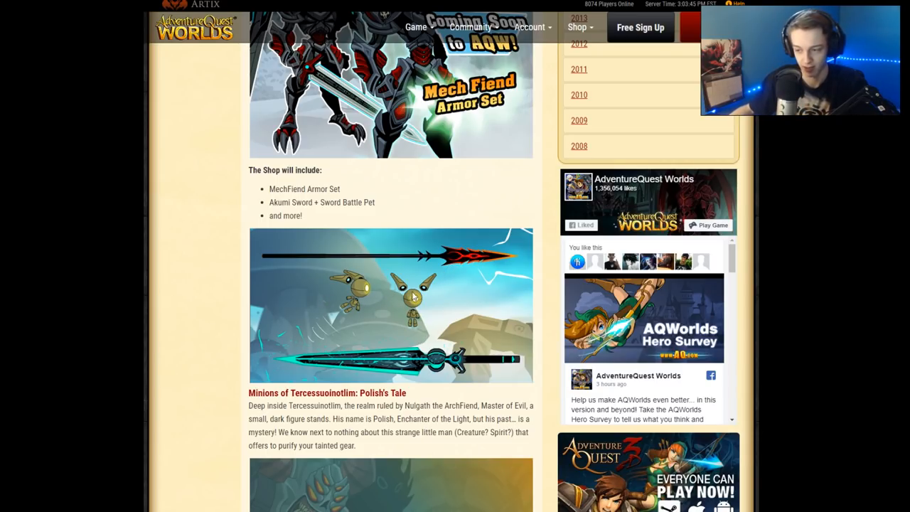
Scroll down the Twitter feed past the sneak-peek artwork toward the console poll tweet
scroll(down, 3)
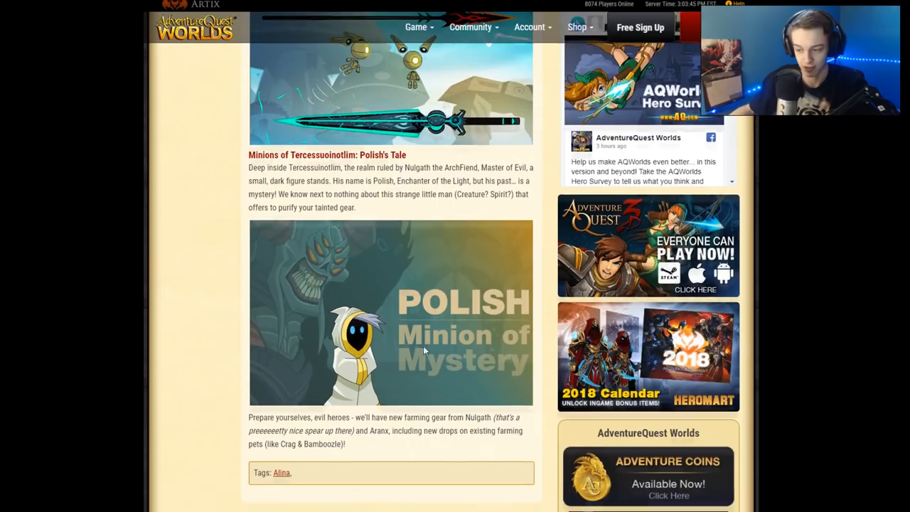
scroll(down, 3)
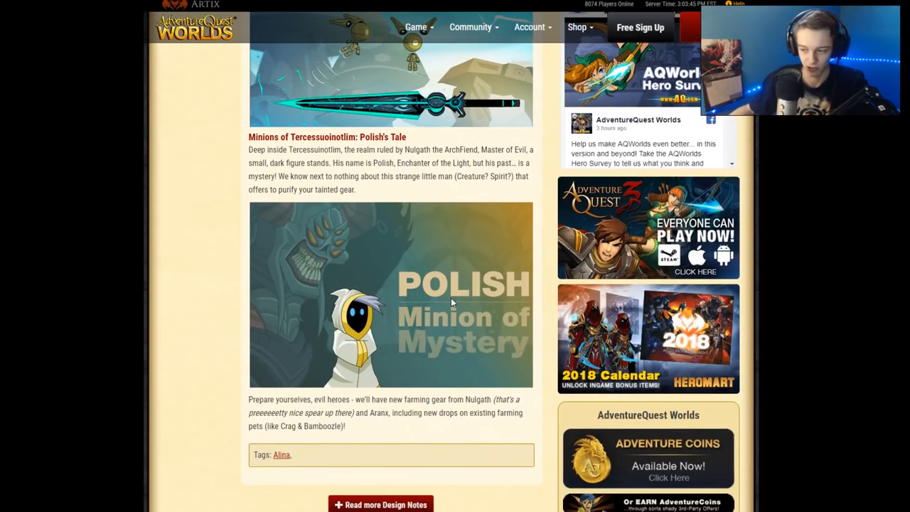
mouse_move(472, 330)
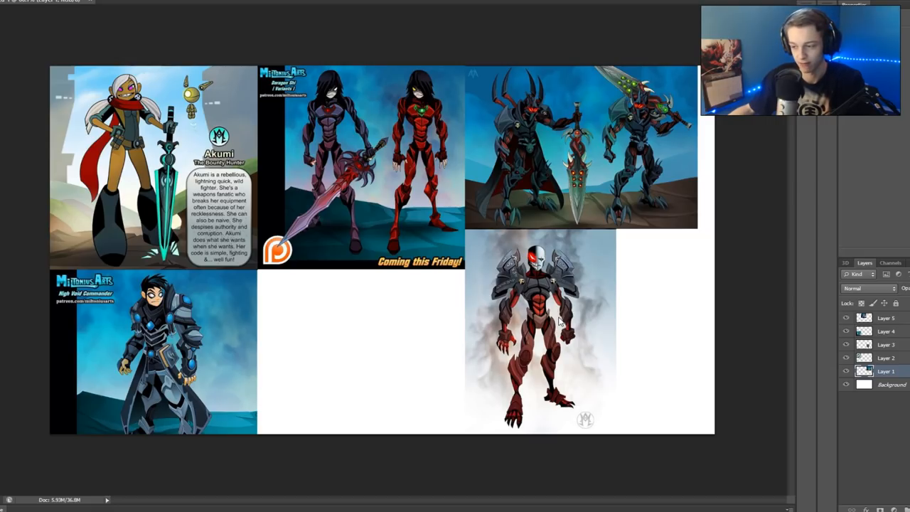
mouse_move(574, 236)
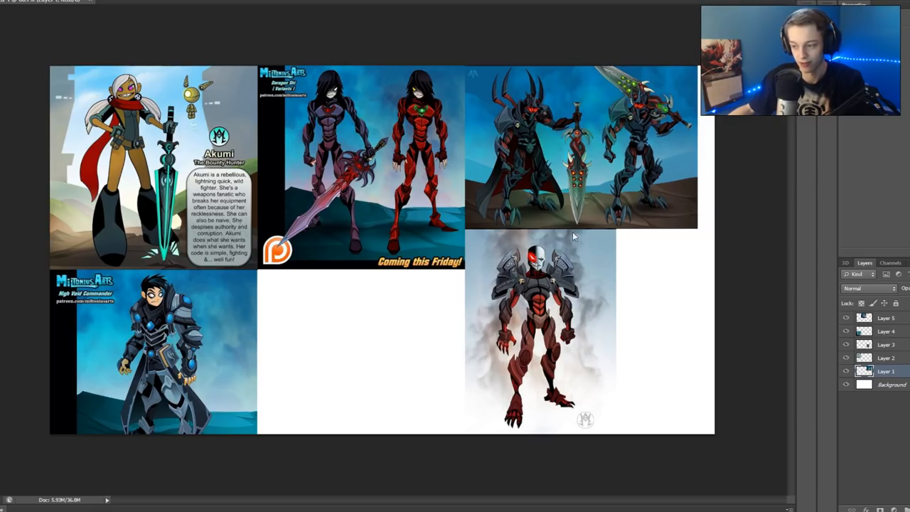
mouse_move(586, 229)
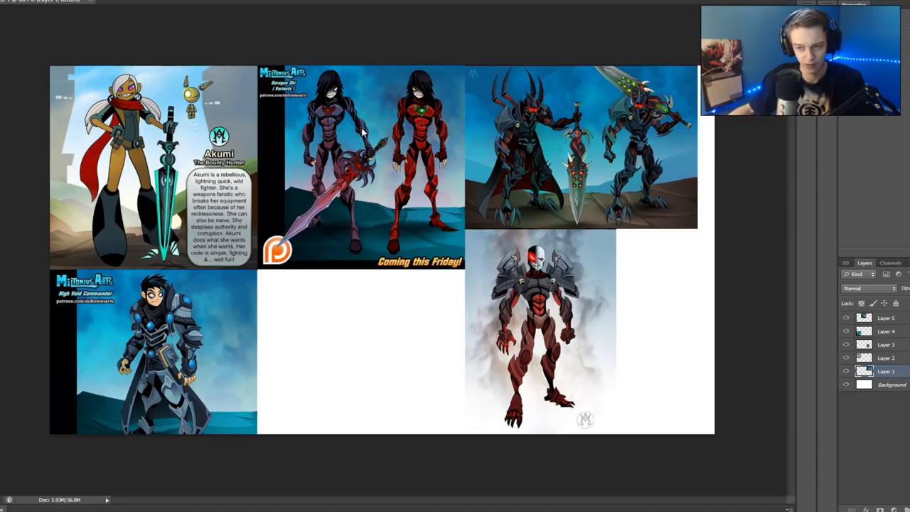
mouse_move(493, 165)
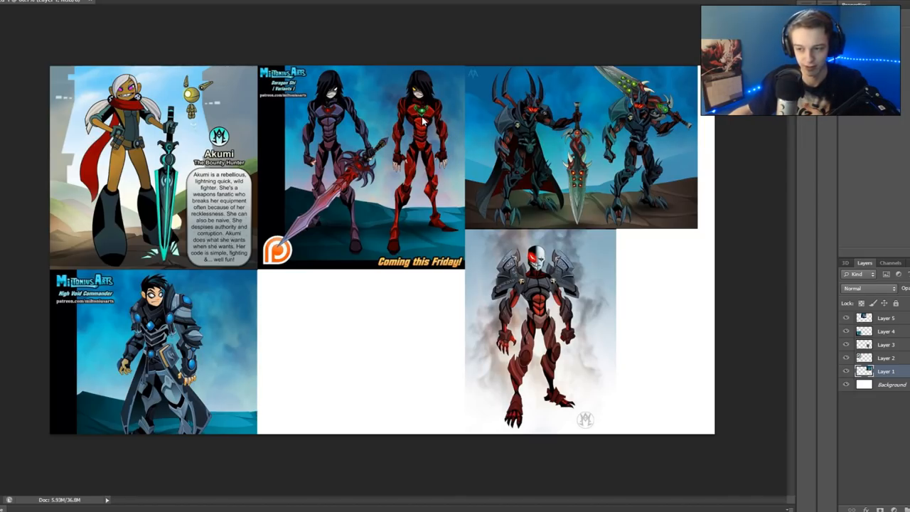
mouse_move(398, 131)
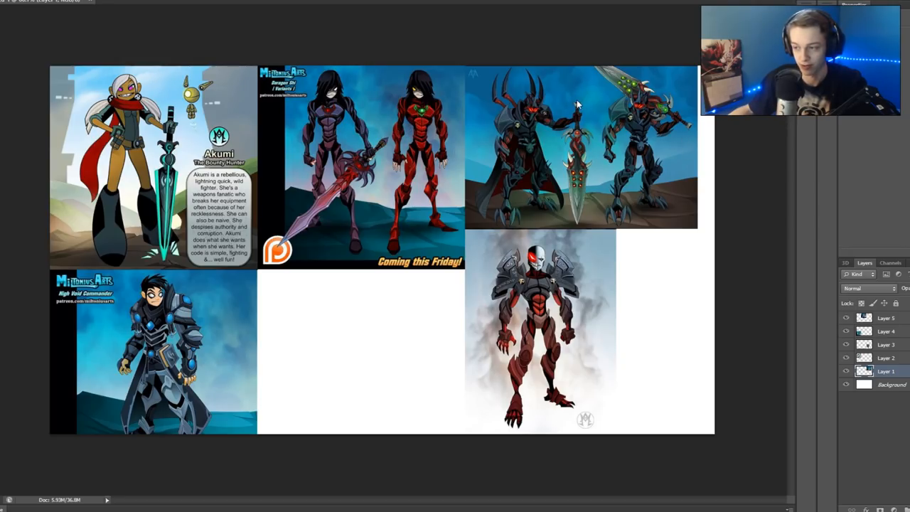
mouse_move(570, 121)
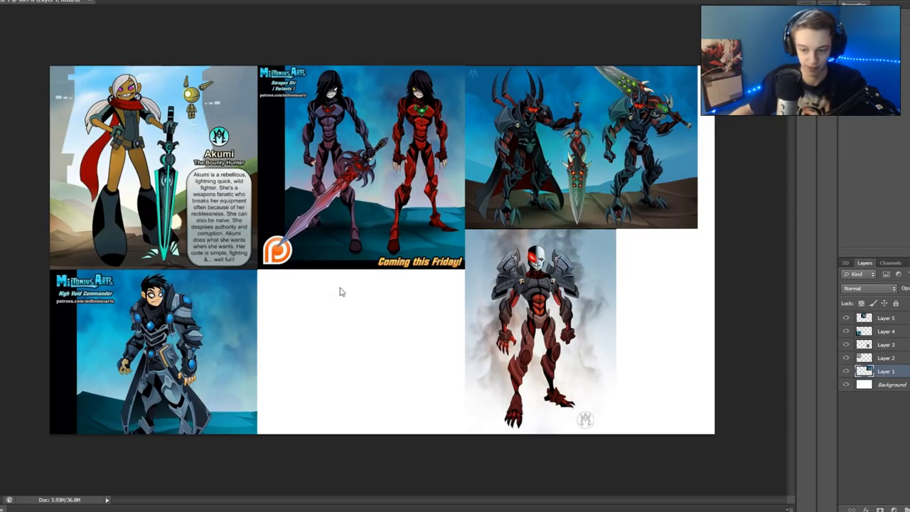
mouse_move(212, 326)
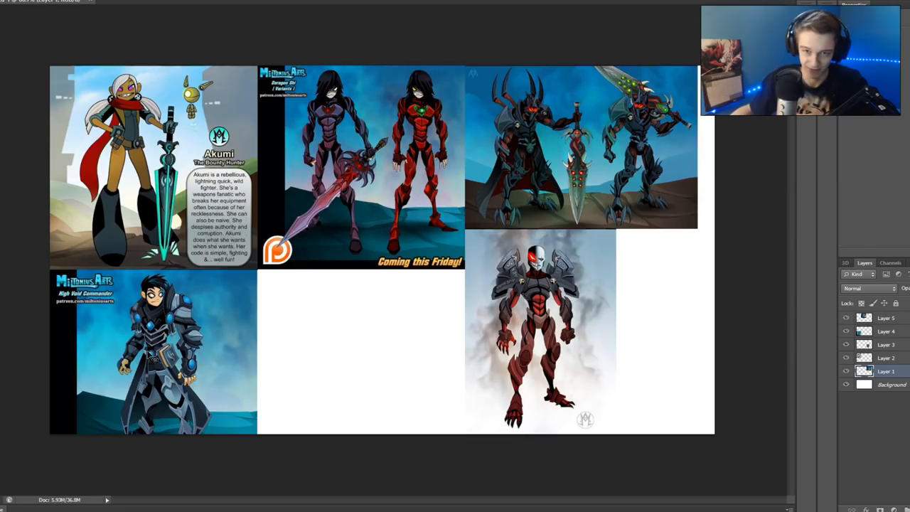
mouse_move(145, 84)
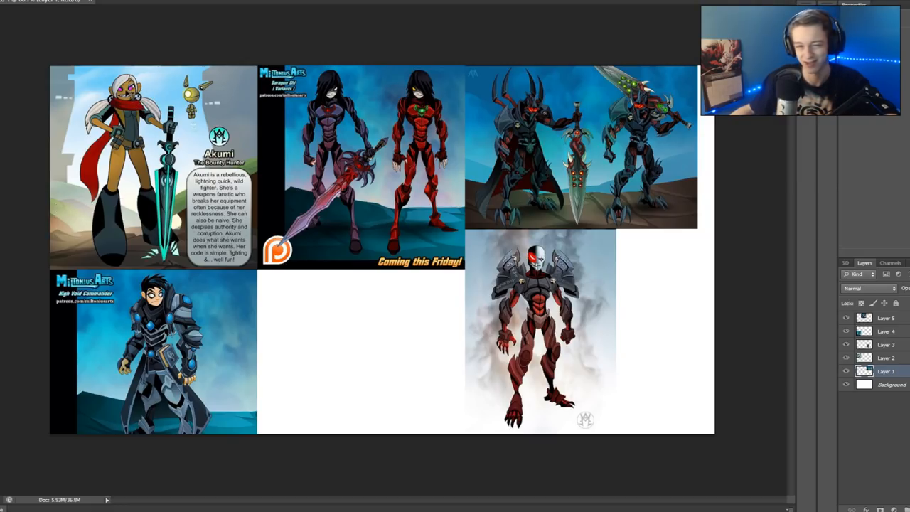
mouse_move(288, 317)
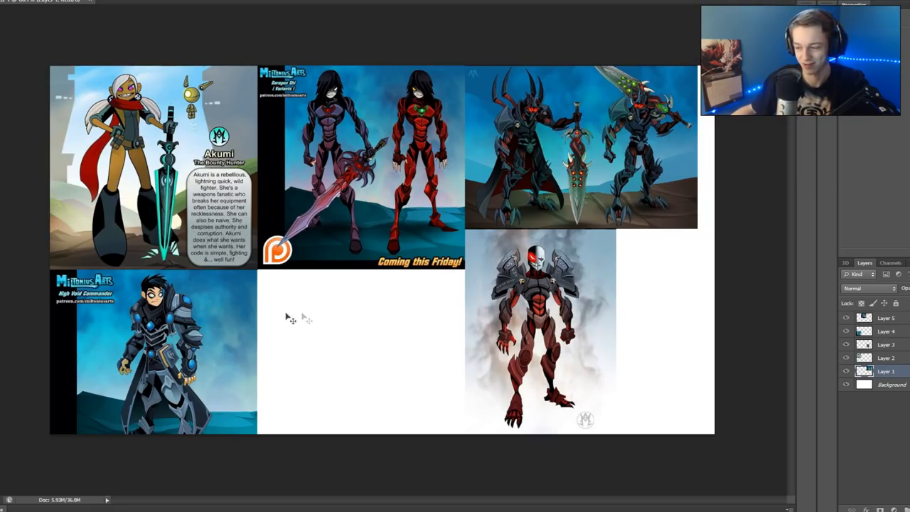
mouse_move(725, 326)
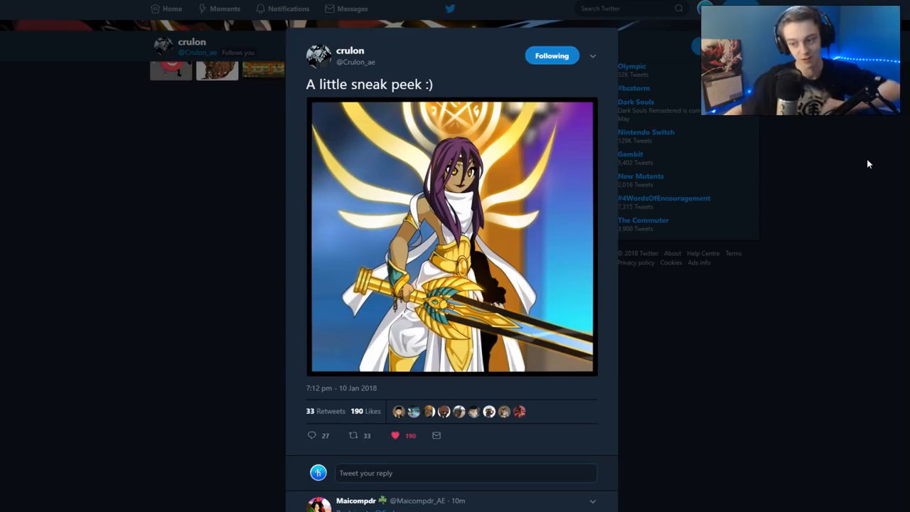
mouse_move(723, 194)
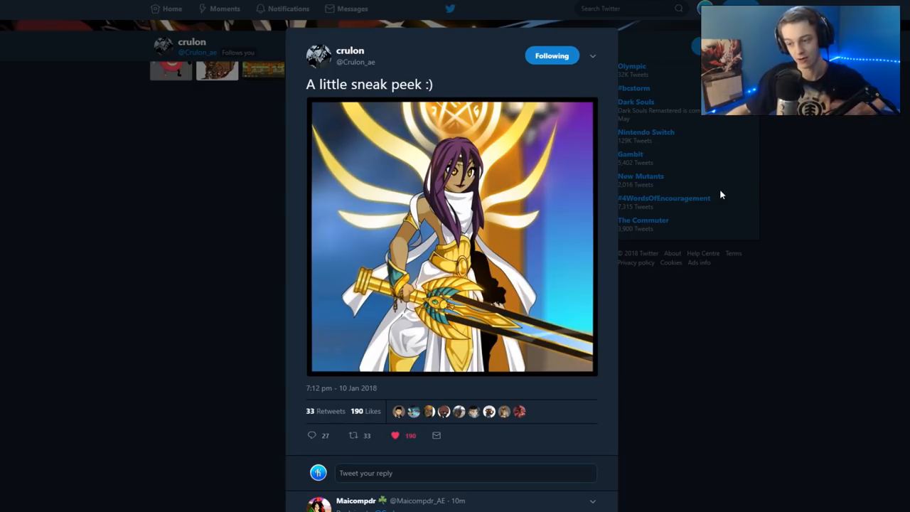
mouse_move(370, 31)
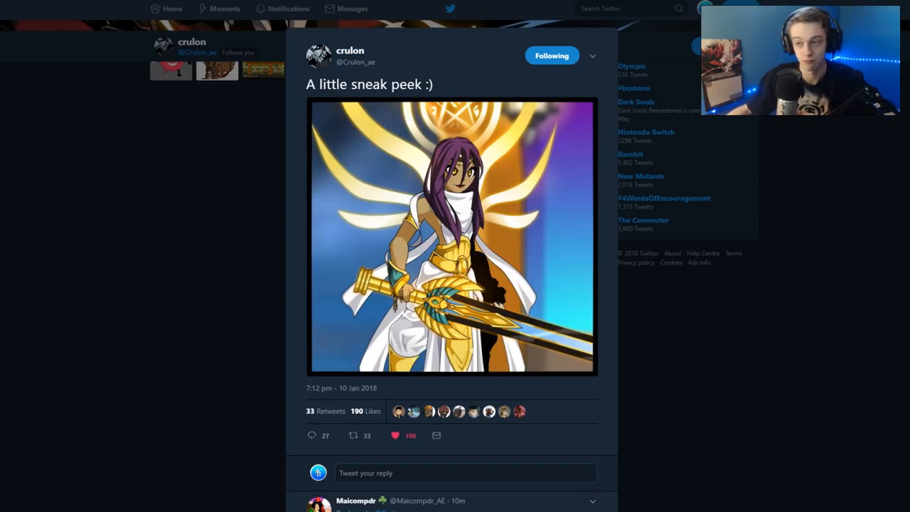
mouse_move(428, 14)
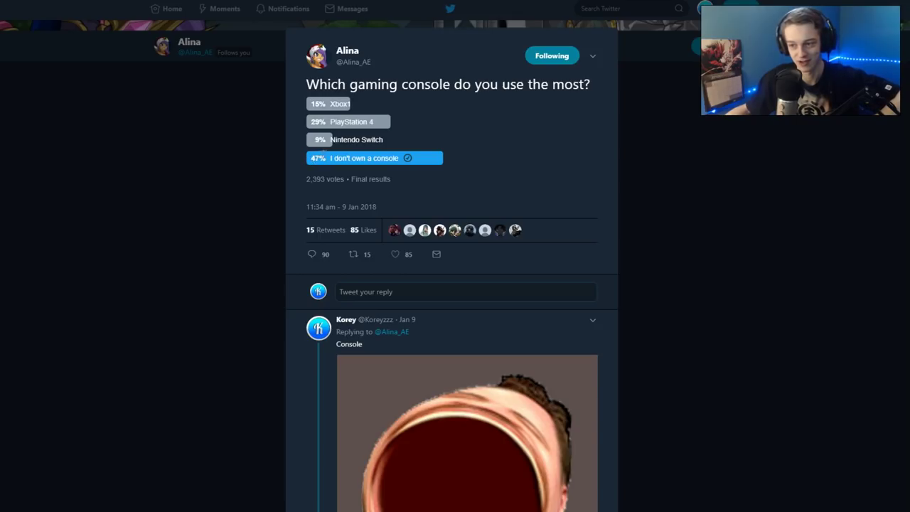
mouse_move(464, 180)
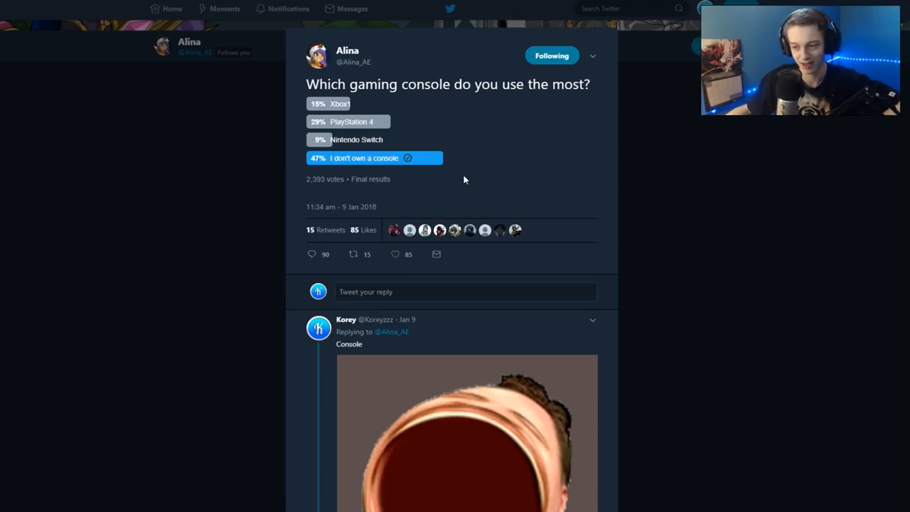
mouse_move(461, 179)
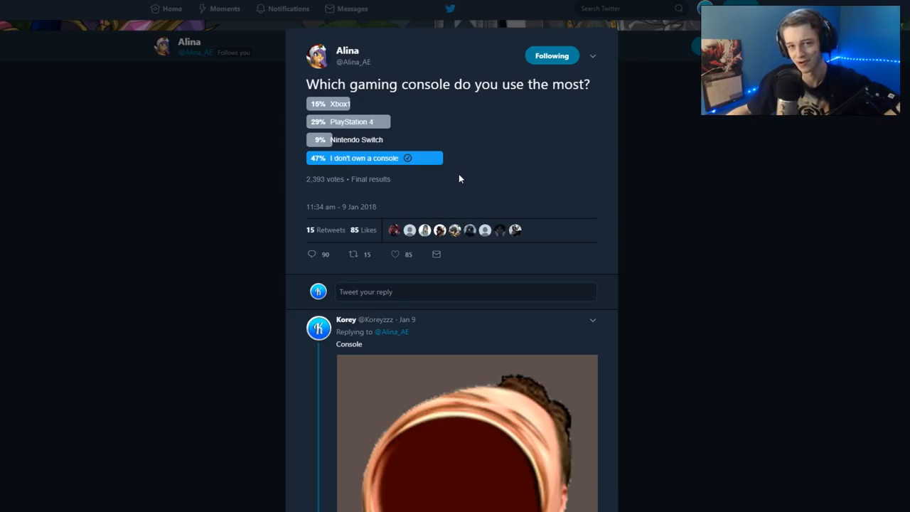
mouse_move(466, 180)
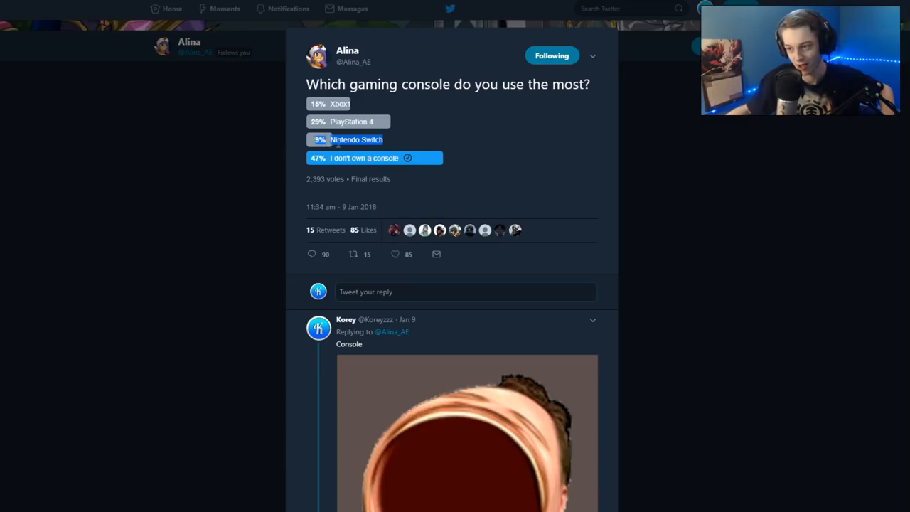
Highlight the question text of the gaming console poll tweet
drag(311, 84, 529, 84)
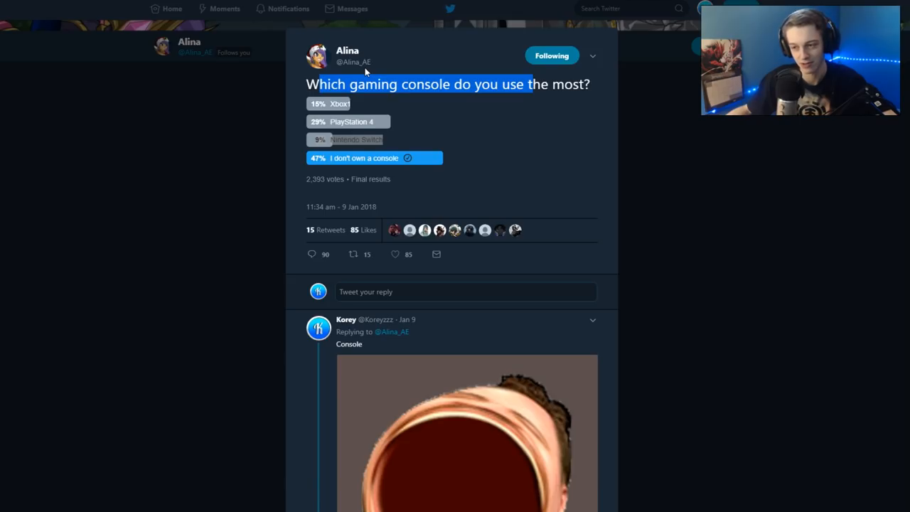
mouse_move(362, 78)
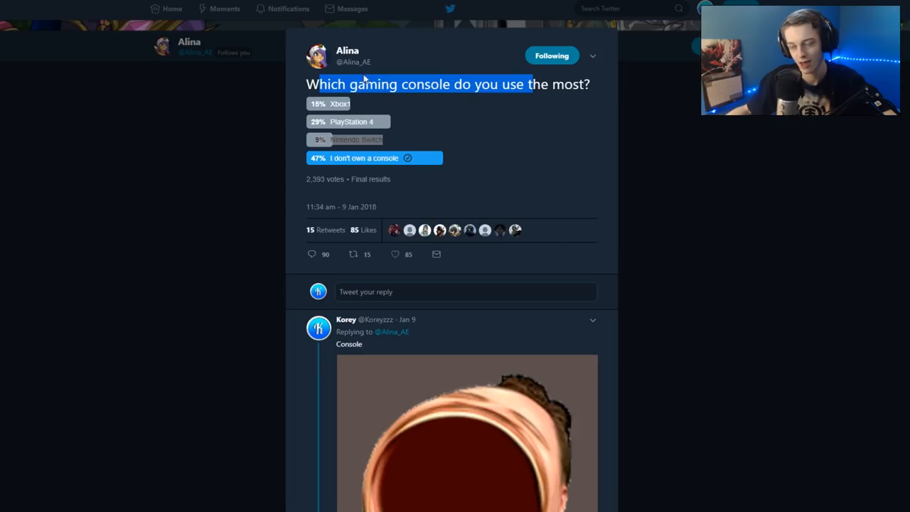
mouse_move(368, 91)
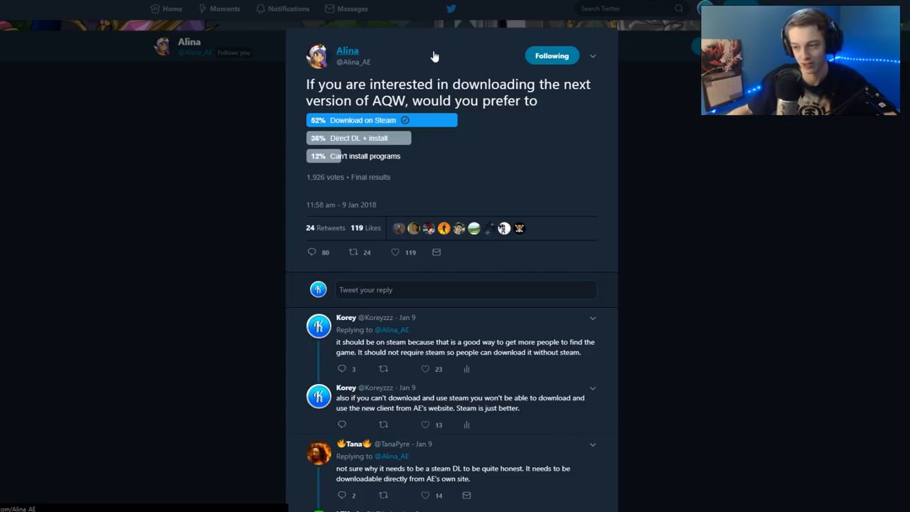
mouse_move(430, 64)
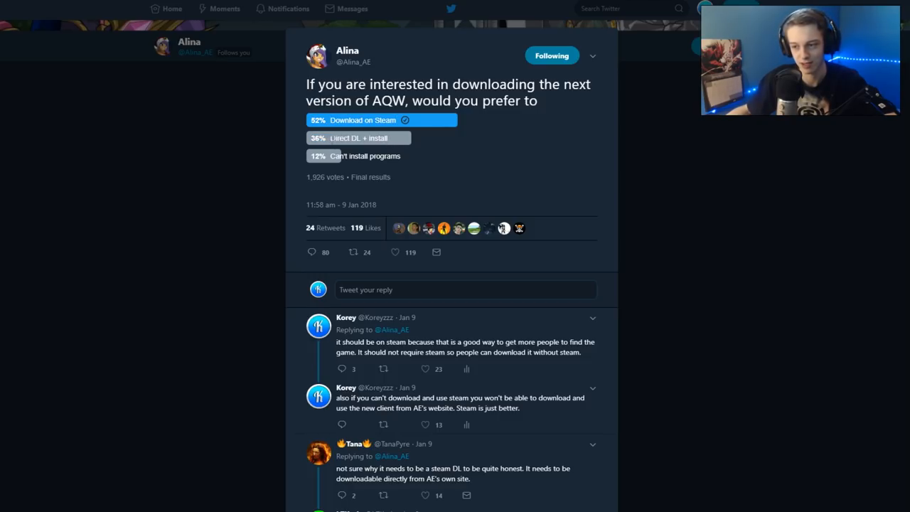
Read the AQW download poll's final results and scroll through the replies, including Artix Krieger's
double_click(339, 138)
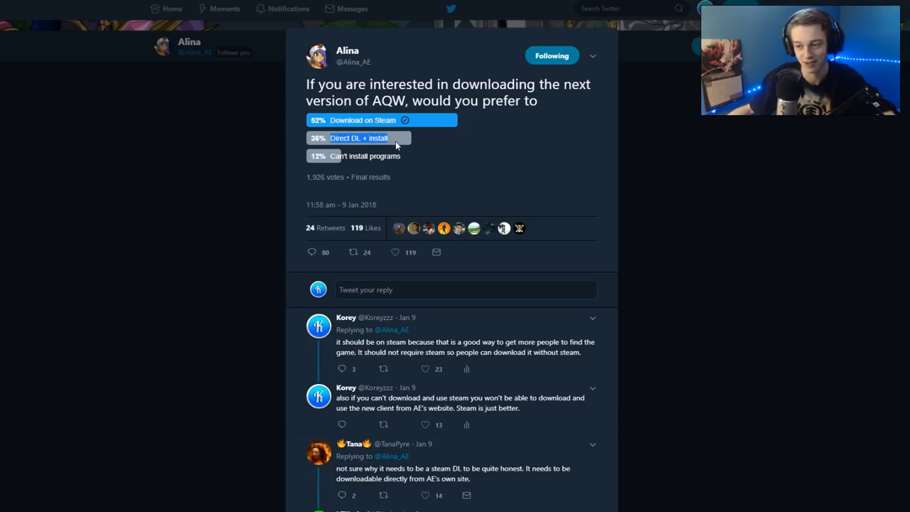
mouse_move(390, 144)
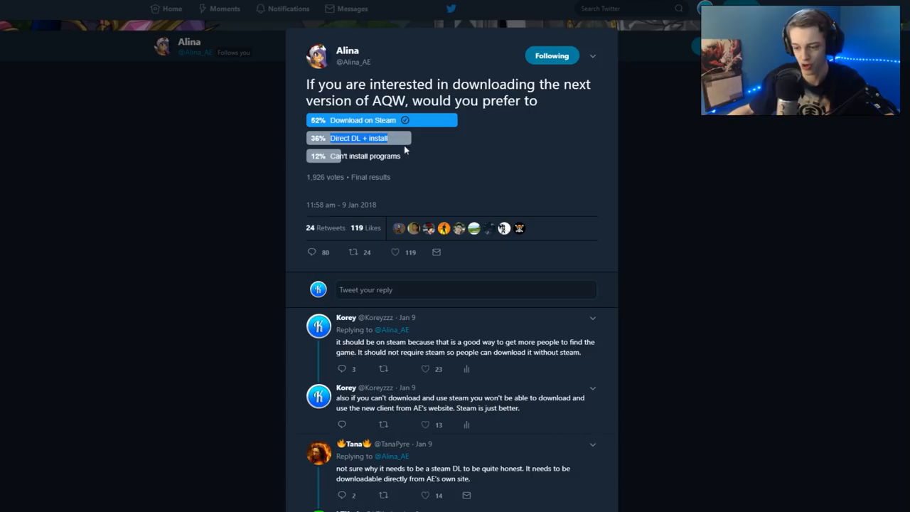
scroll(down, 3)
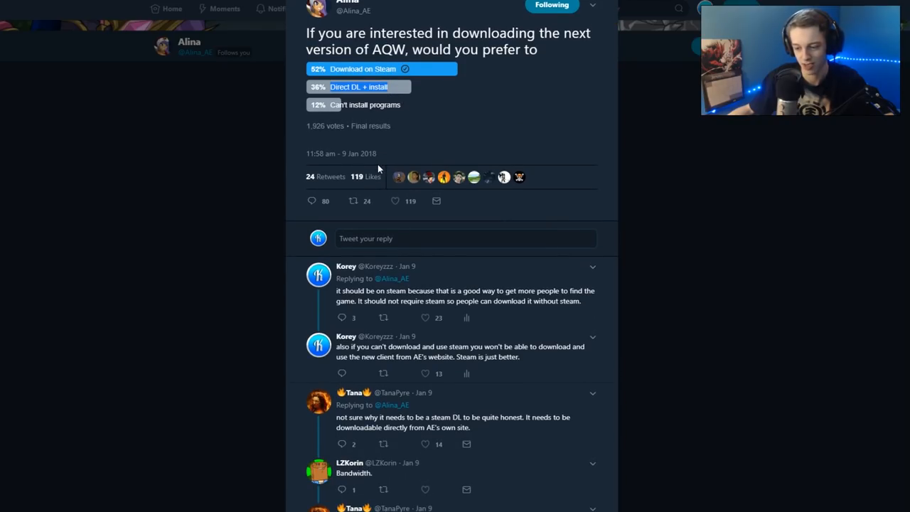
scroll(down, 3)
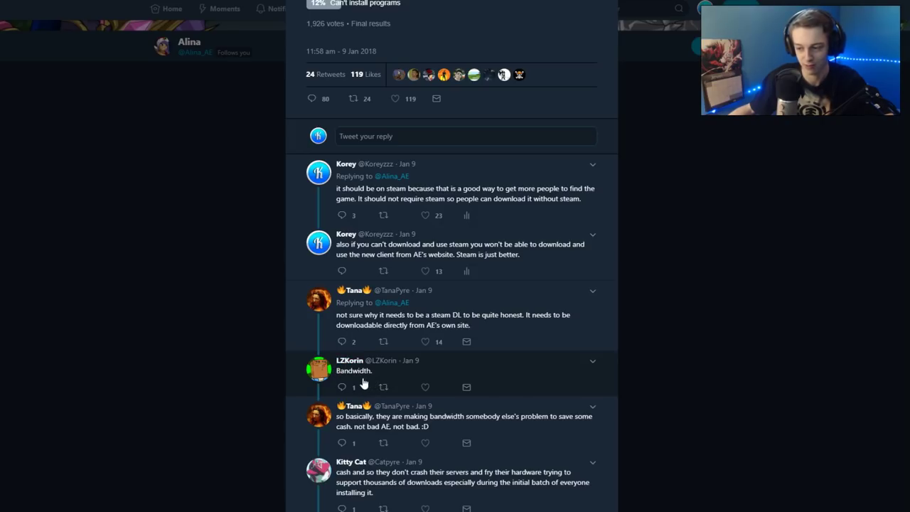
scroll(up, 3)
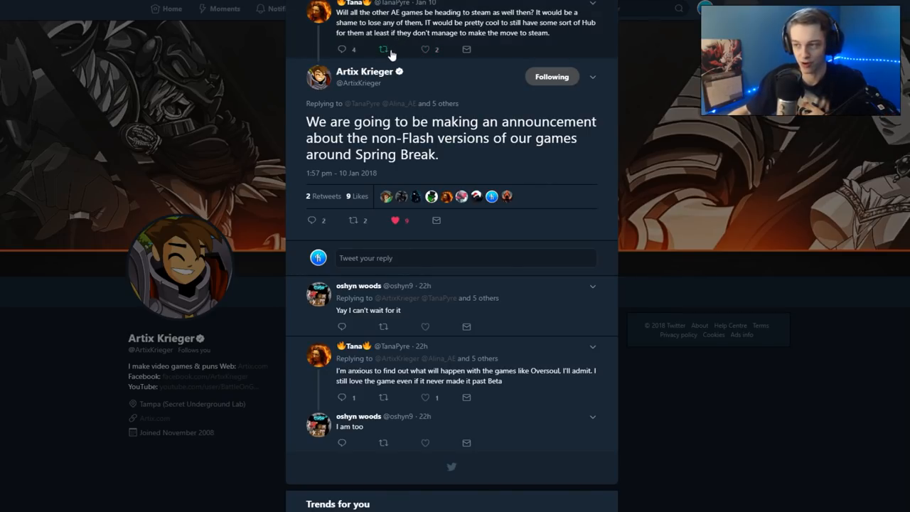
mouse_move(447, 68)
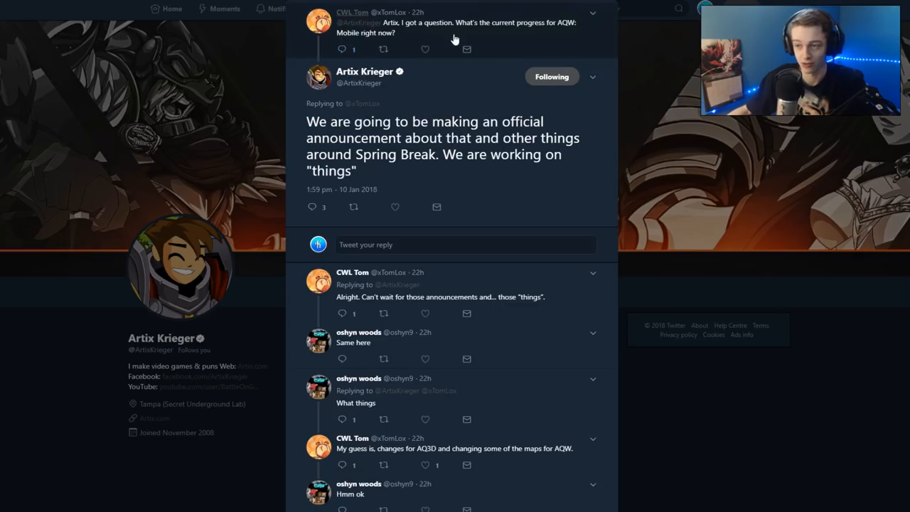
mouse_move(417, 34)
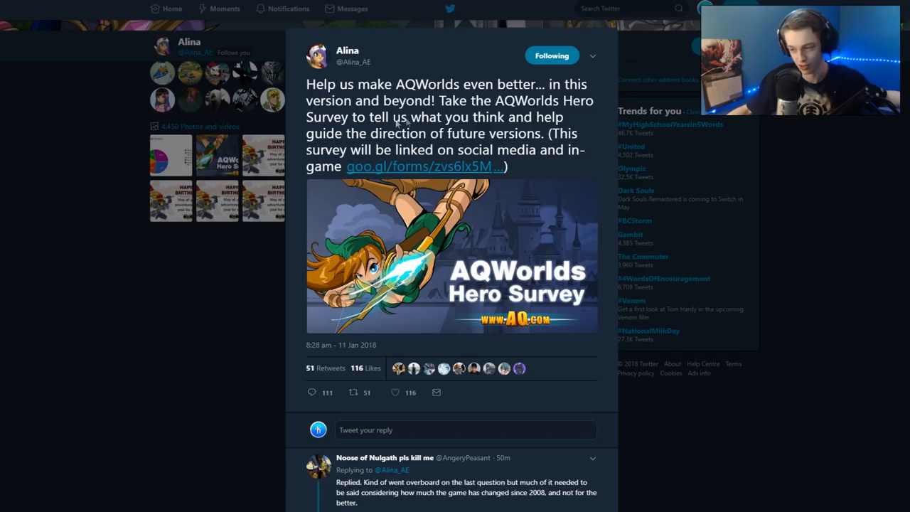
Follow the goo.gl link to the AQWorlds Hero Survey and scroll through the form
click(426, 165)
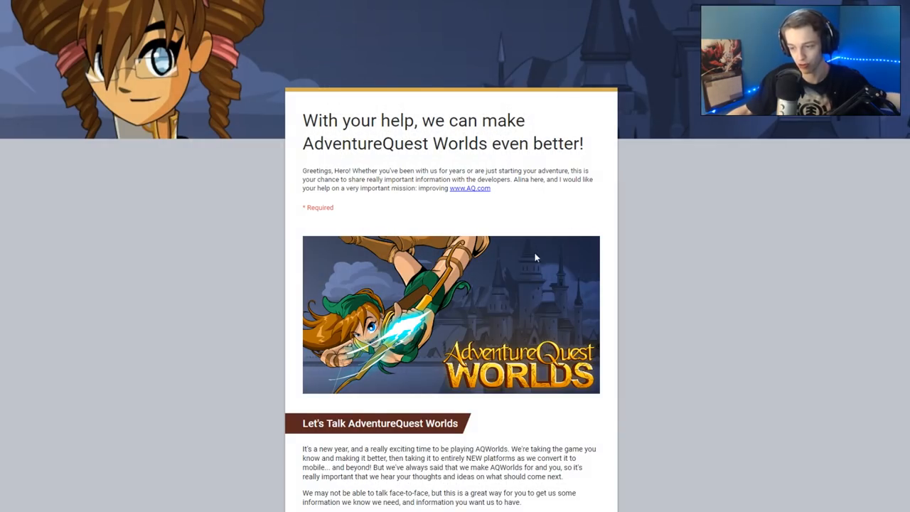
scroll(down, 3)
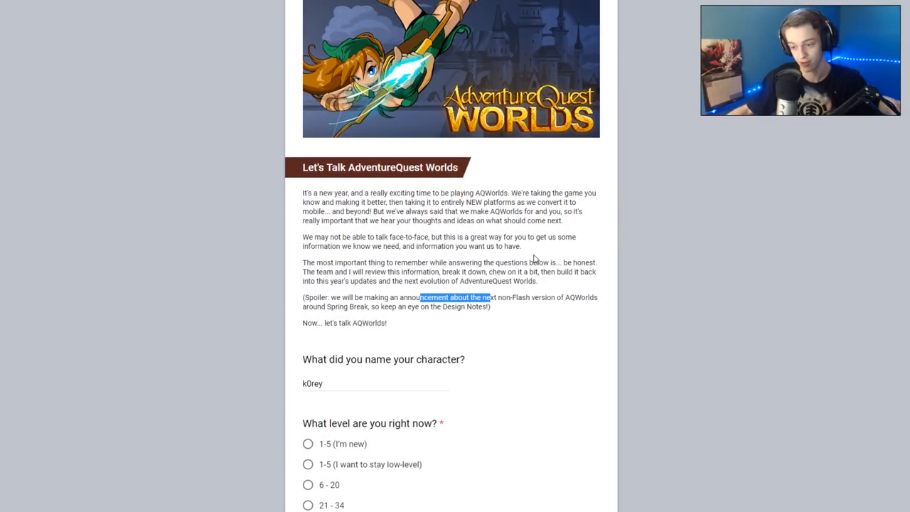
mouse_move(532, 262)
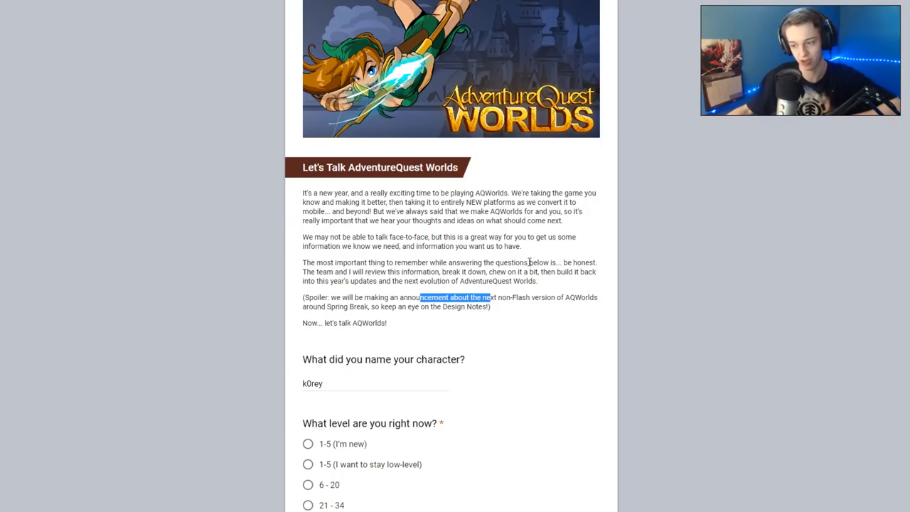
mouse_move(411, 295)
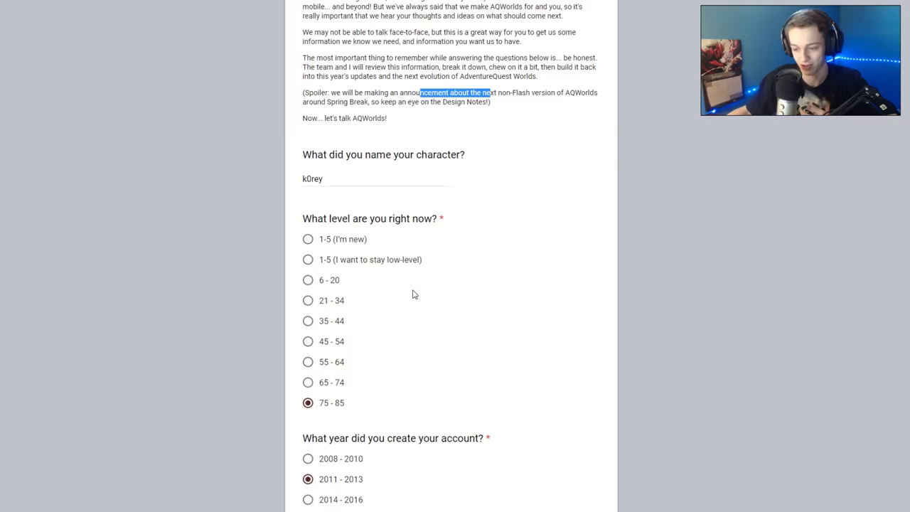
scroll(down, 3)
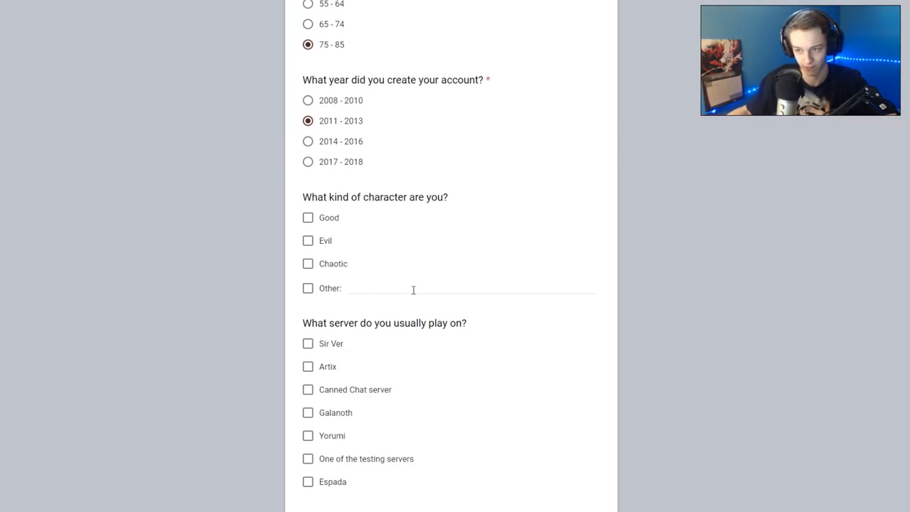
scroll(up, 3)
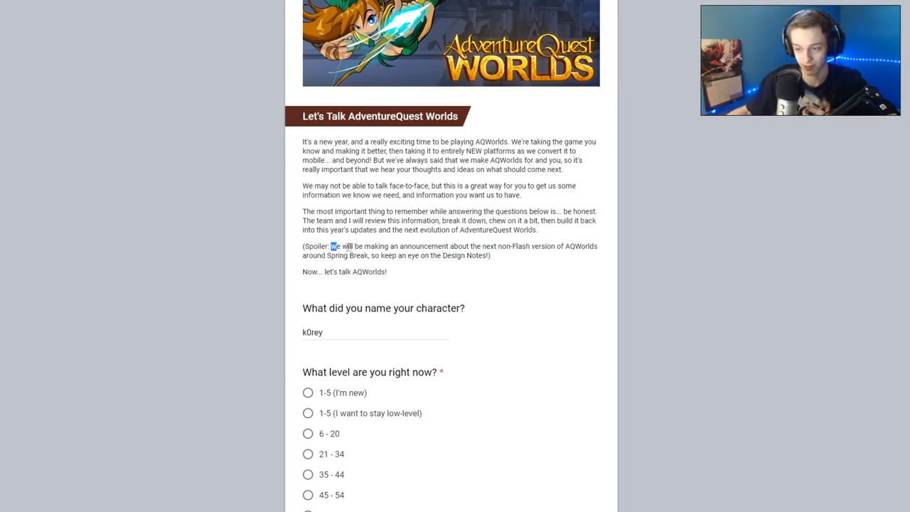
drag(330, 246, 534, 246)
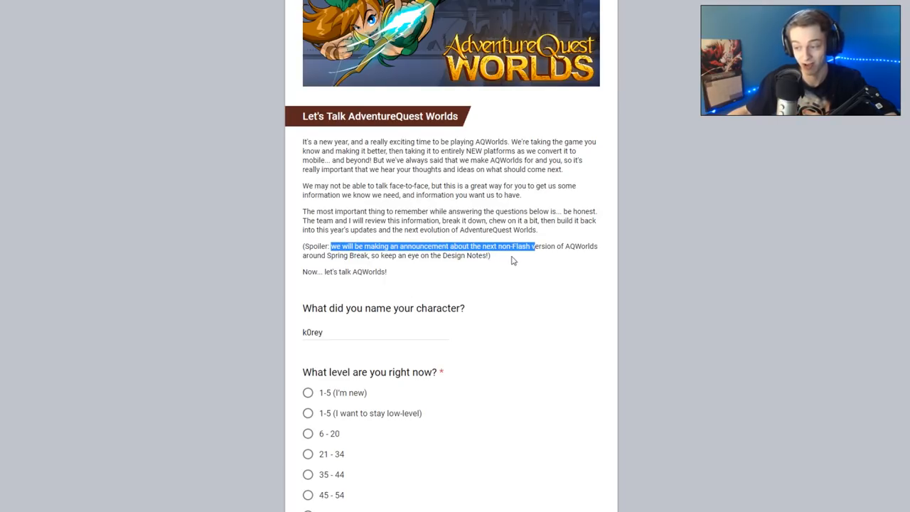
mouse_move(458, 266)
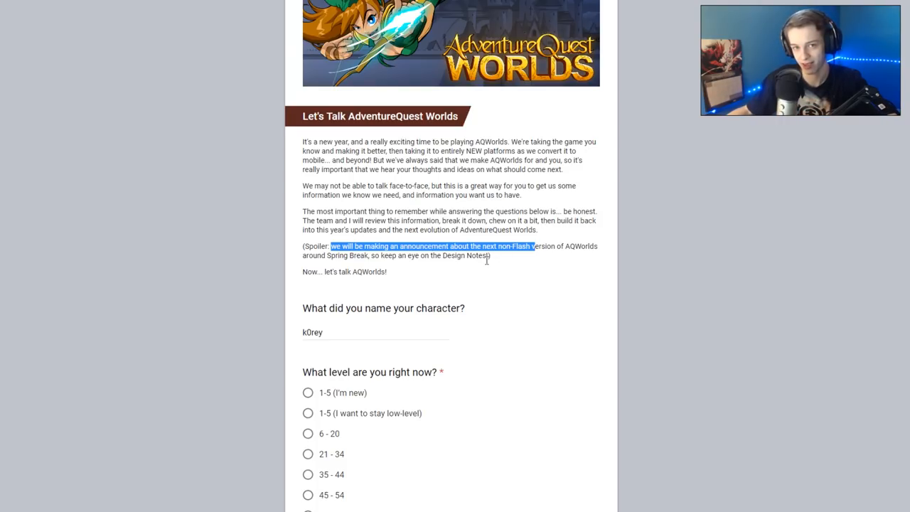
mouse_move(476, 270)
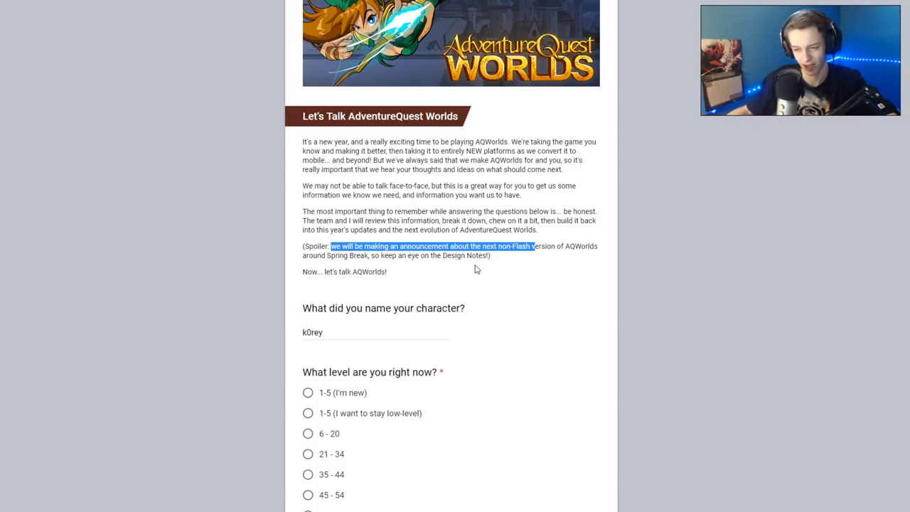
mouse_move(456, 293)
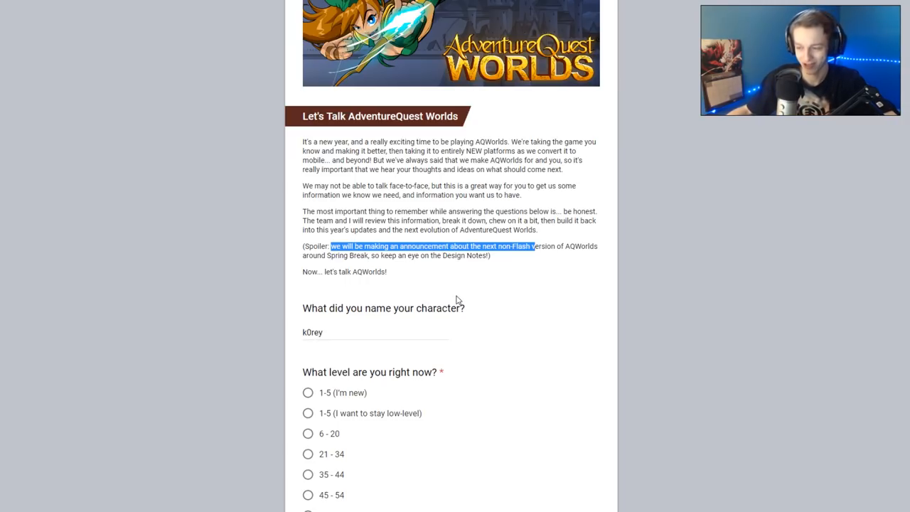
mouse_move(442, 294)
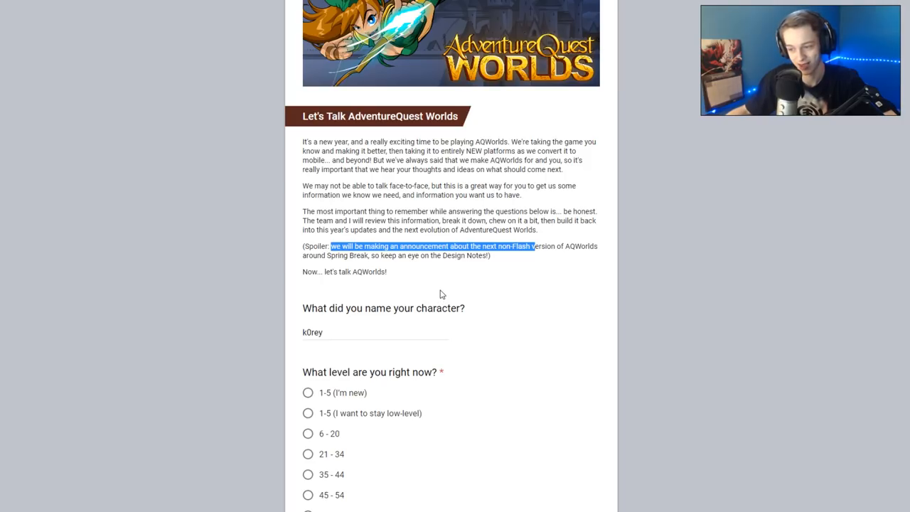
mouse_move(459, 278)
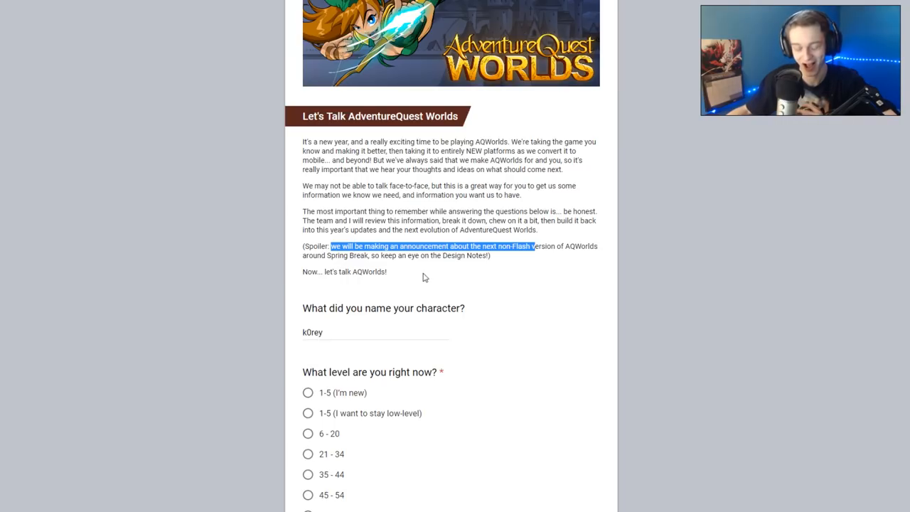
mouse_move(402, 284)
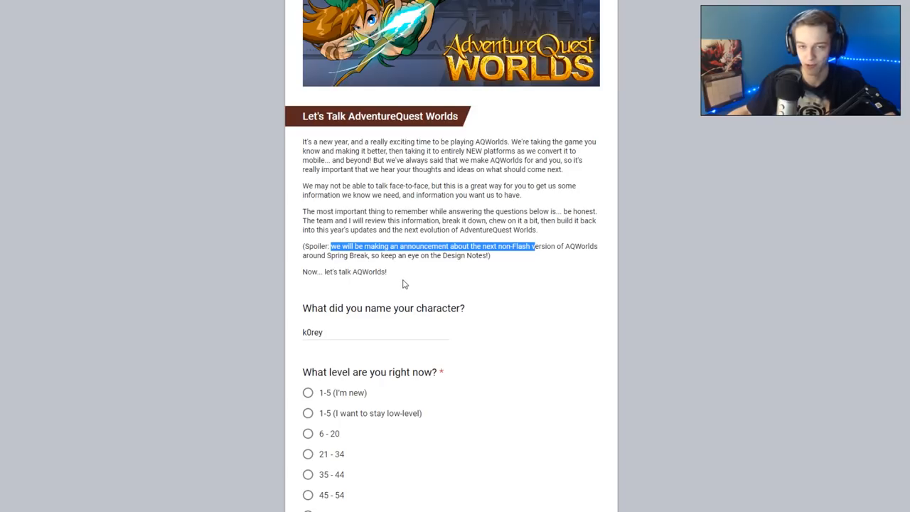
mouse_move(381, 285)
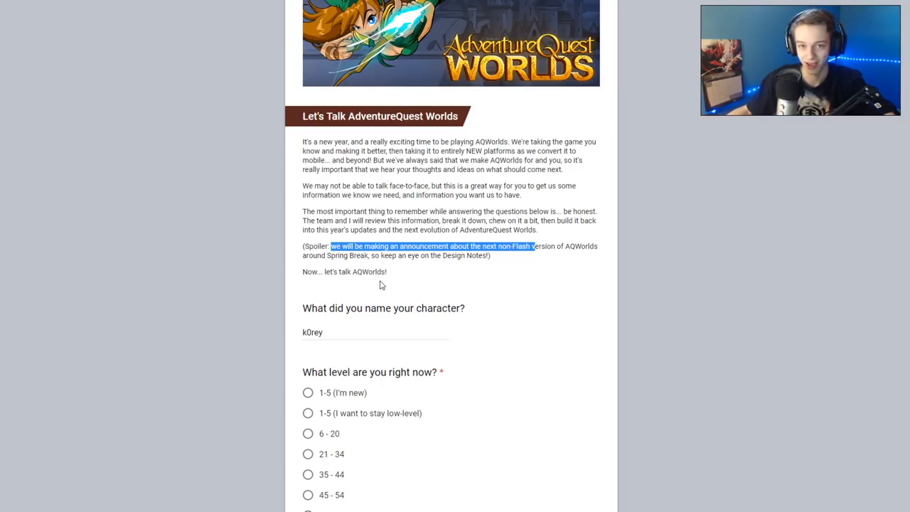
mouse_move(297, 276)
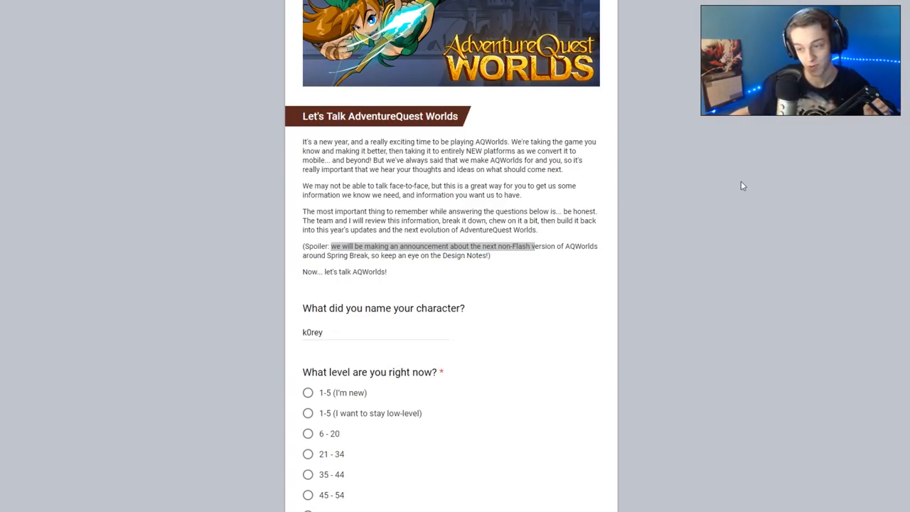
mouse_move(724, 175)
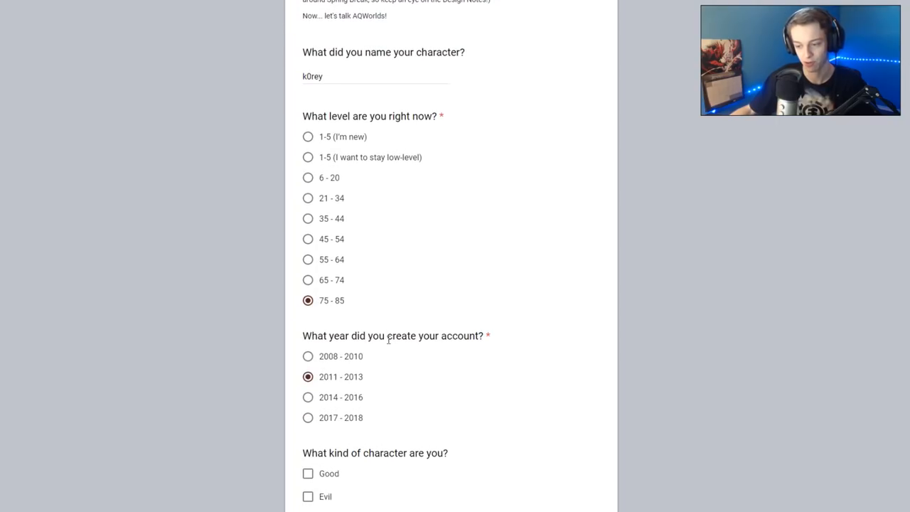
Tick Battle / farm for rewards as a favorite activity, toggling Hang out / Talk to friends on and off
scroll(down, 3)
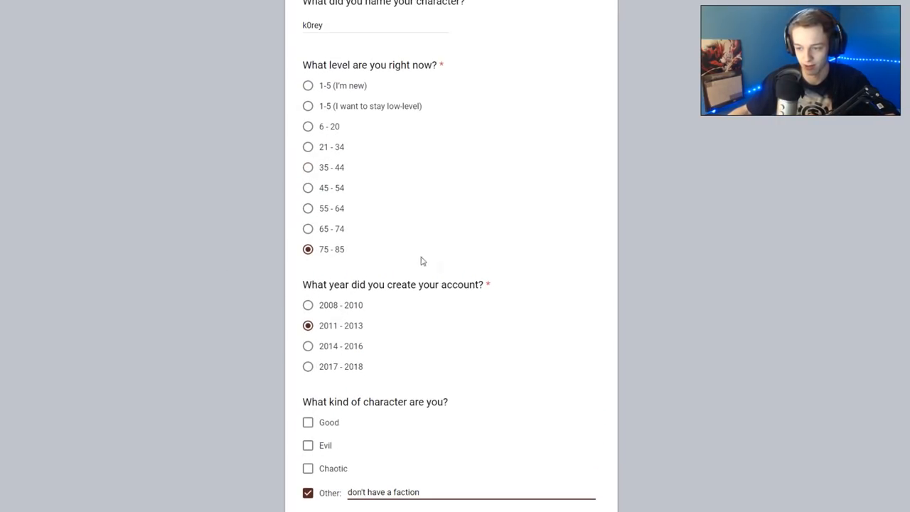
scroll(down, 3)
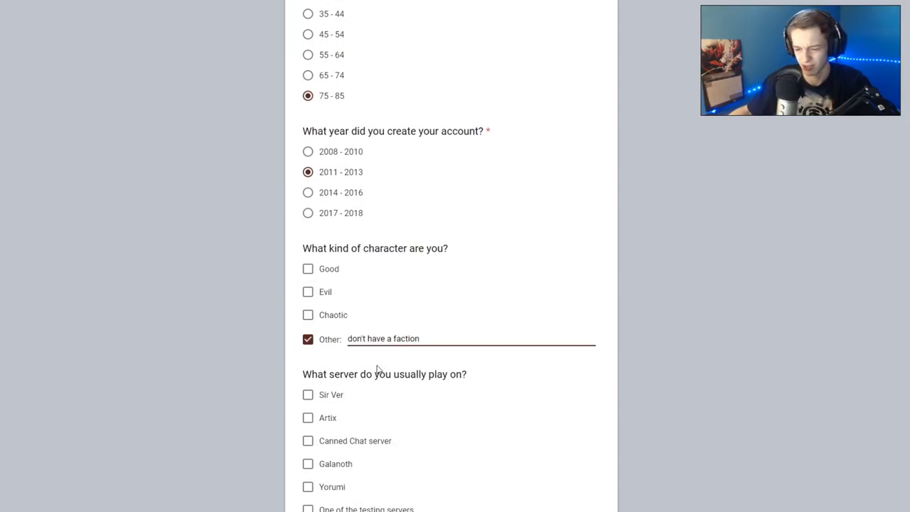
scroll(down, 3)
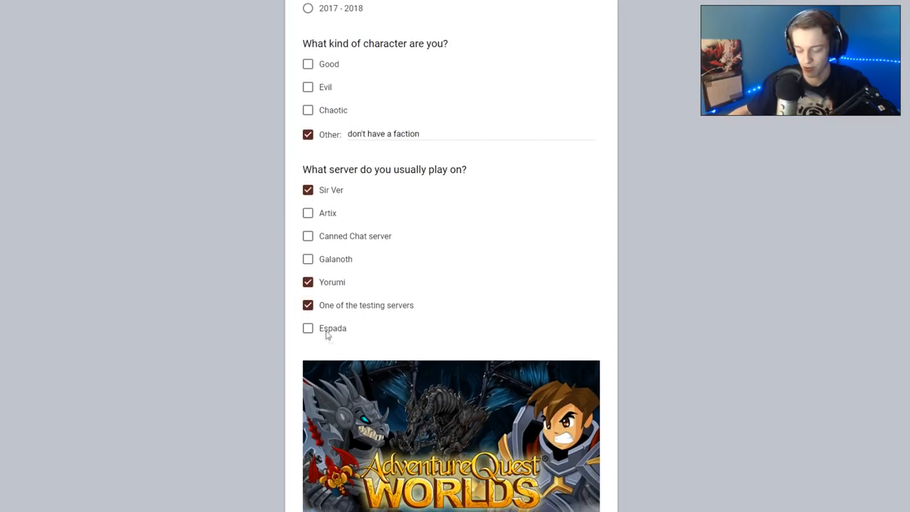
scroll(down, 3)
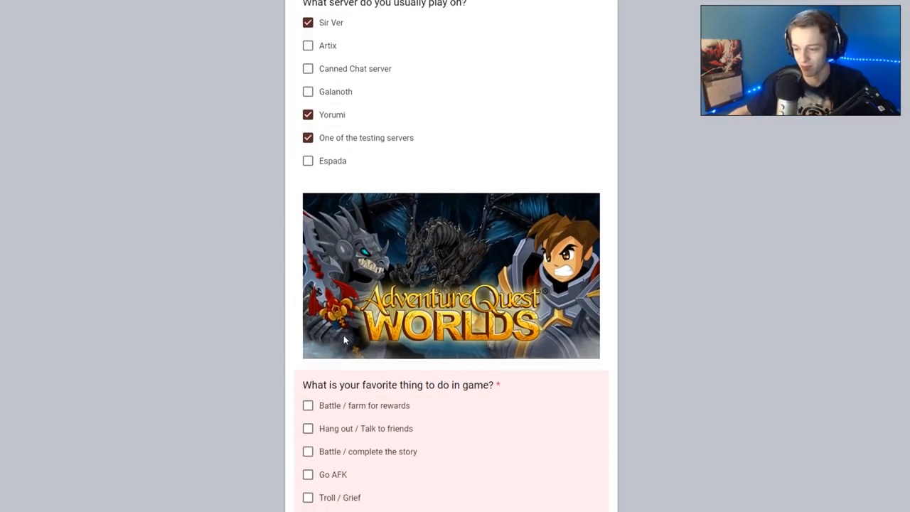
scroll(down, 3)
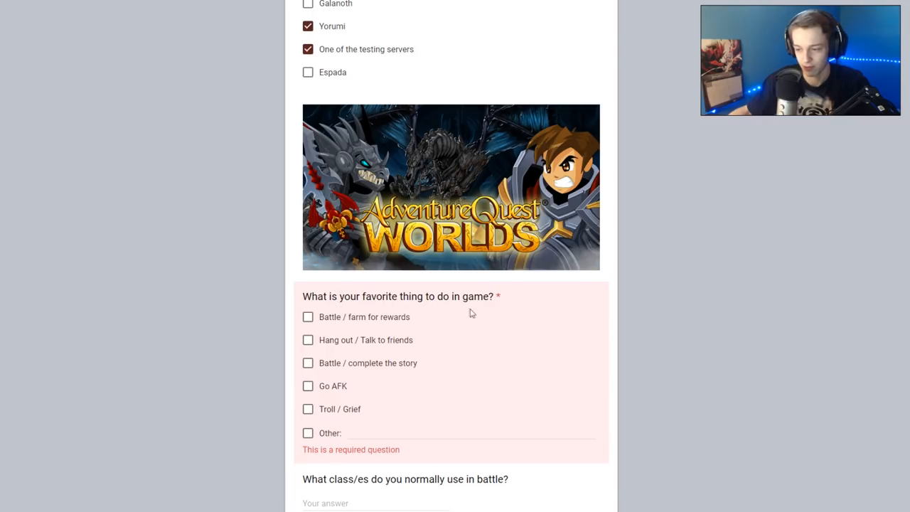
click(307, 317)
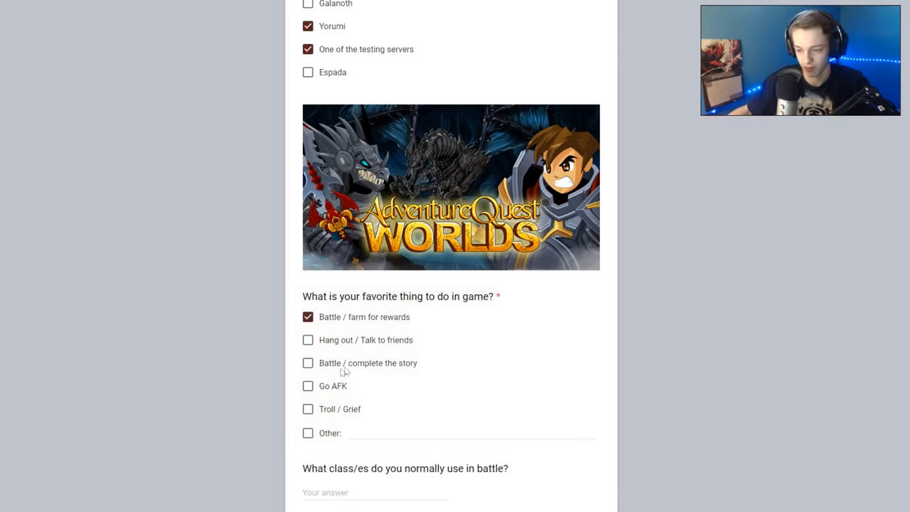
click(307, 340)
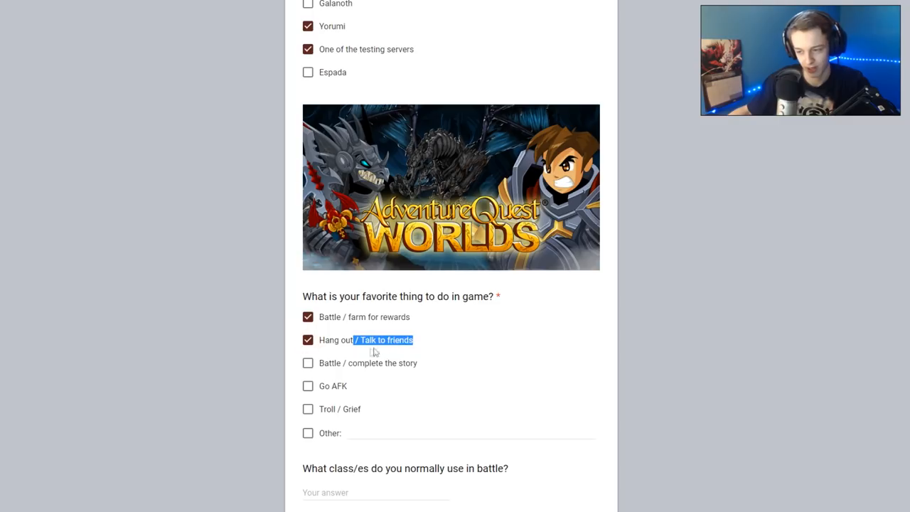
click(307, 340)
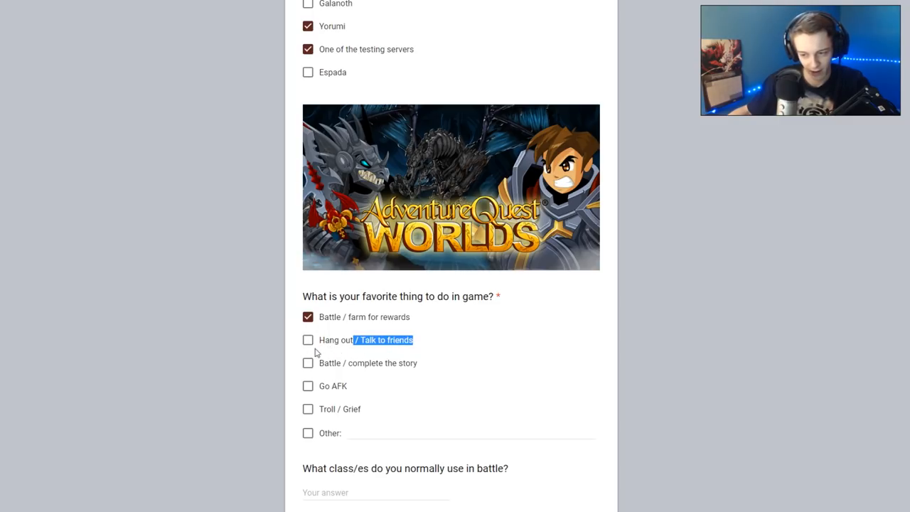
Tick Battle / complete the story as a favorite, toggling Troll / Grief on and off
scroll(down, 3)
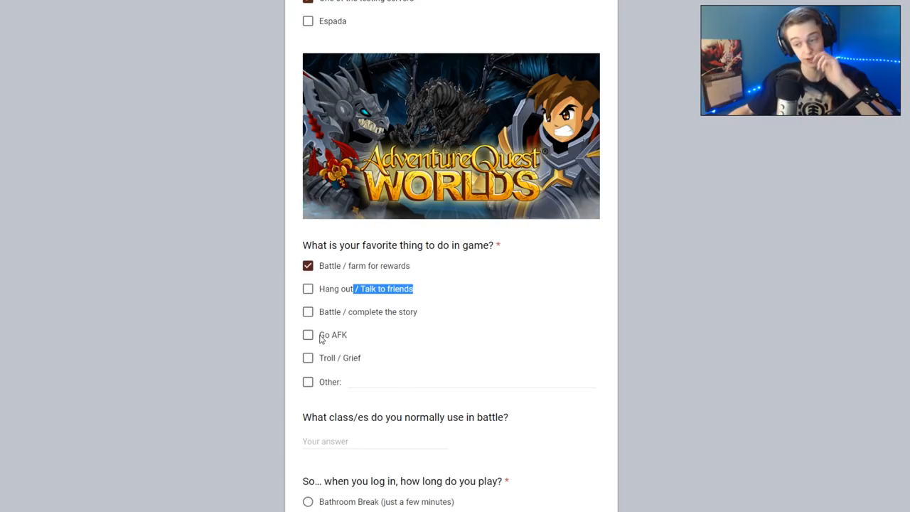
mouse_move(324, 315)
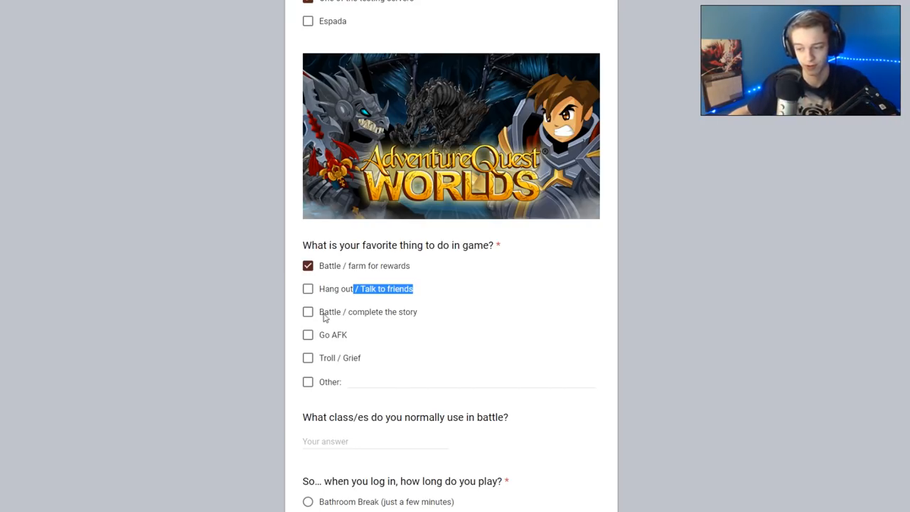
click(307, 312)
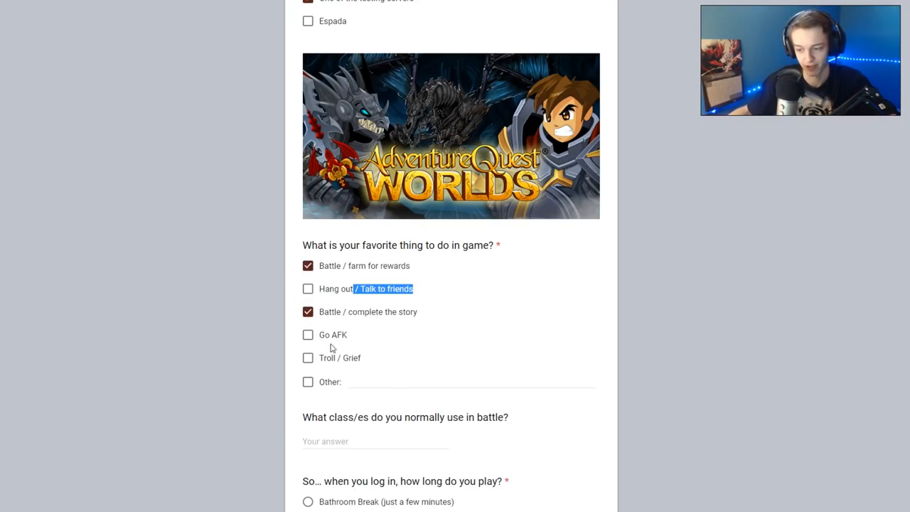
click(307, 359)
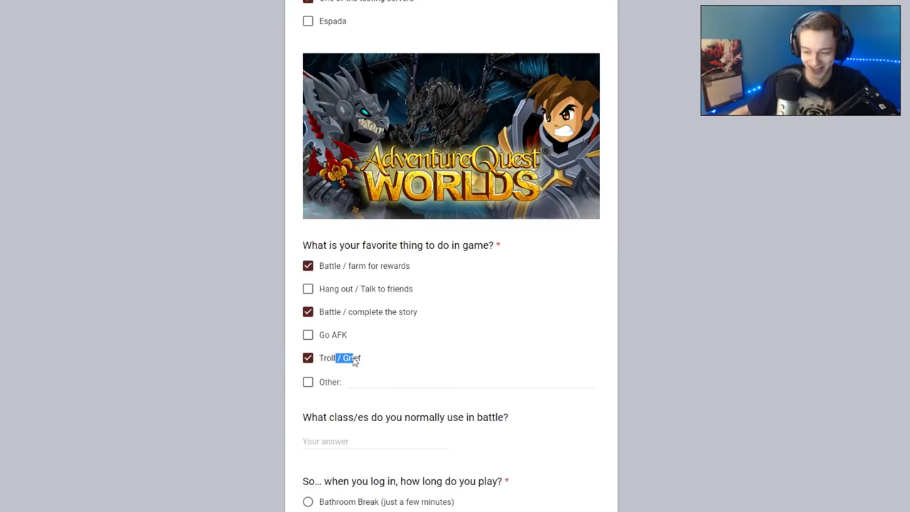
click(307, 358)
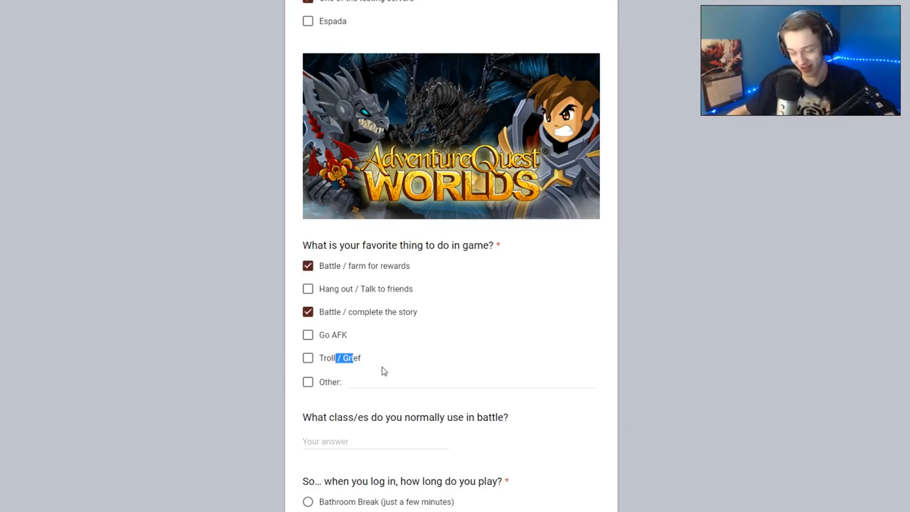
scroll(down, 3)
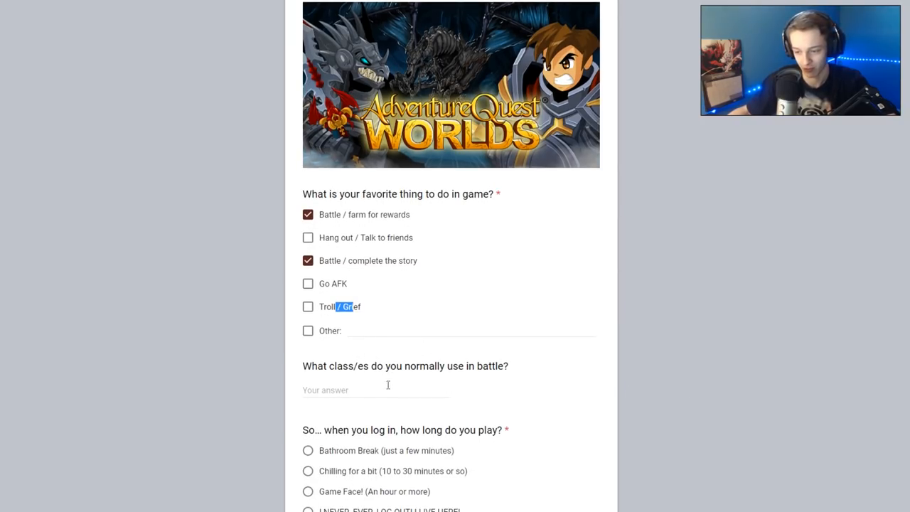
Enter "aa, lightcaster" as the classes answer, then answer Yes, thank you! to reading the newsletter
text(aa, lightcaster)
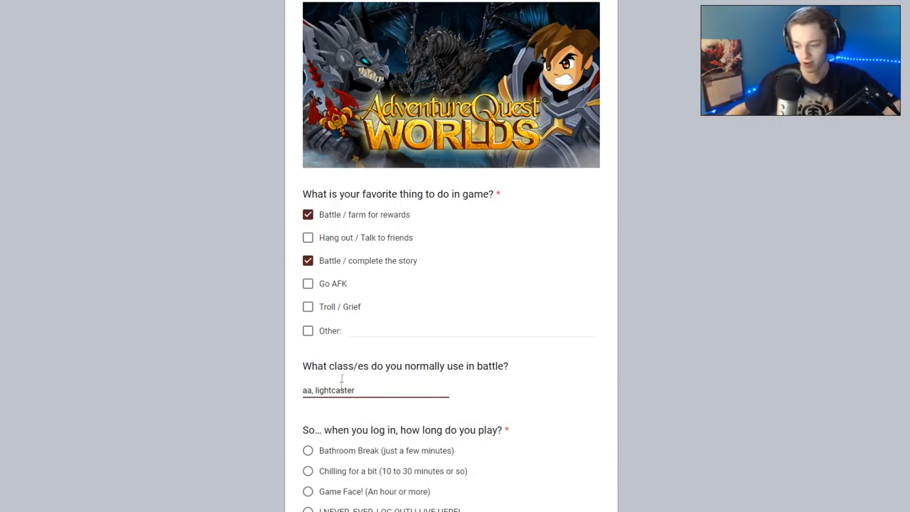
scroll(down, 3)
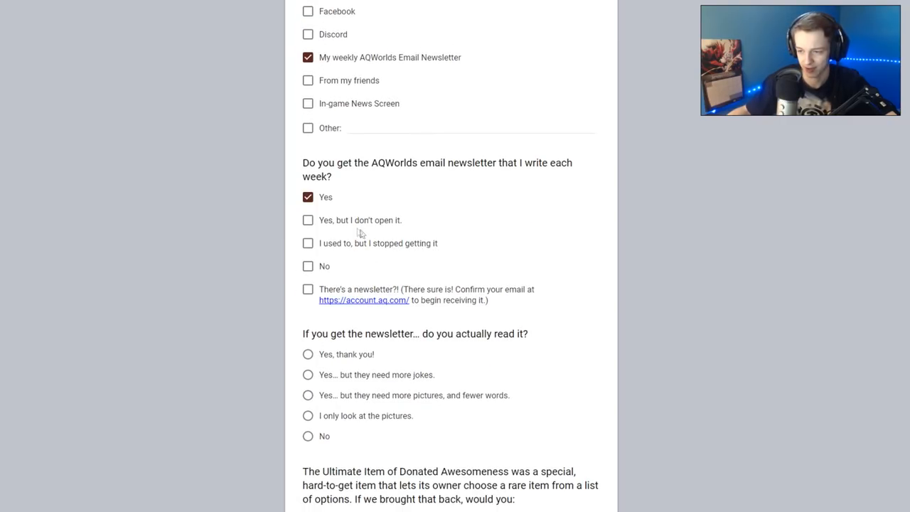
mouse_move(337, 316)
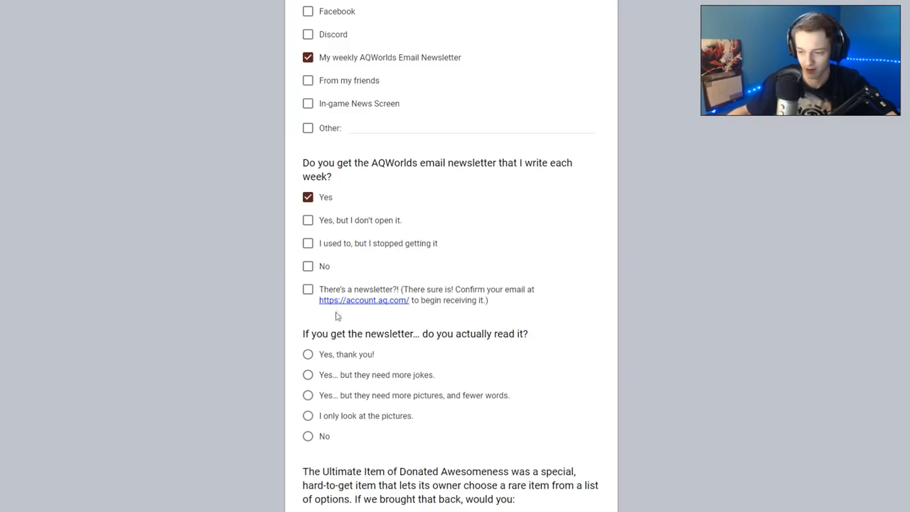
scroll(down, 3)
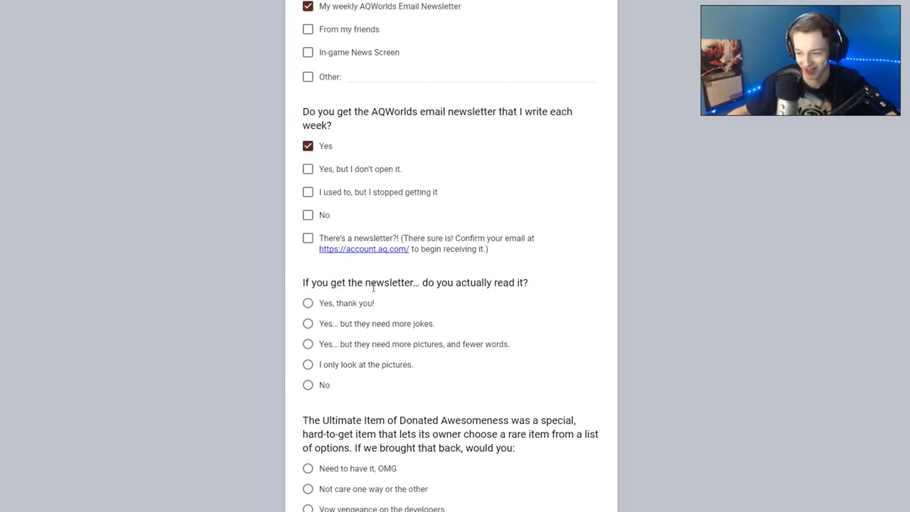
mouse_move(393, 294)
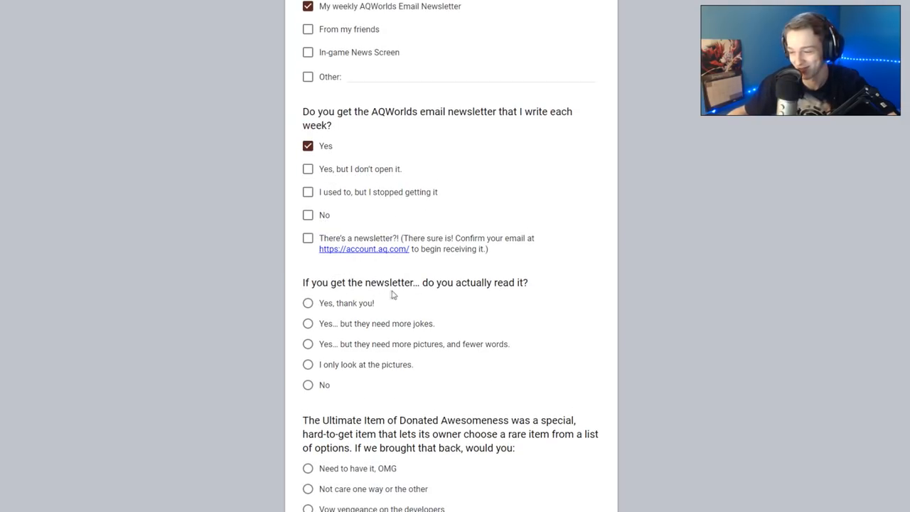
scroll(down, 3)
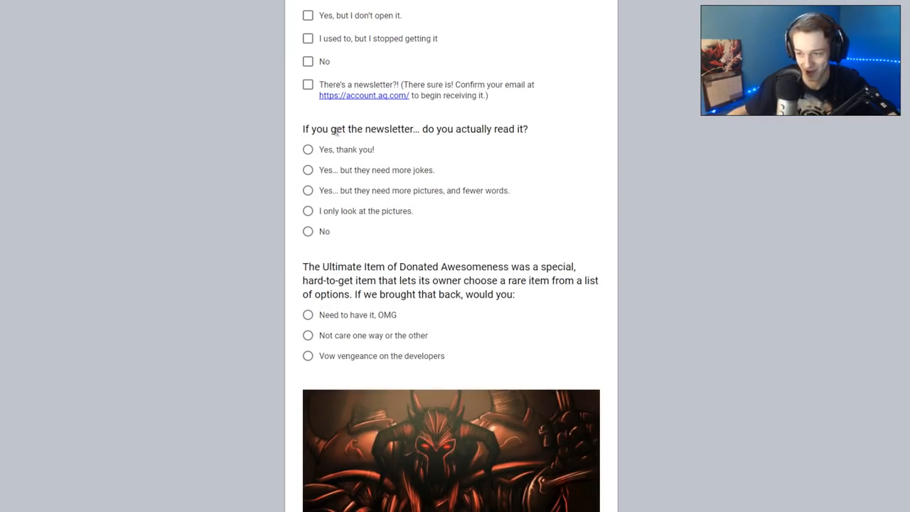
mouse_move(435, 156)
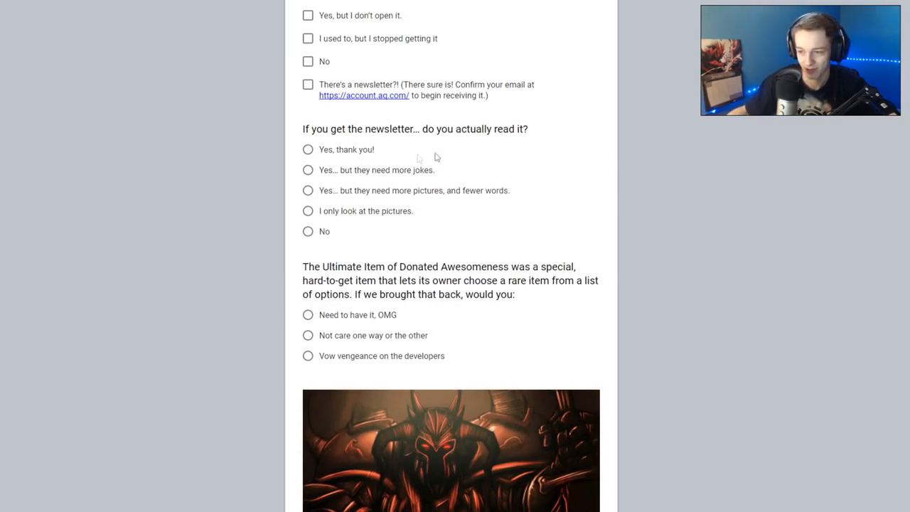
click(307, 149)
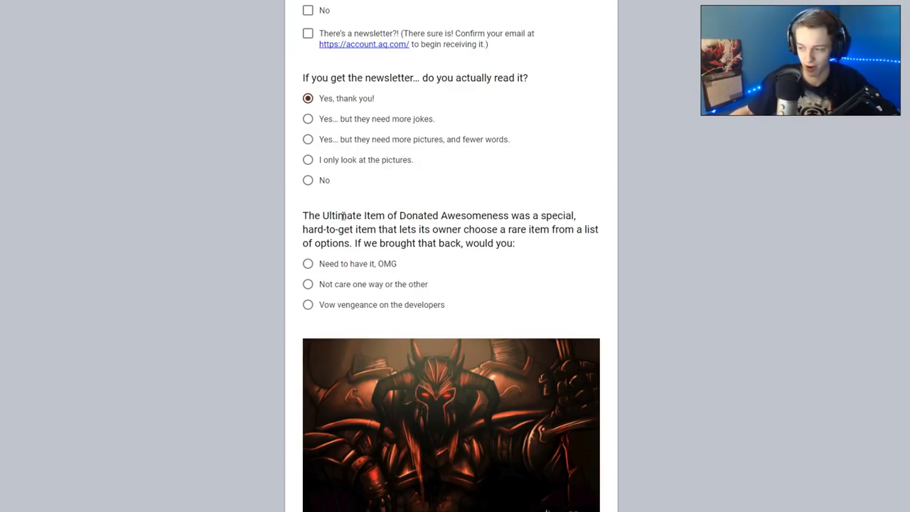
mouse_move(334, 220)
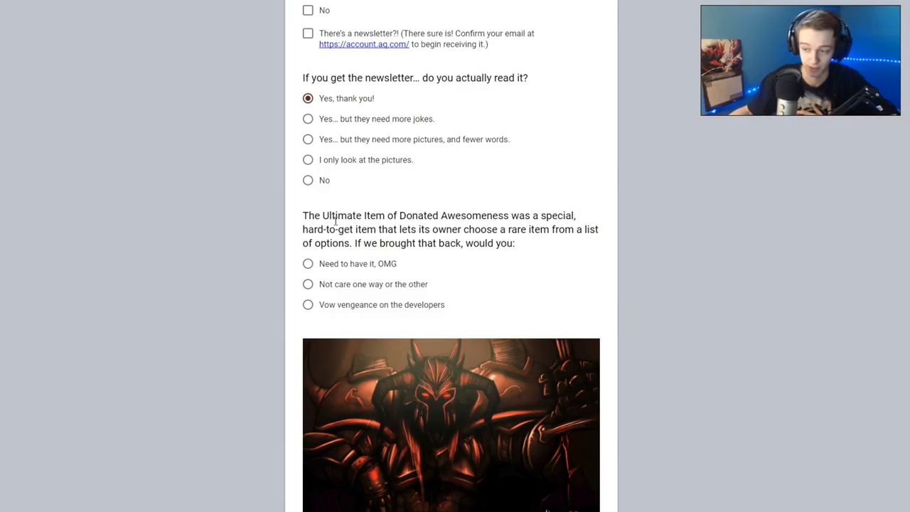
mouse_move(413, 270)
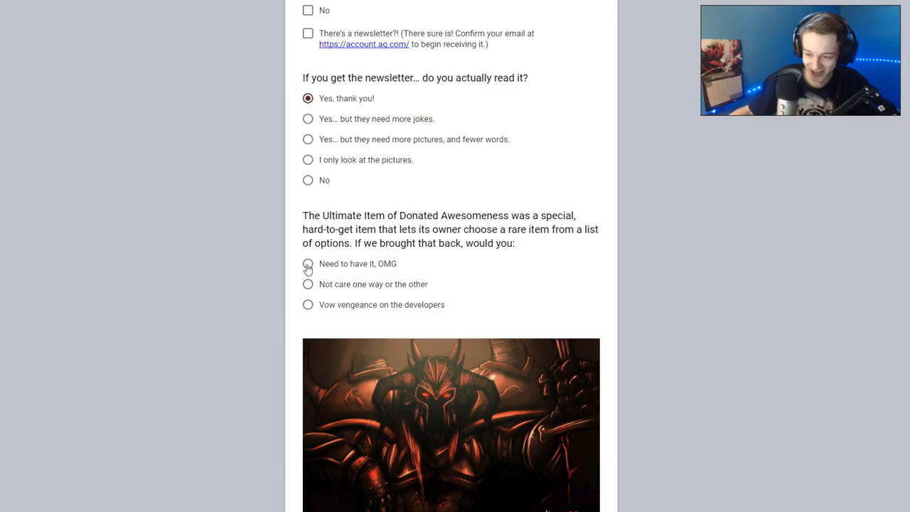
Answer Need to have it, OMG and highlight the name Ultimate Item of Donated Awesomeness
click(308, 263)
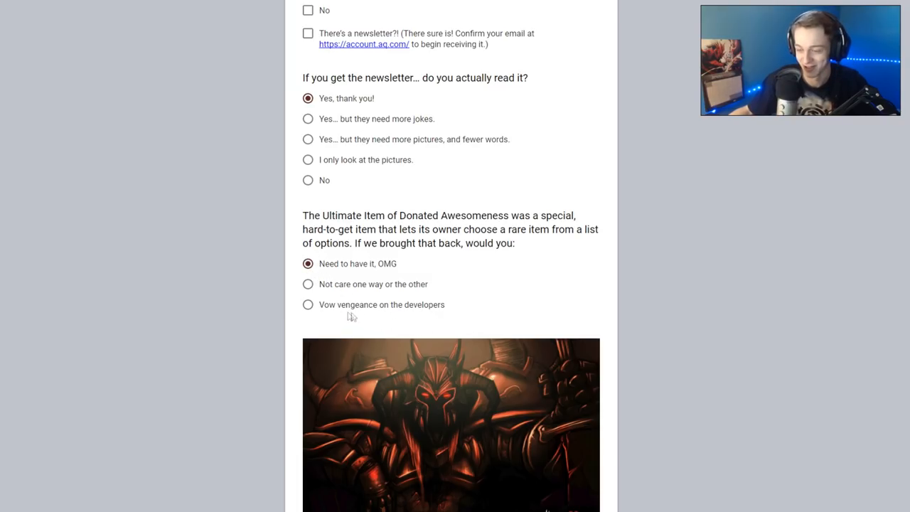
scroll(down, 3)
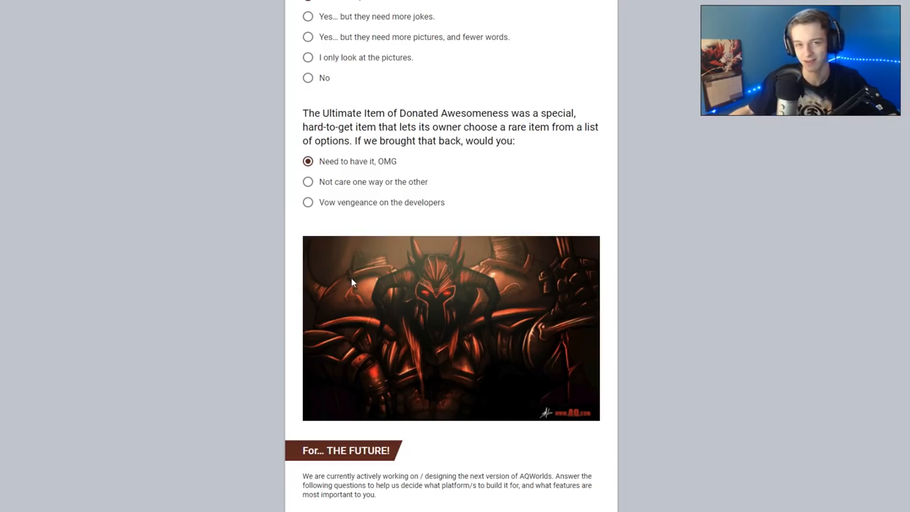
mouse_move(344, 329)
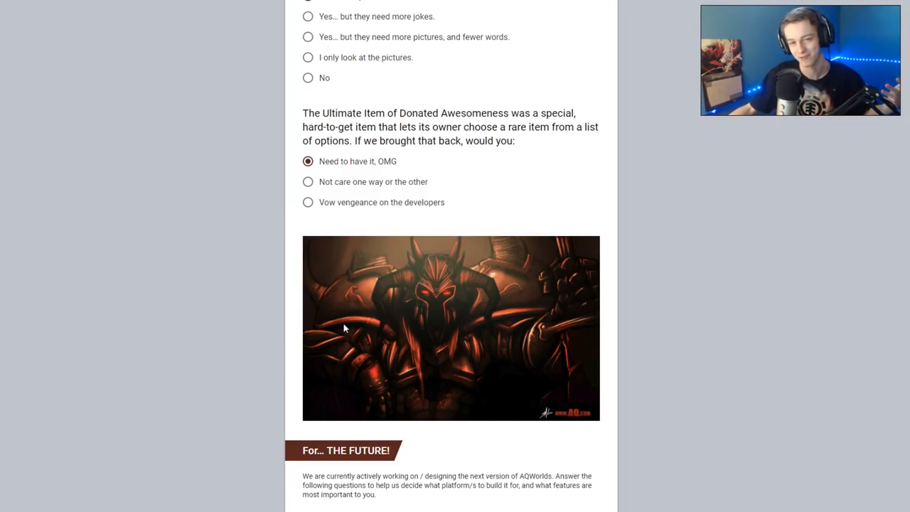
mouse_move(330, 371)
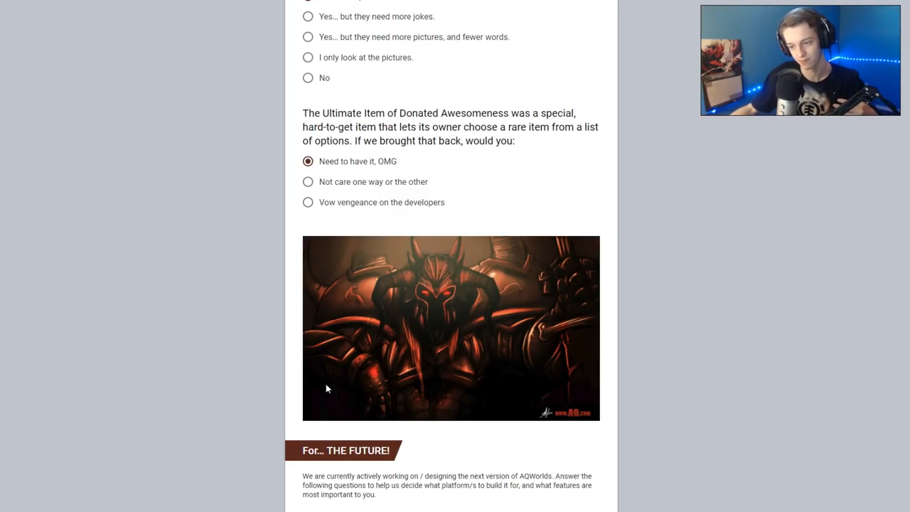
mouse_move(321, 387)
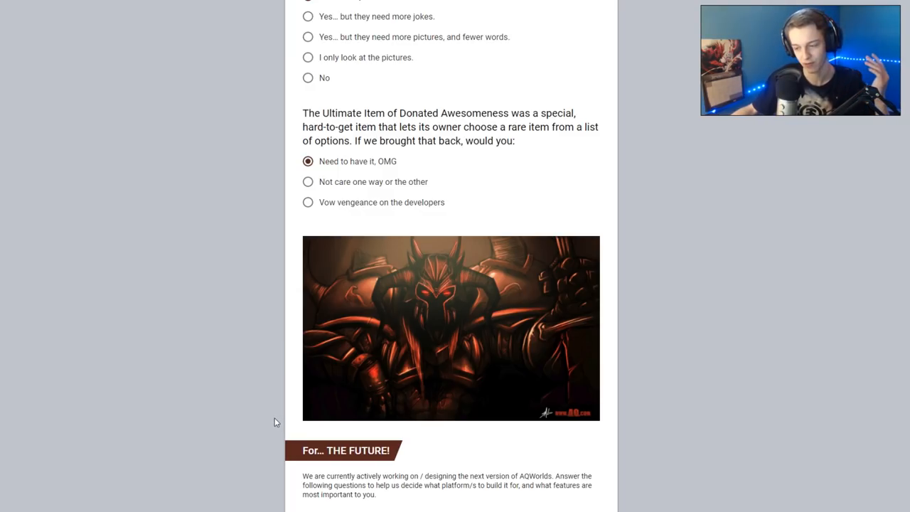
mouse_move(273, 427)
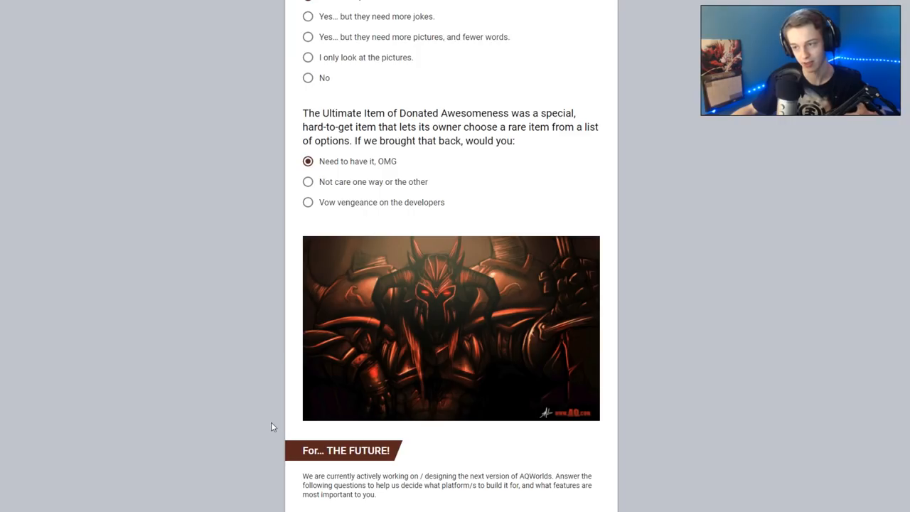
mouse_move(288, 415)
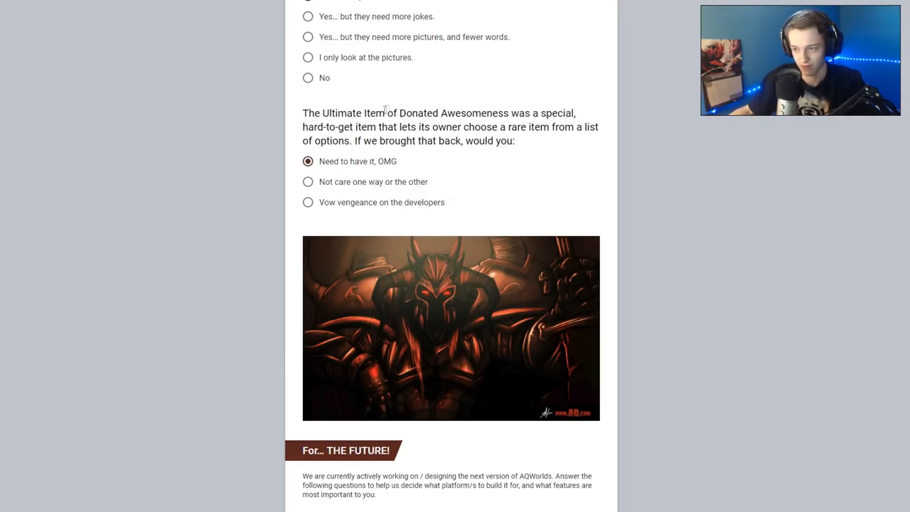
double_click(340, 114)
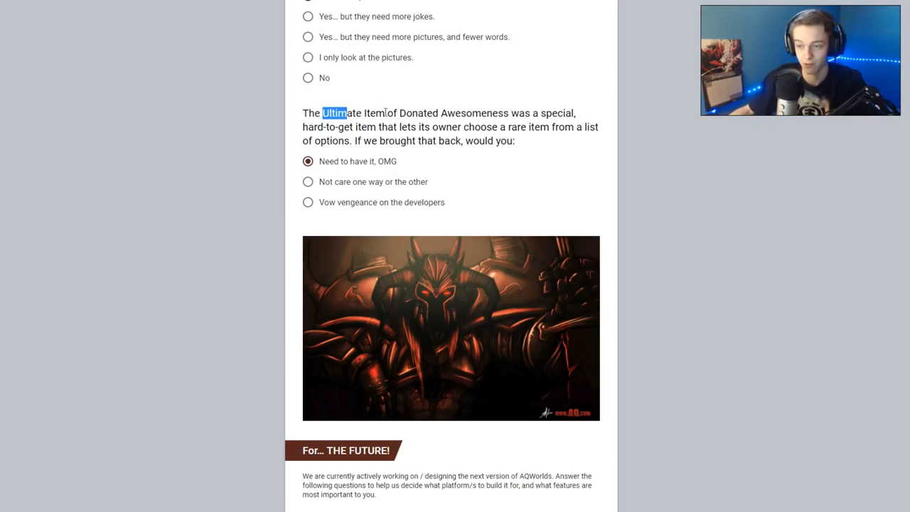
drag(321, 113, 510, 114)
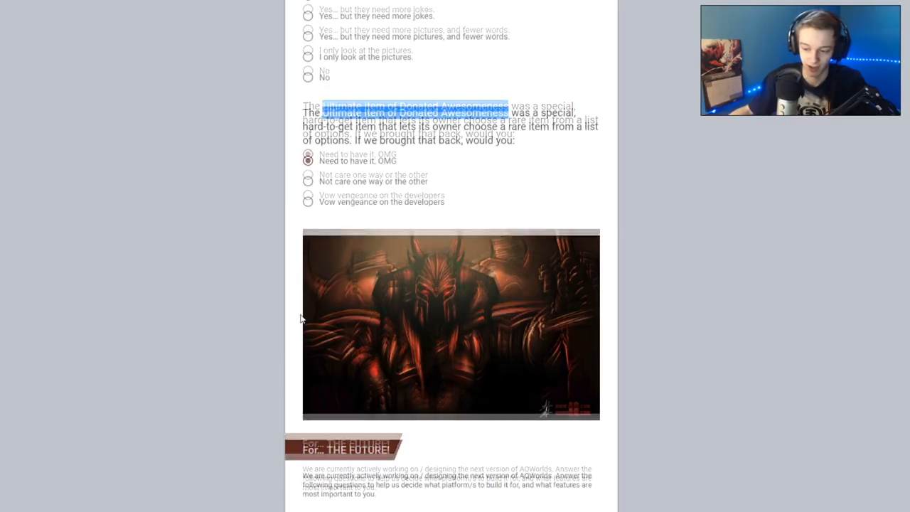
scroll(down, 3)
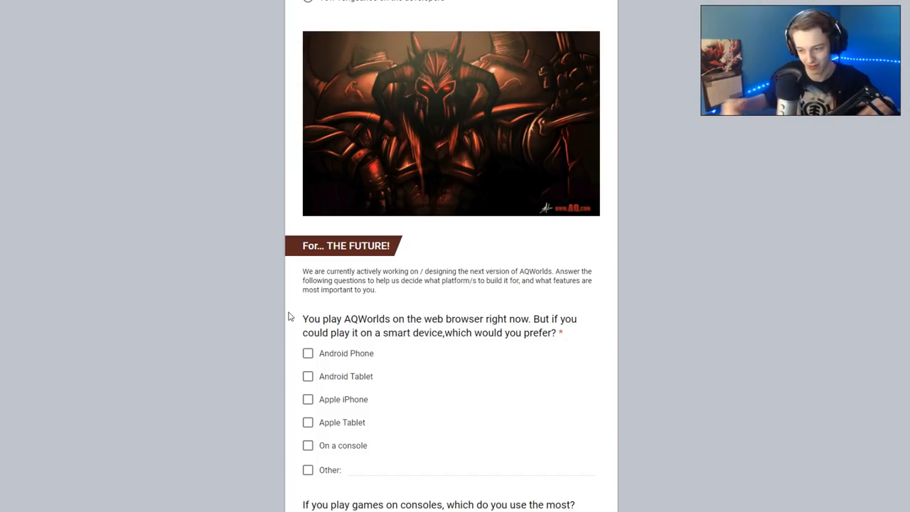
mouse_move(297, 313)
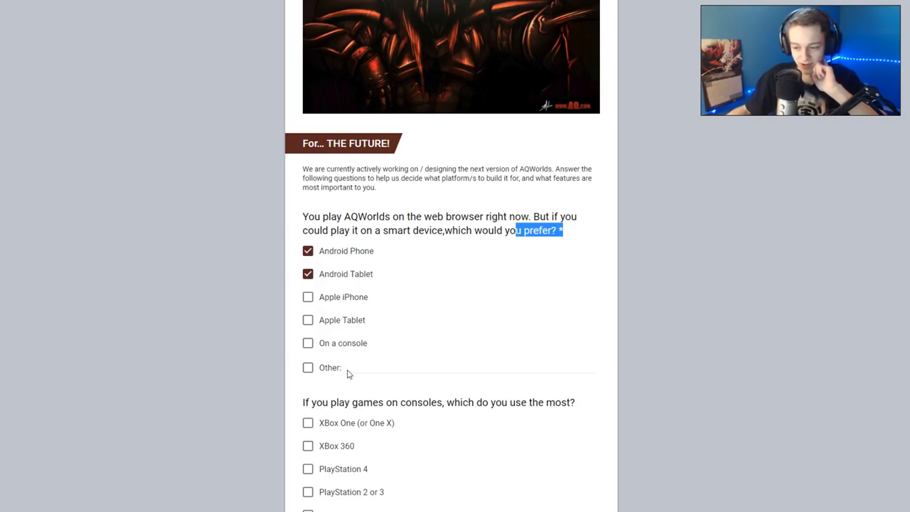
Scroll down past the smart-device question with Android Phone and Tablet ticked
scroll(down, 3)
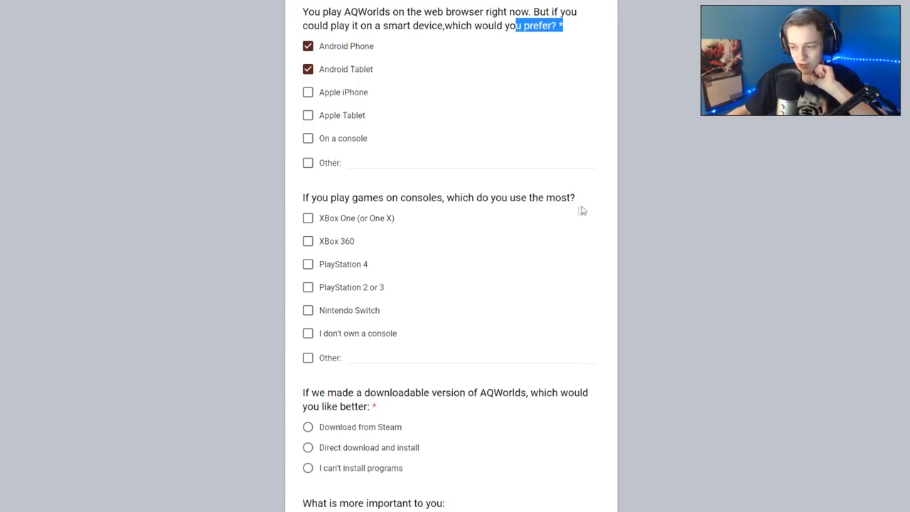
mouse_move(328, 268)
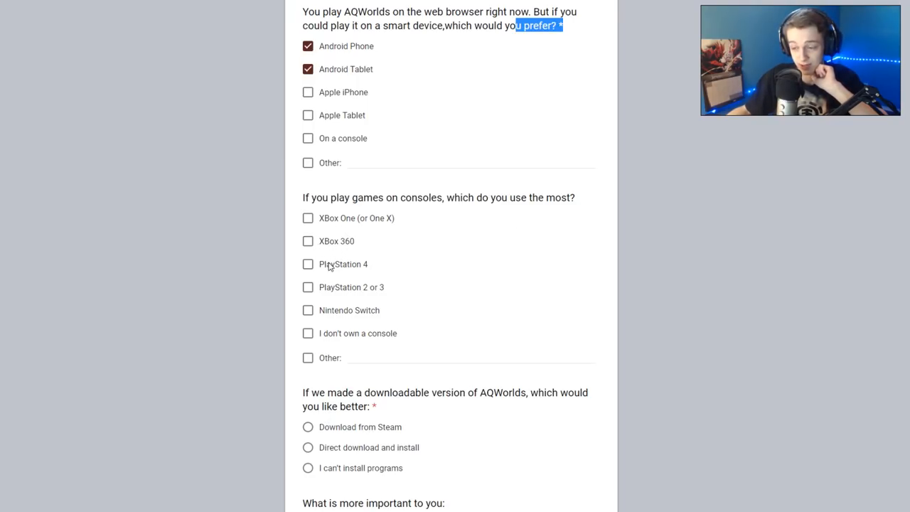
mouse_move(359, 305)
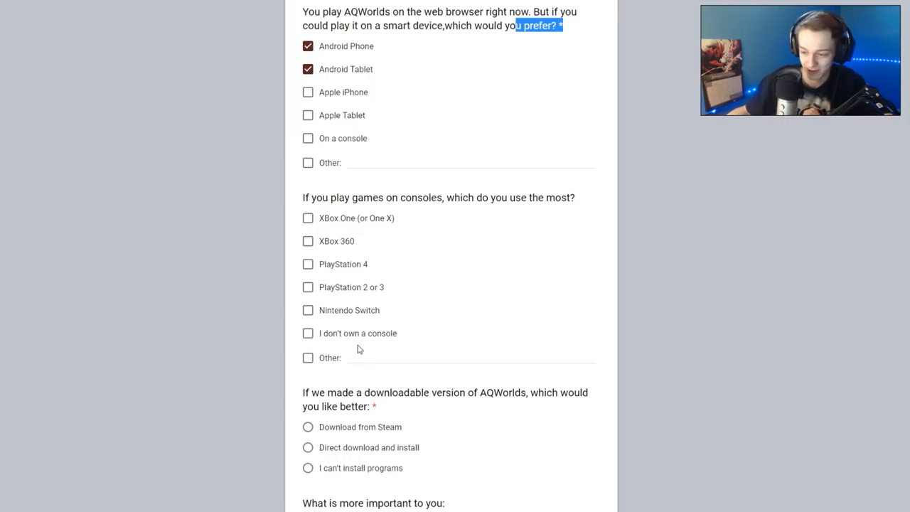
Answer the console question with Other and enter n64
scroll(down, 3)
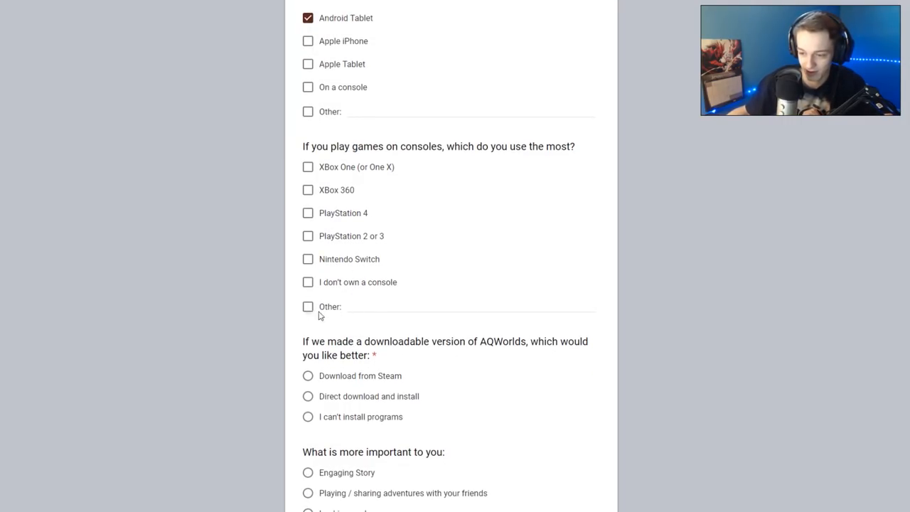
click(307, 307)
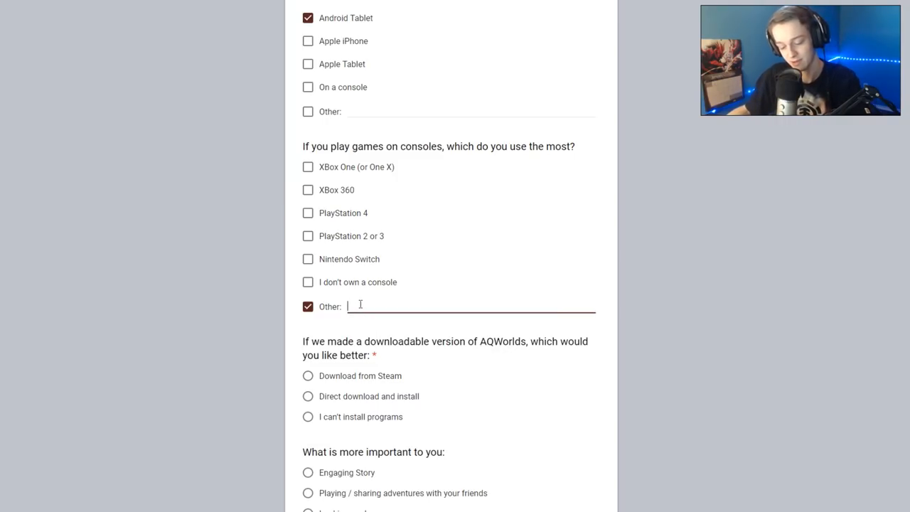
text(n)
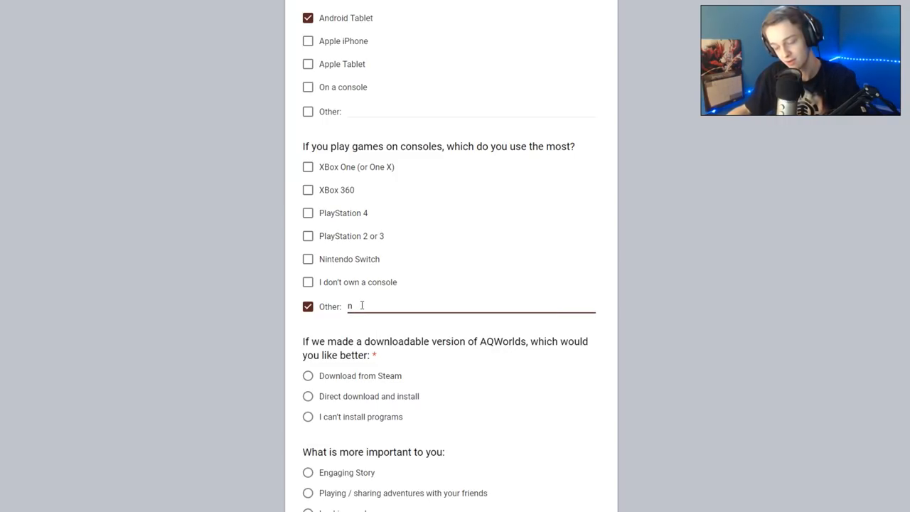
text(64)
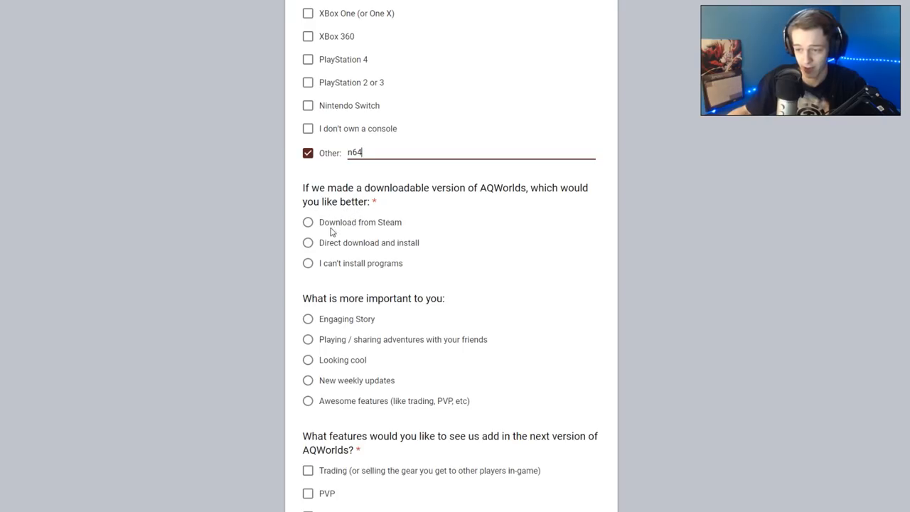
Choose Download from Steam for the downloadable version and Awesome features as most important
click(307, 221)
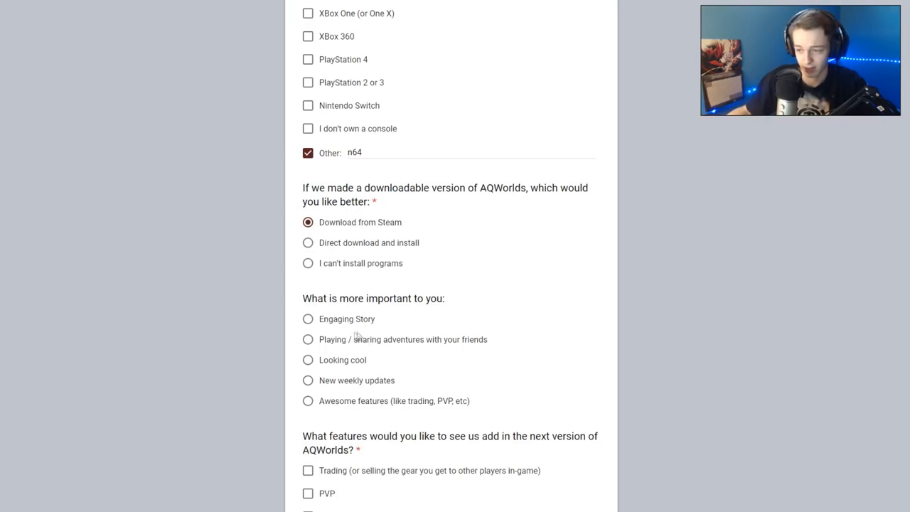
scroll(down, 3)
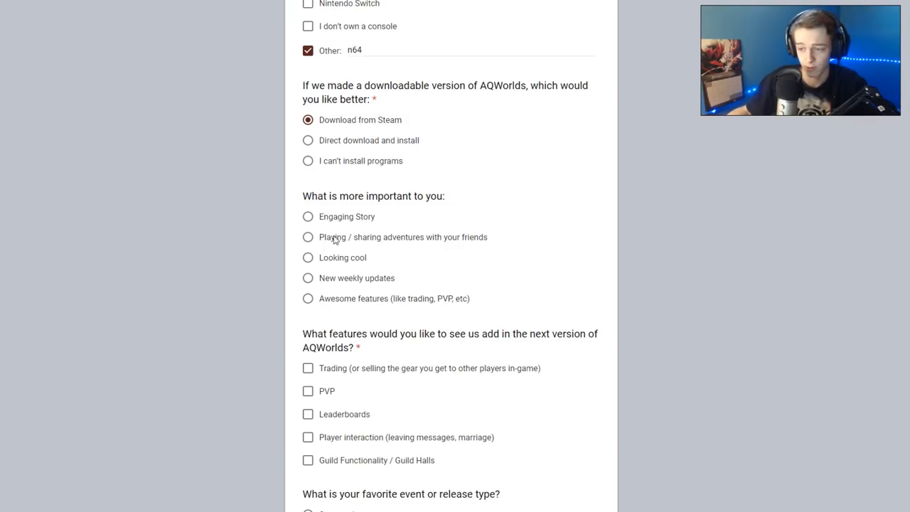
mouse_move(371, 261)
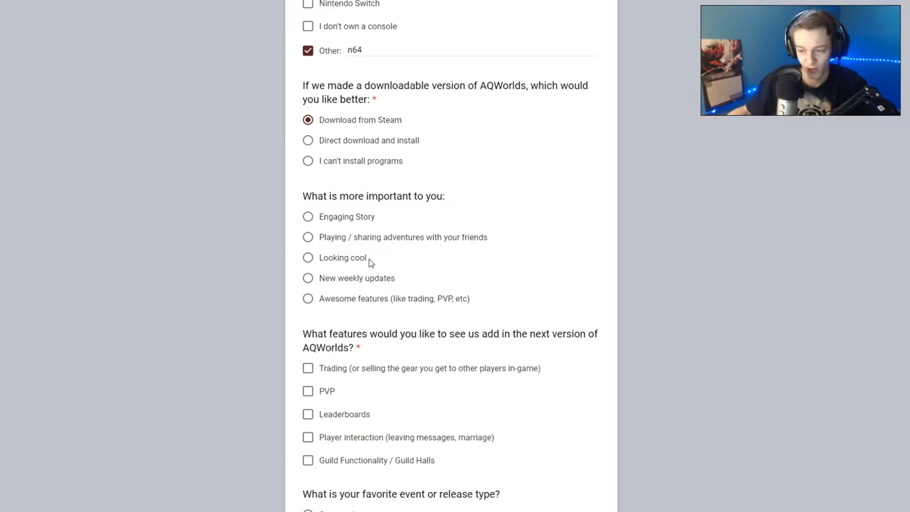
mouse_move(324, 305)
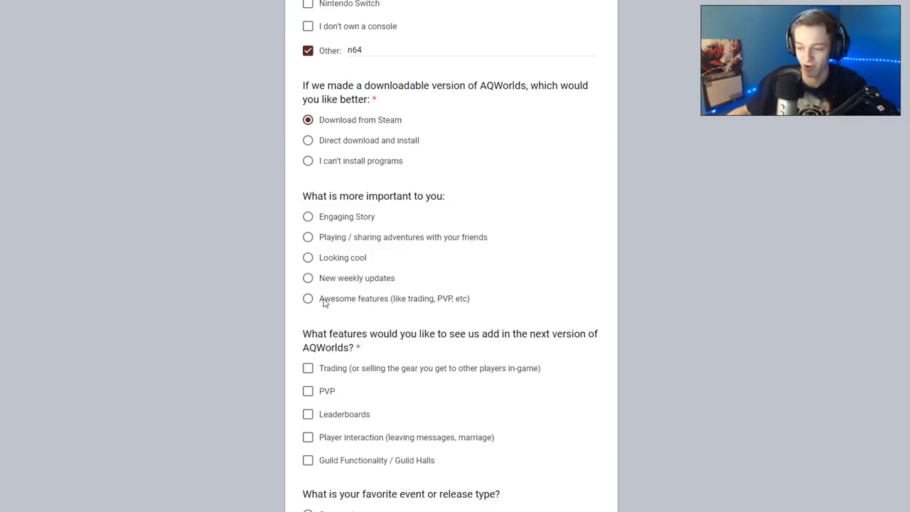
click(307, 299)
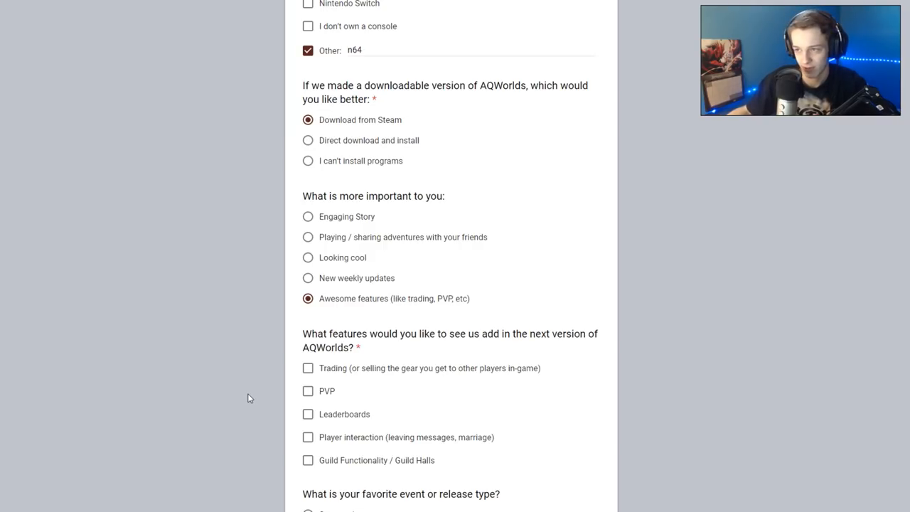
mouse_move(256, 398)
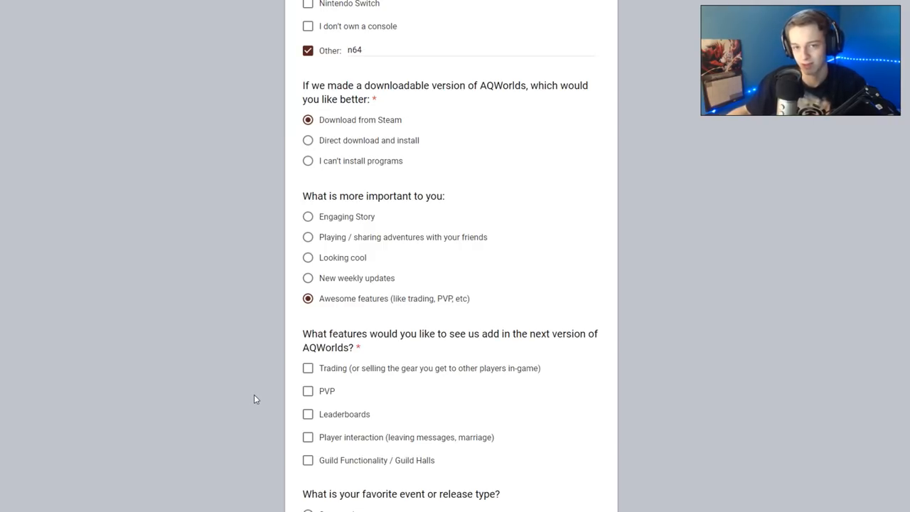
mouse_move(248, 397)
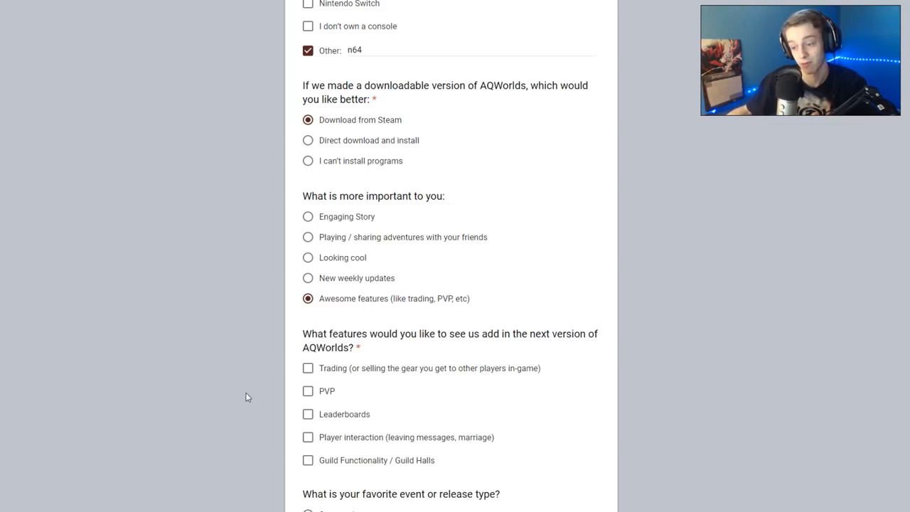
scroll(down, 3)
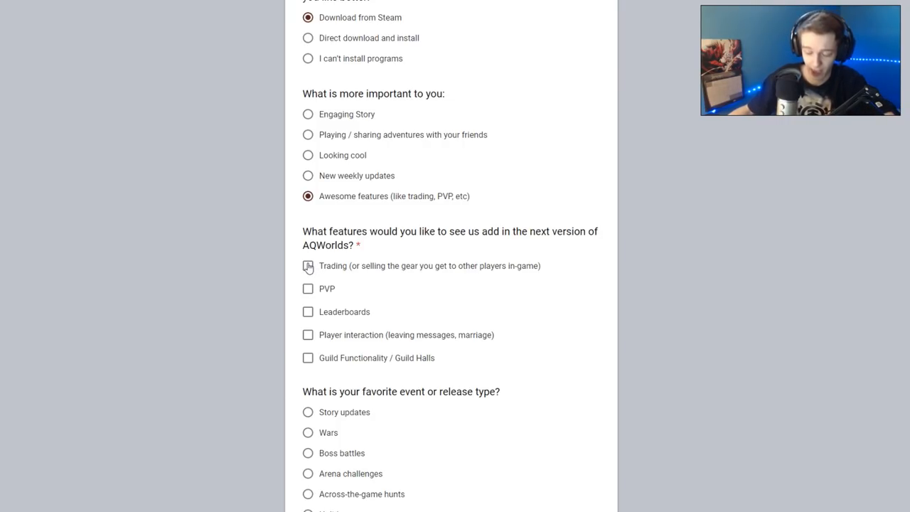
Tick Trading, PVP, Leaderboards, Player interaction and Guild Functionality / Guild Halls as wanted features
click(307, 288)
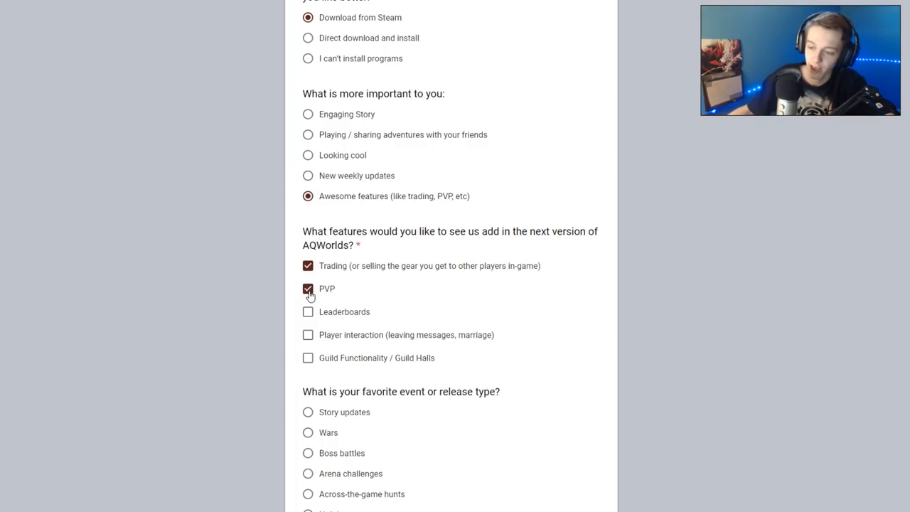
click(307, 311)
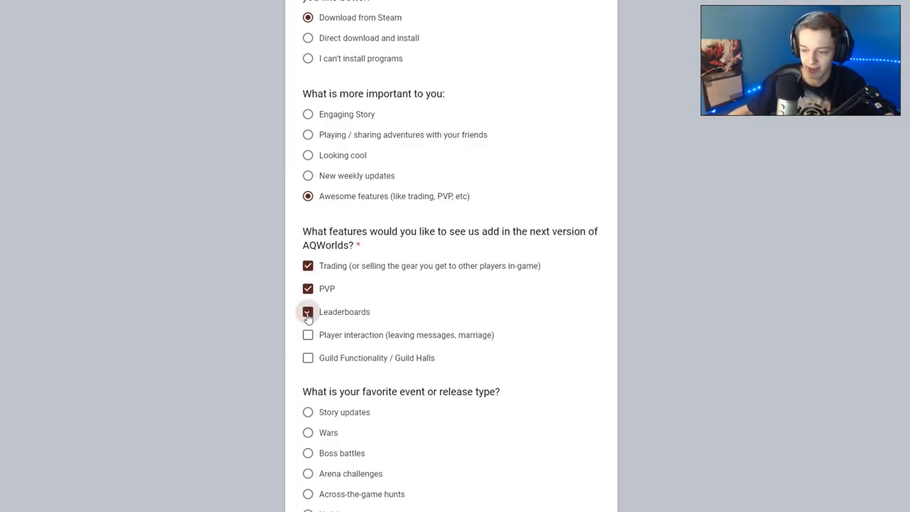
click(308, 312)
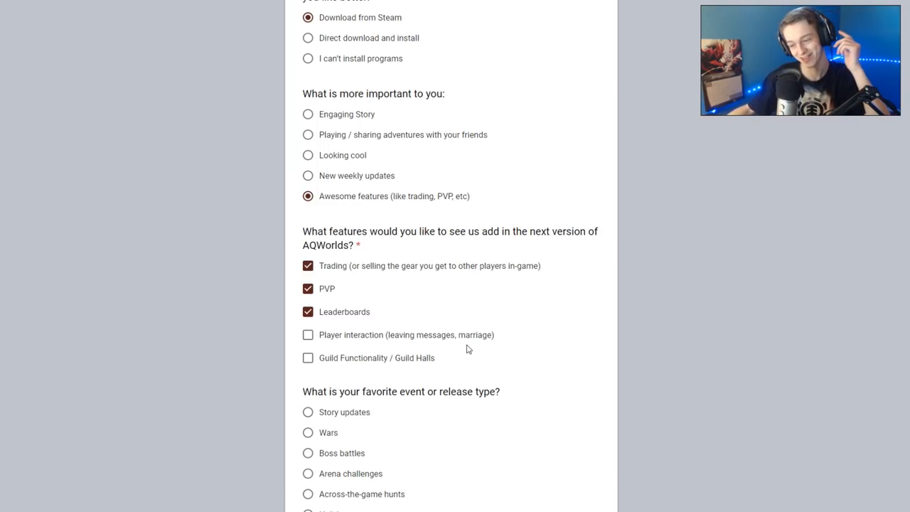
click(307, 336)
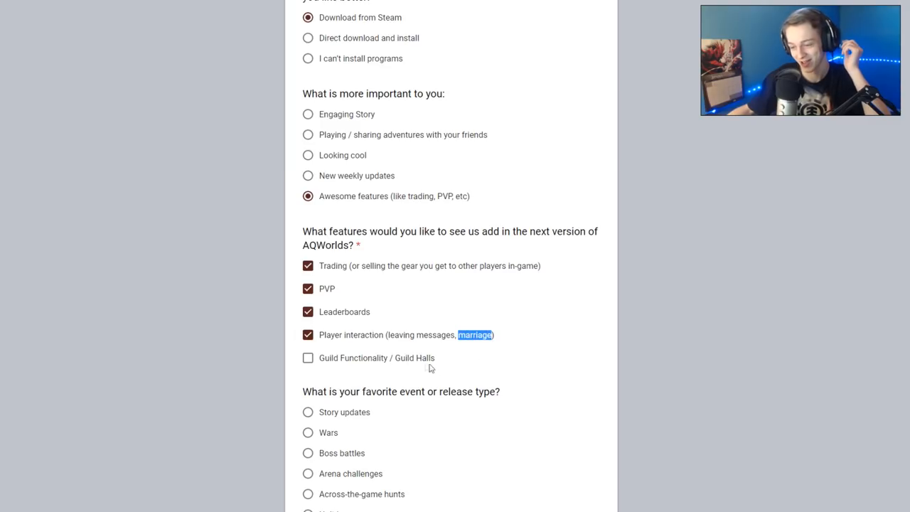
mouse_move(372, 347)
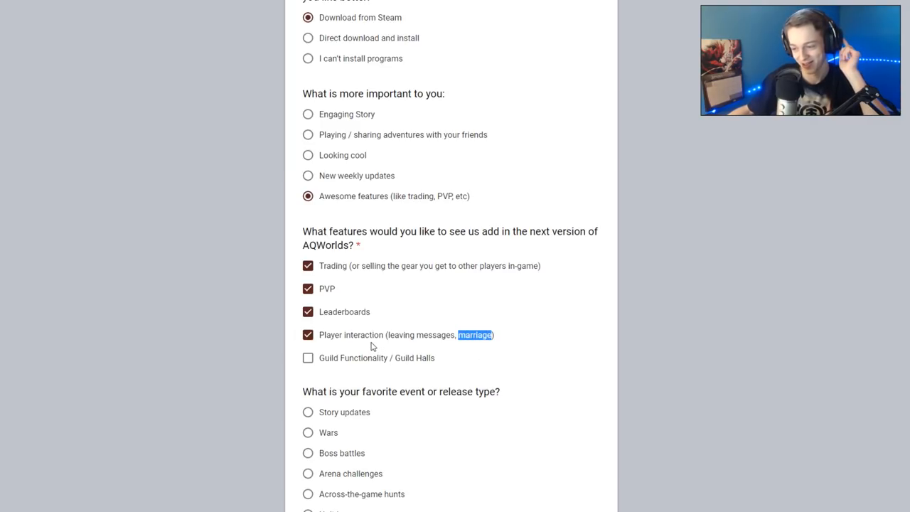
mouse_move(407, 344)
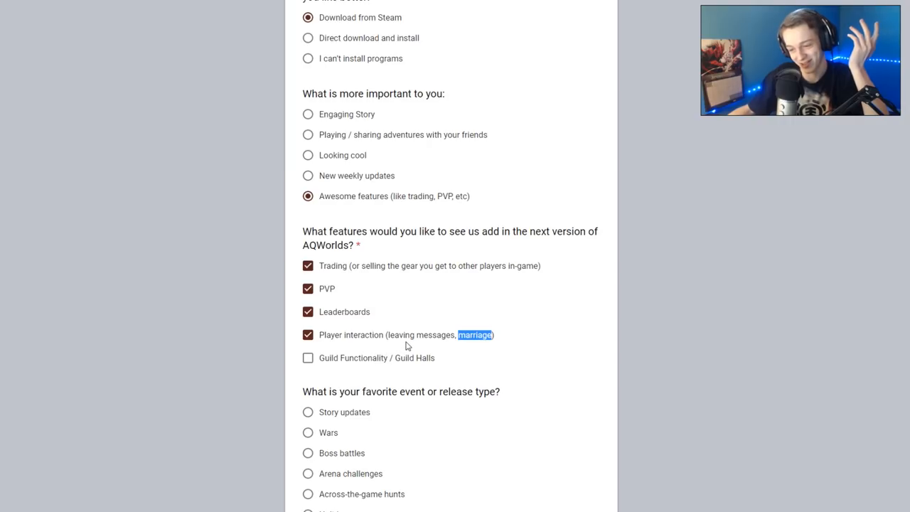
mouse_move(348, 367)
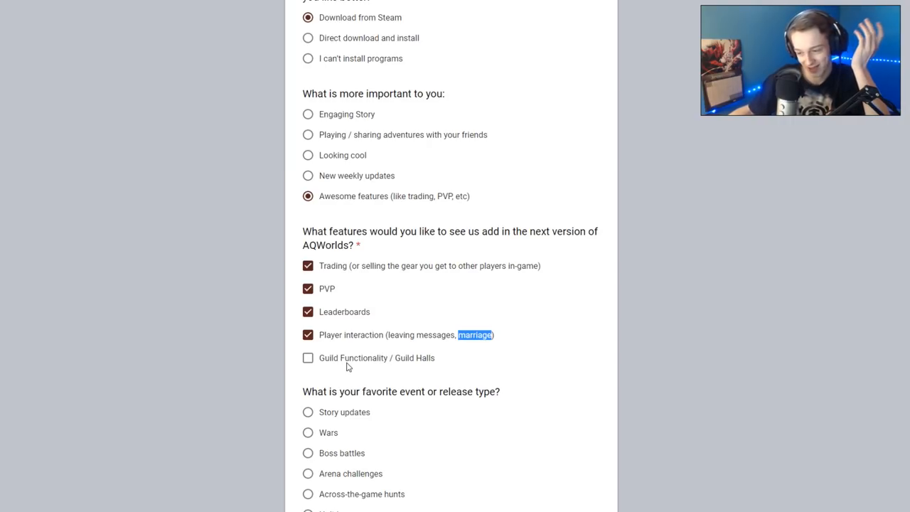
mouse_move(325, 370)
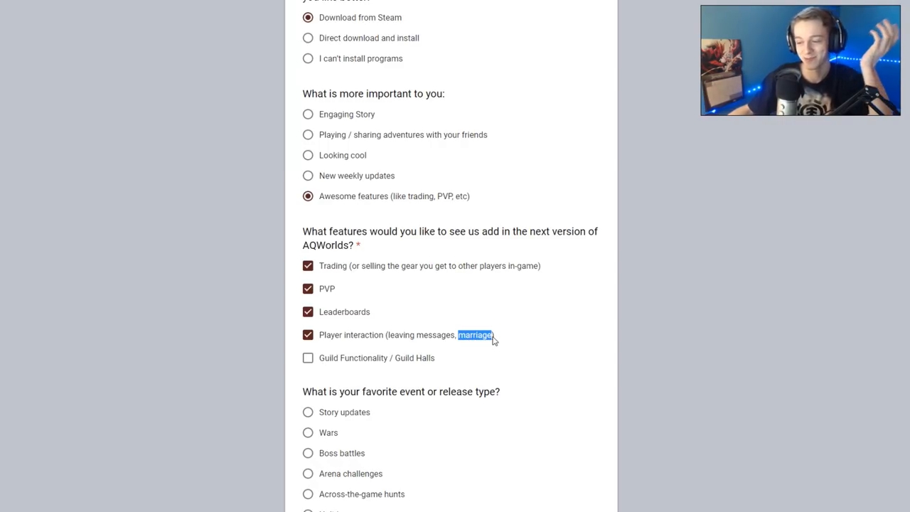
click(307, 335)
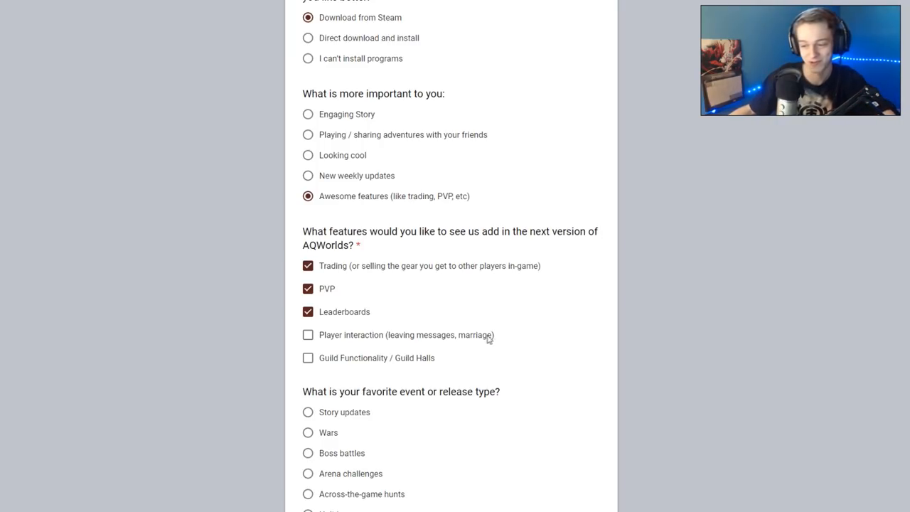
mouse_move(495, 355)
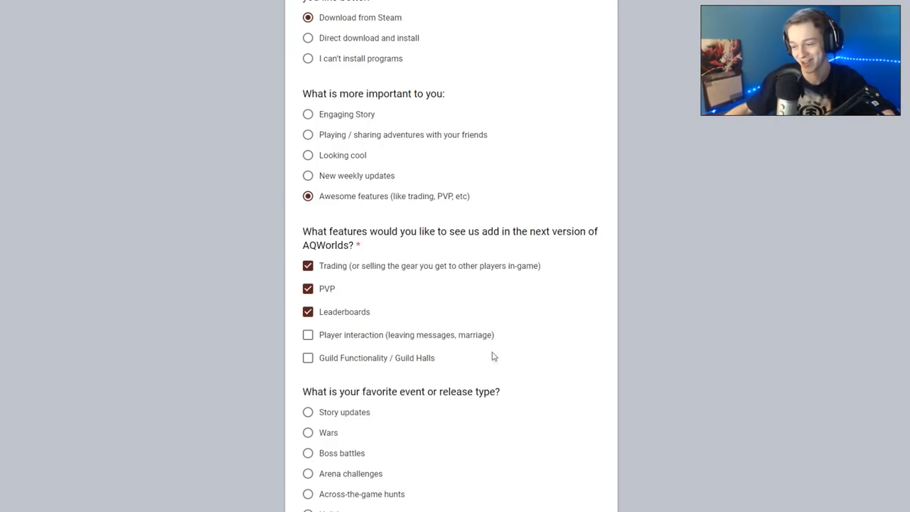
click(308, 336)
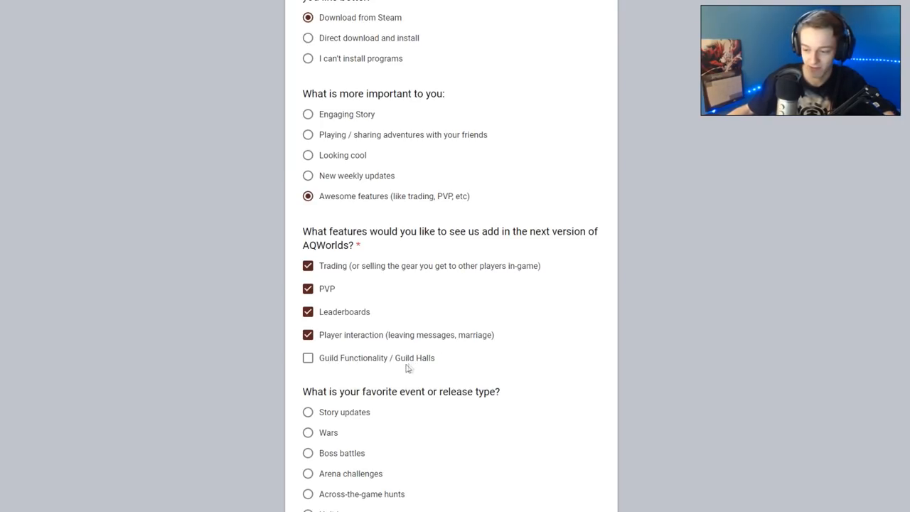
mouse_move(387, 364)
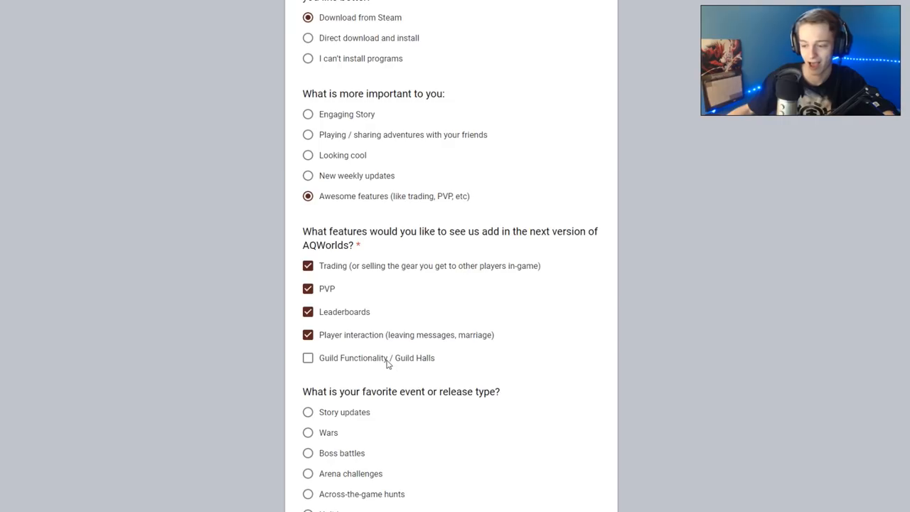
click(308, 359)
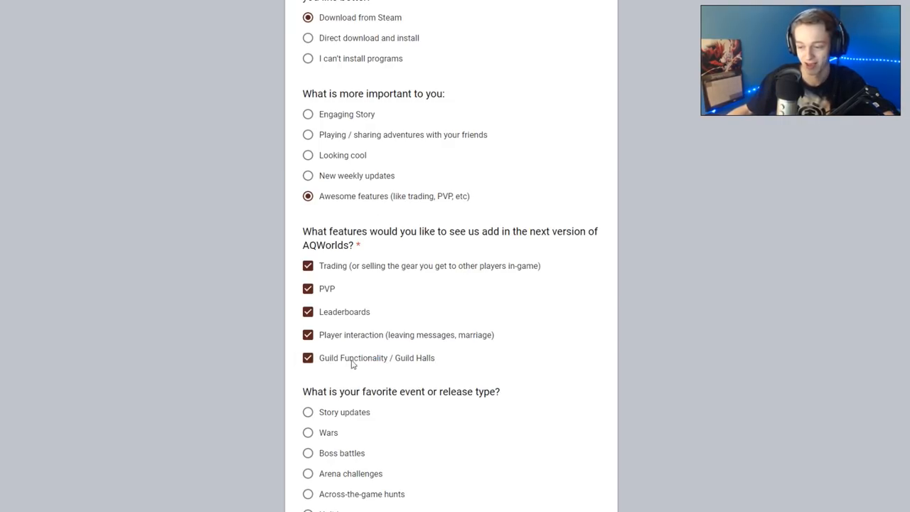
mouse_move(378, 370)
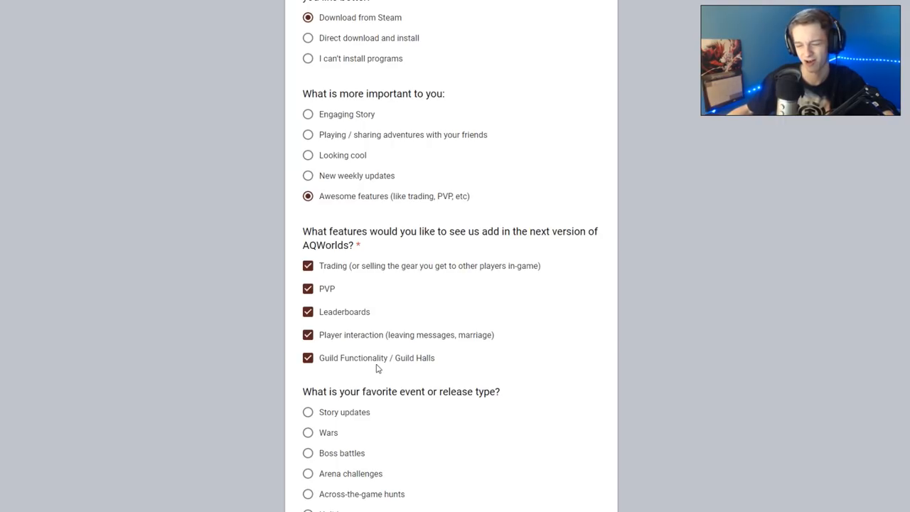
mouse_move(355, 370)
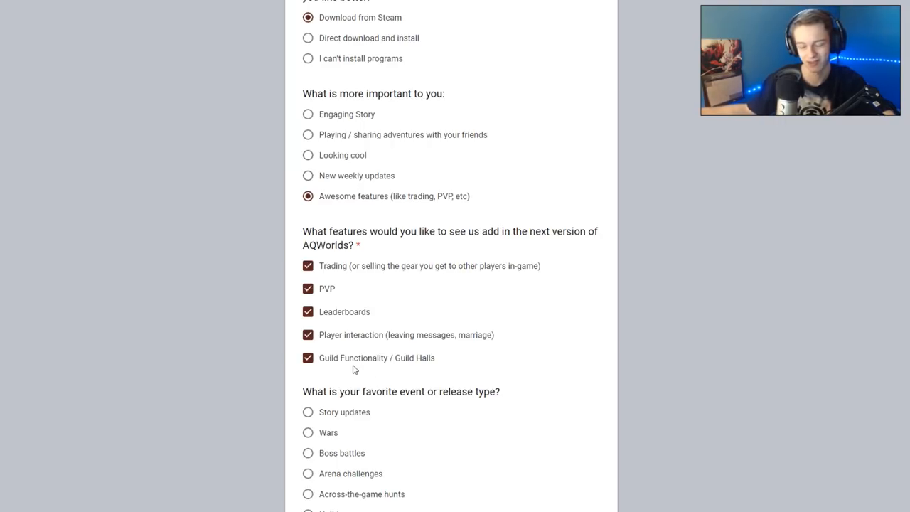
mouse_move(277, 354)
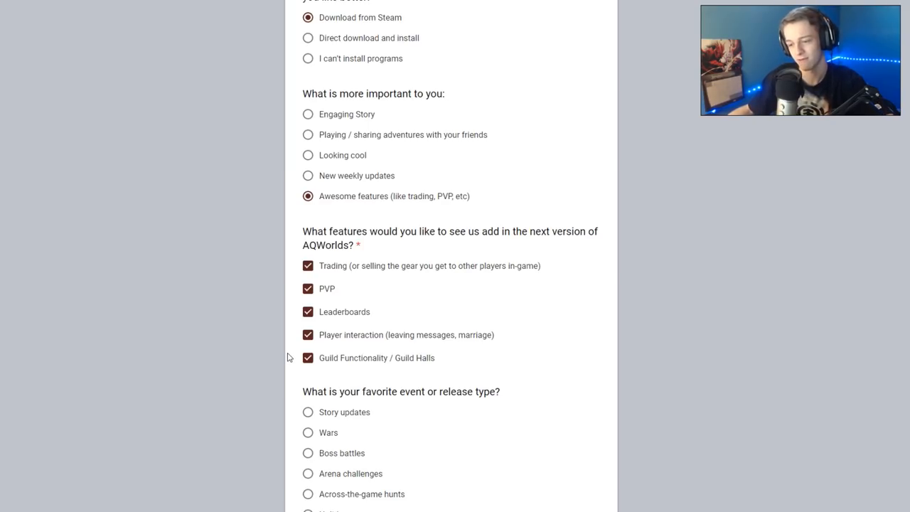
mouse_move(357, 367)
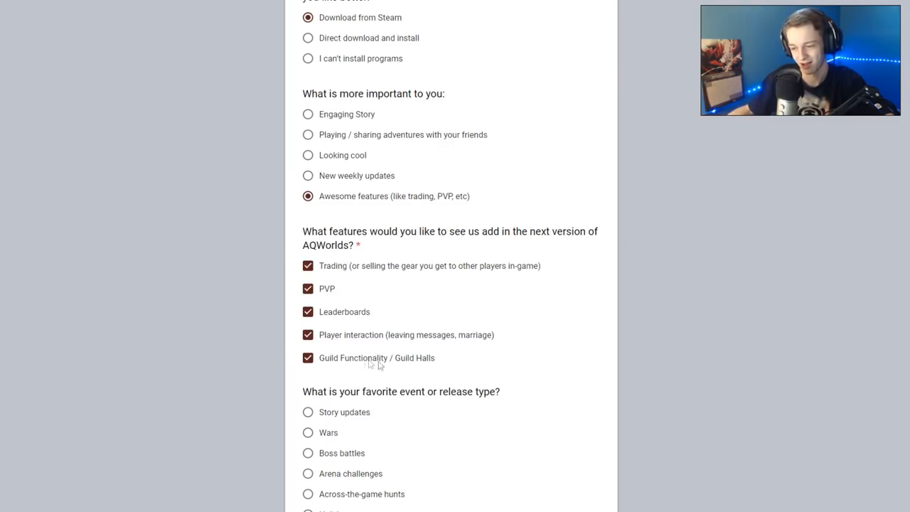
mouse_move(384, 373)
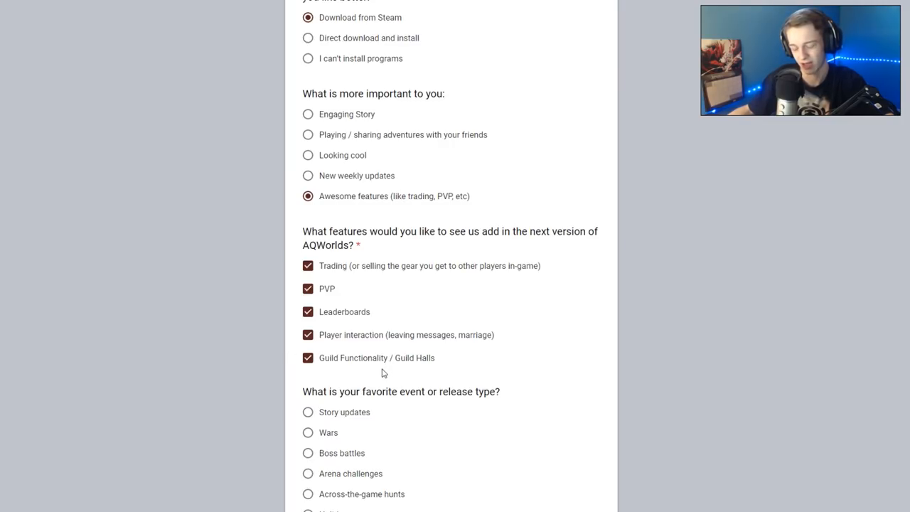
mouse_move(359, 432)
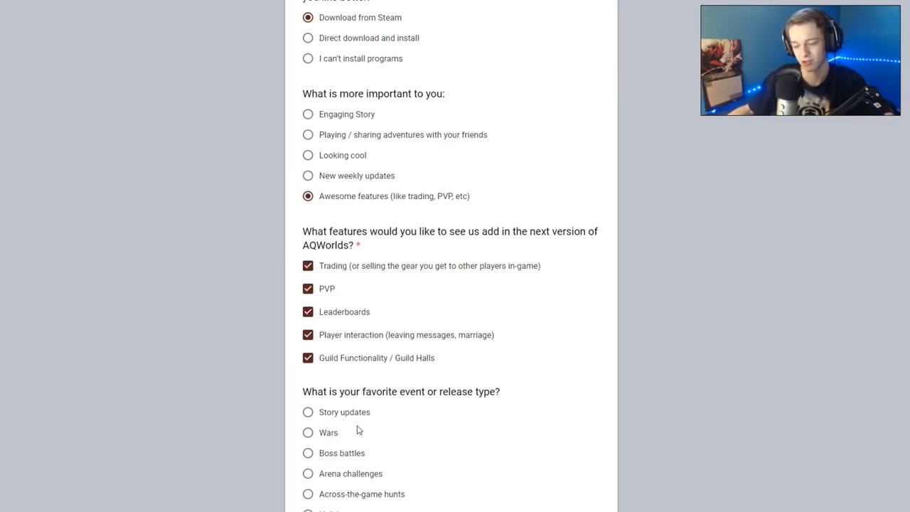
Choose Holiday events as favorite event type after trying Across-the-game hunts and Boss battles
scroll(down, 3)
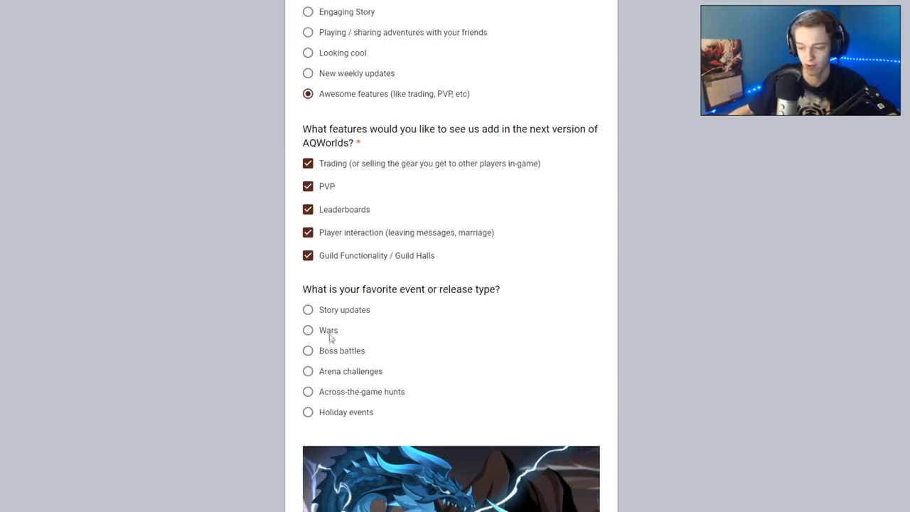
mouse_move(341, 372)
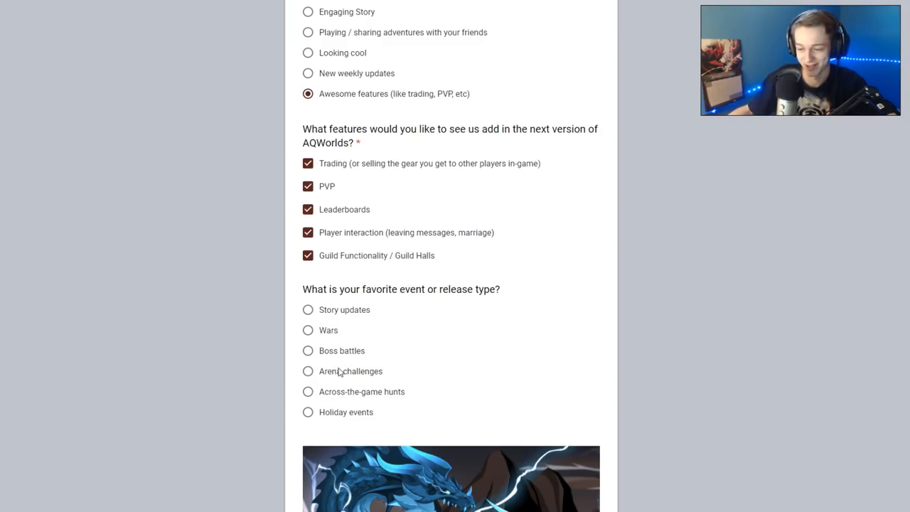
click(307, 392)
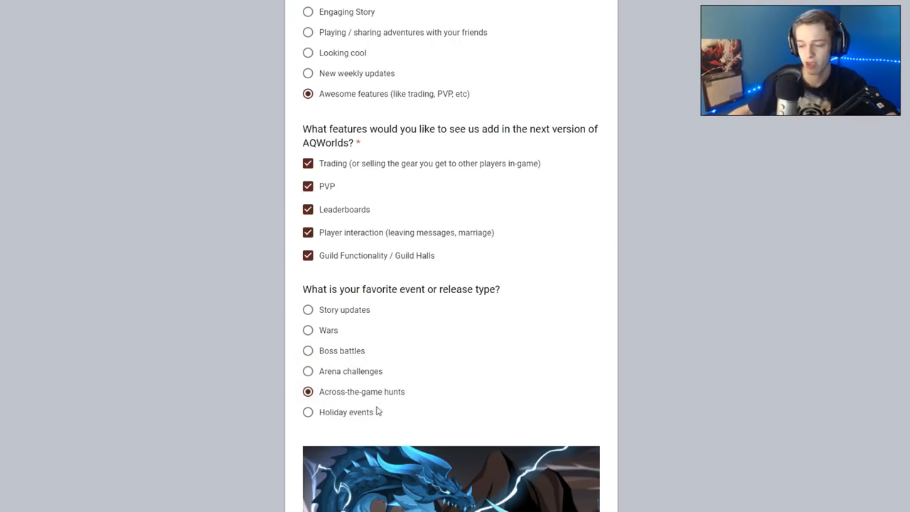
mouse_move(390, 400)
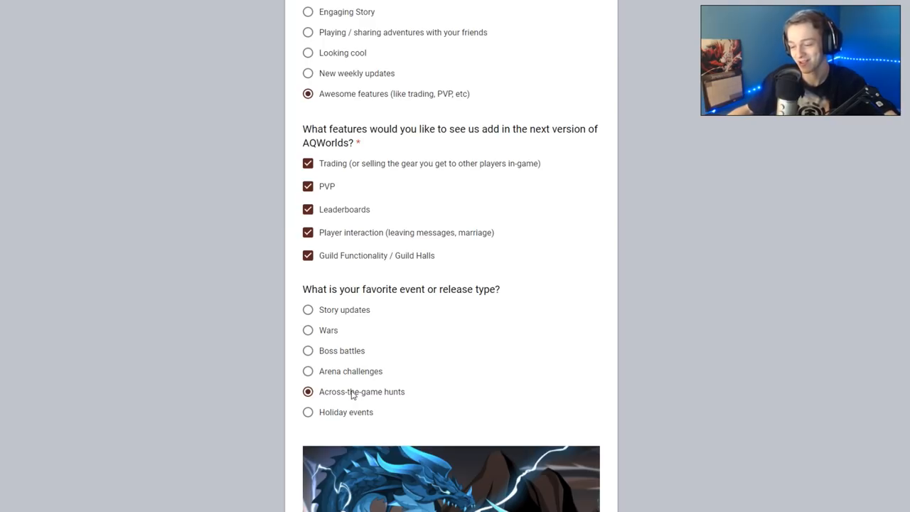
mouse_move(332, 418)
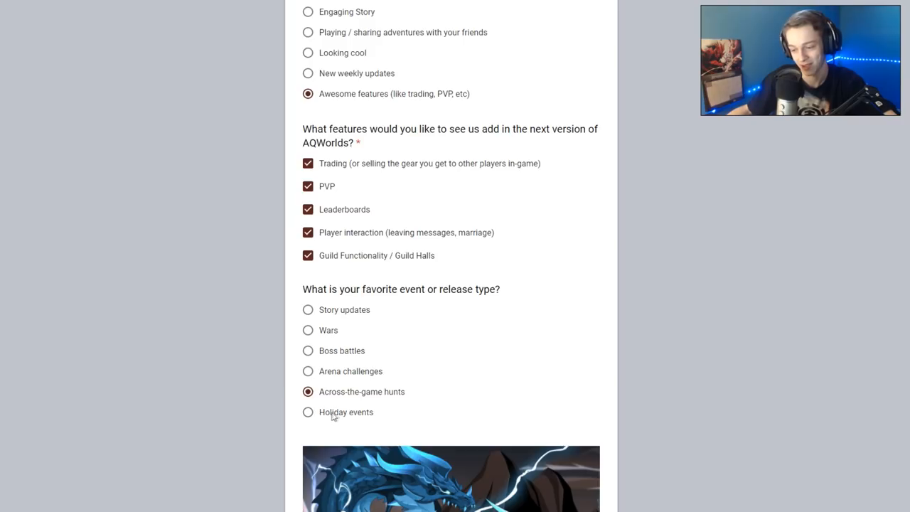
click(308, 412)
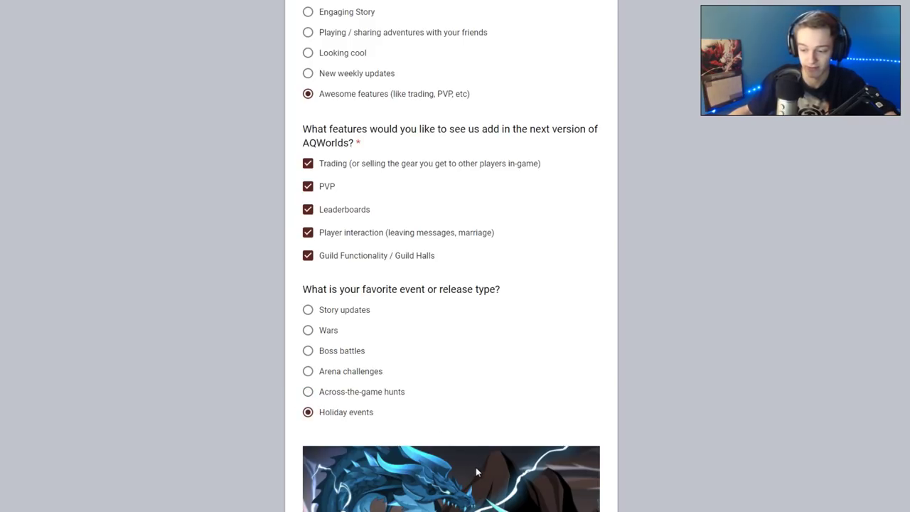
scroll(down, 3)
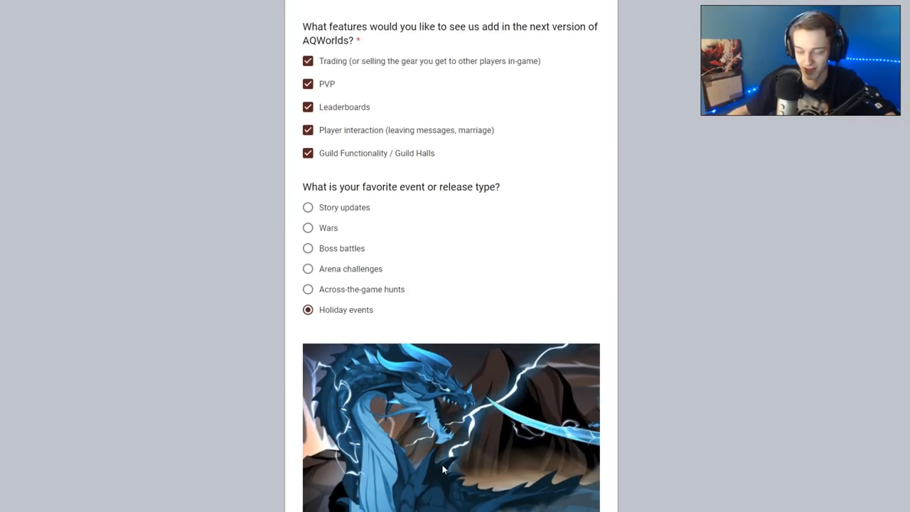
click(308, 248)
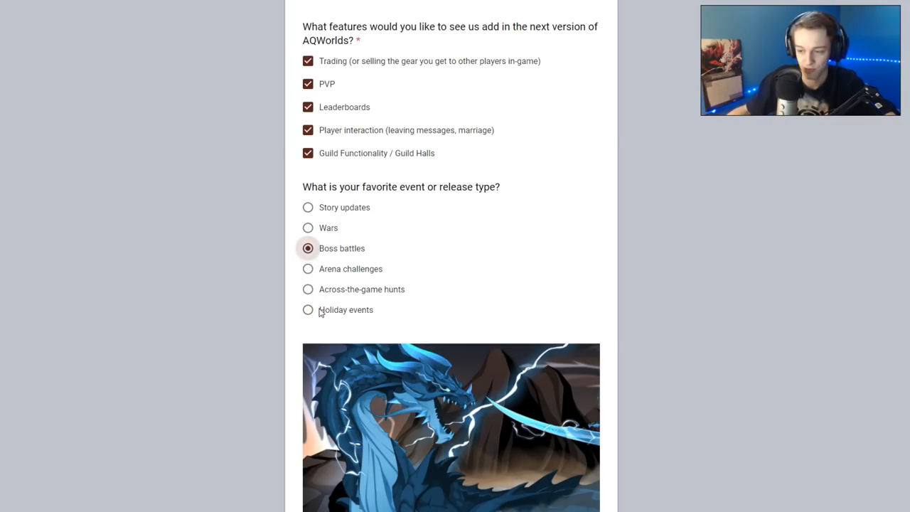
click(308, 310)
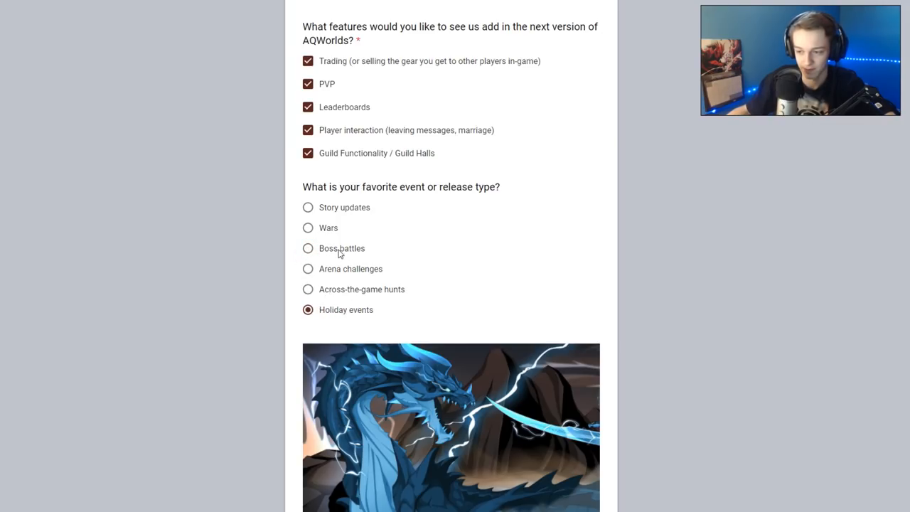
mouse_move(322, 316)
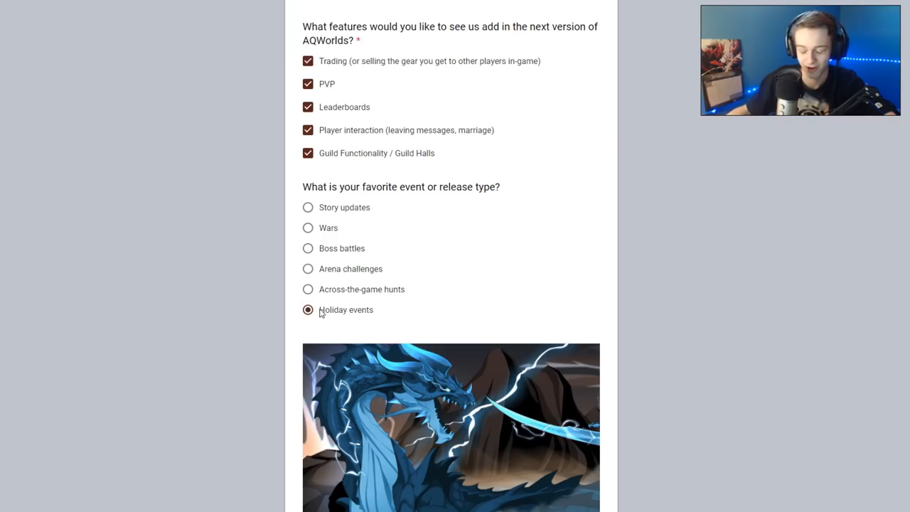
Answer the tutorials question with 'Yes, on all my characters' instead of on one character
scroll(down, 3)
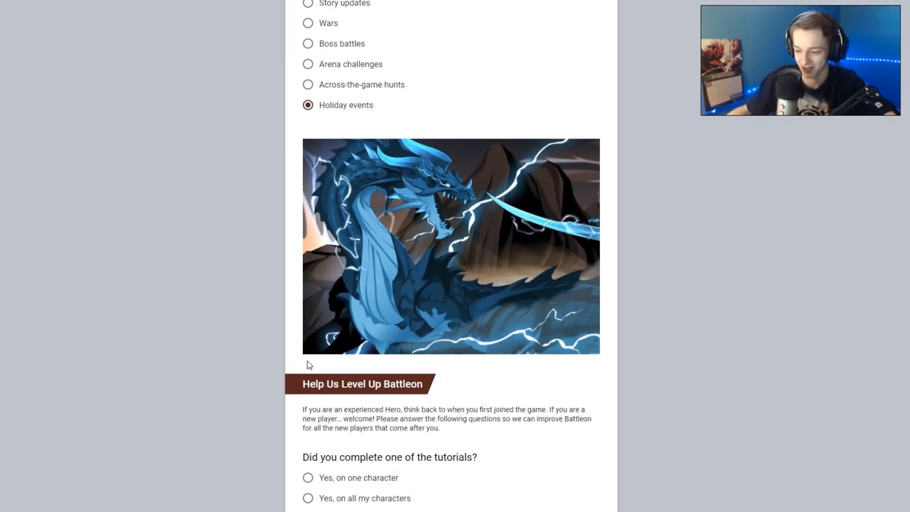
scroll(down, 3)
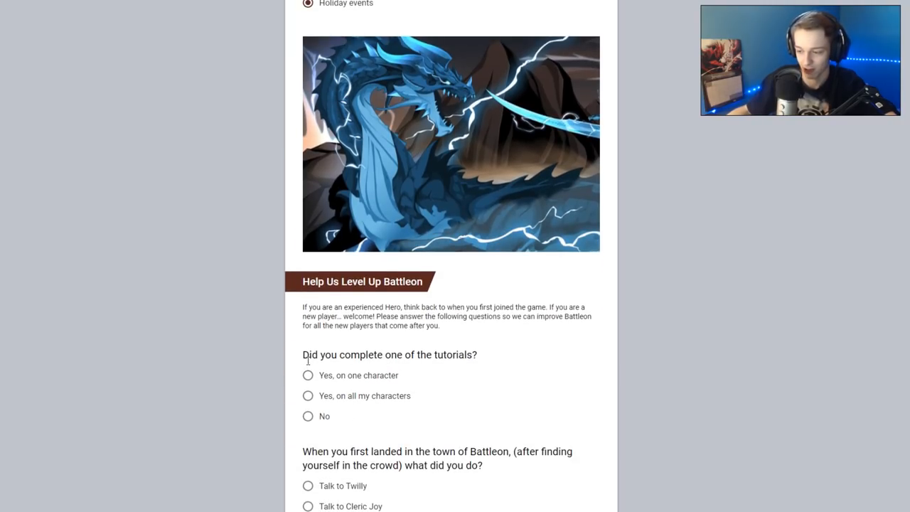
scroll(down, 3)
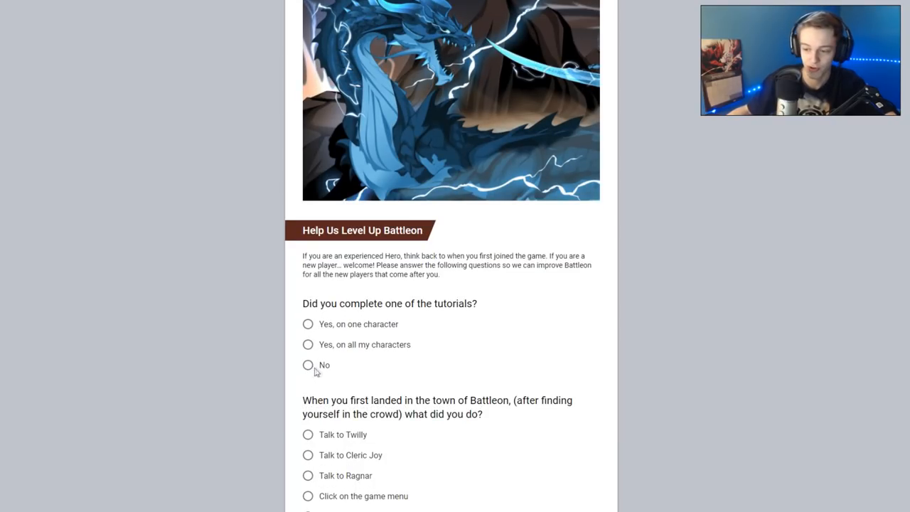
mouse_move(438, 317)
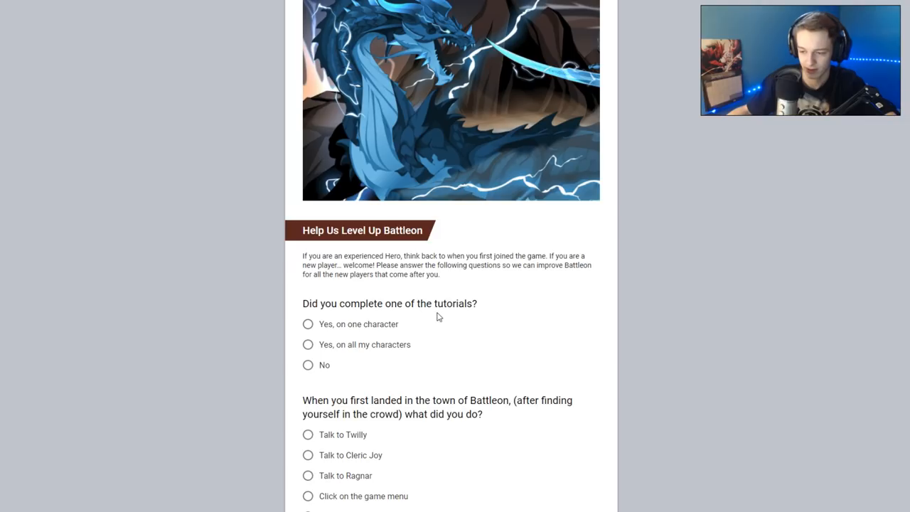
mouse_move(432, 318)
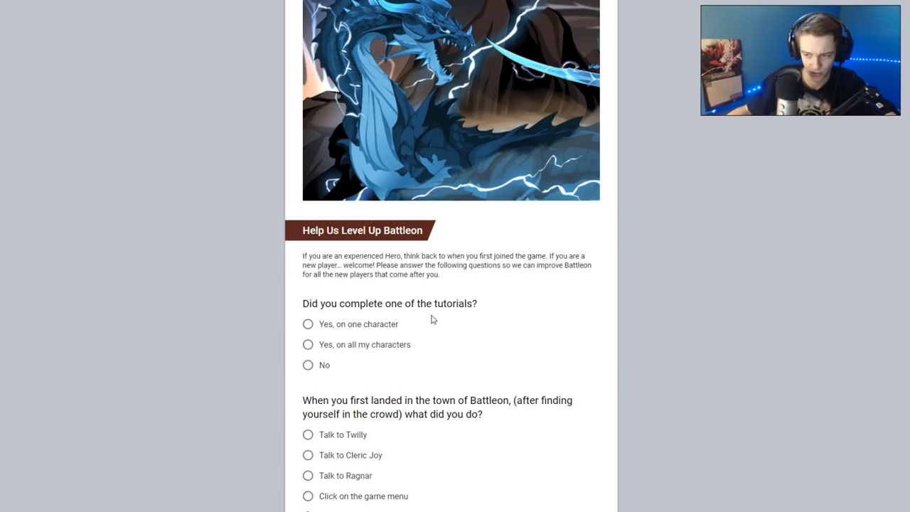
click(308, 324)
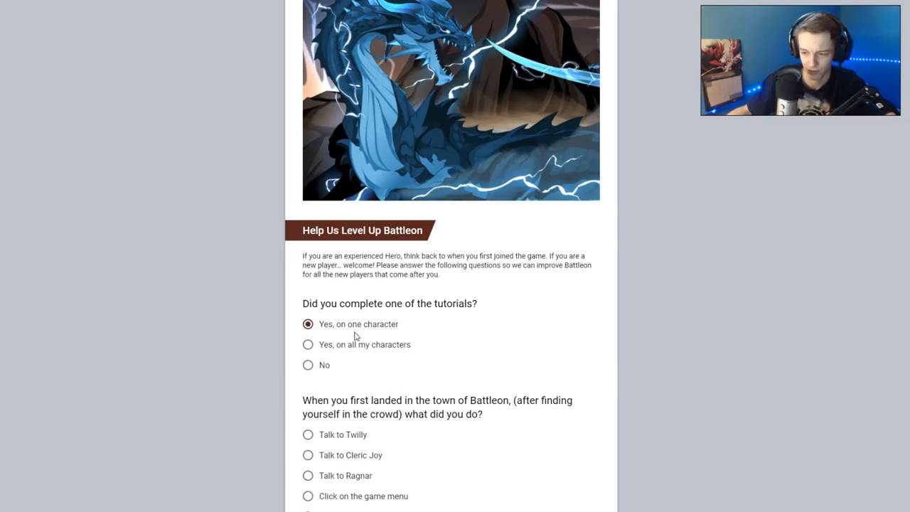
click(307, 344)
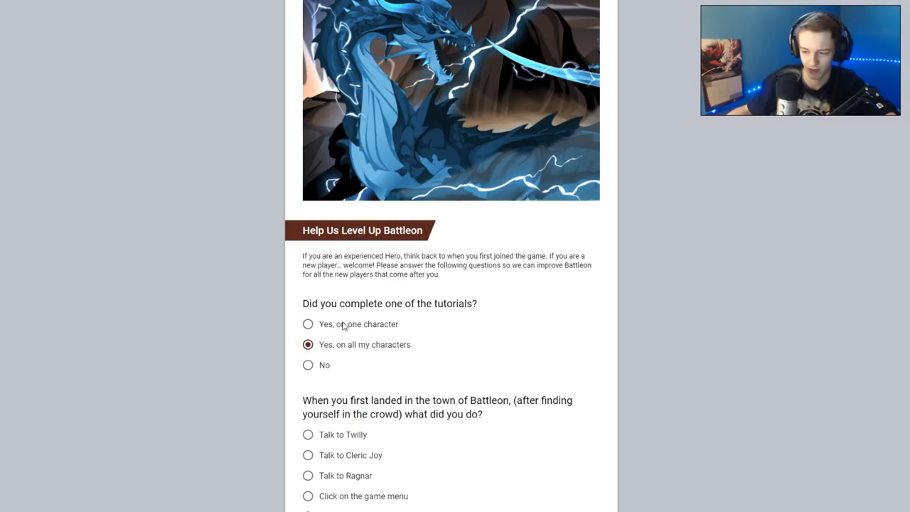
scroll(down, 3)
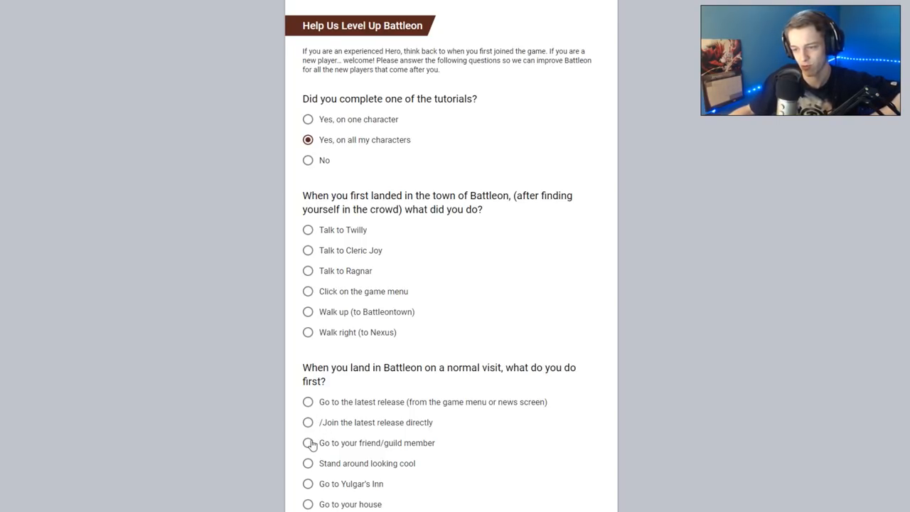
mouse_move(313, 441)
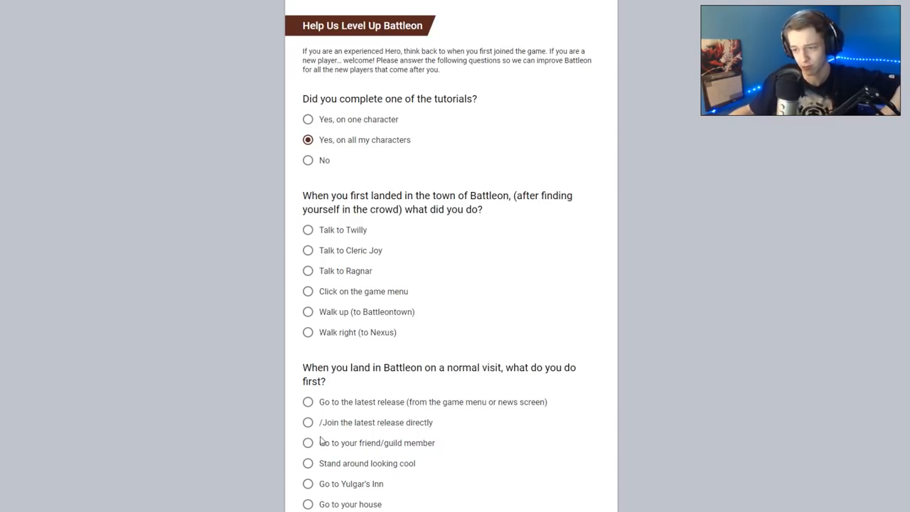
mouse_move(463, 266)
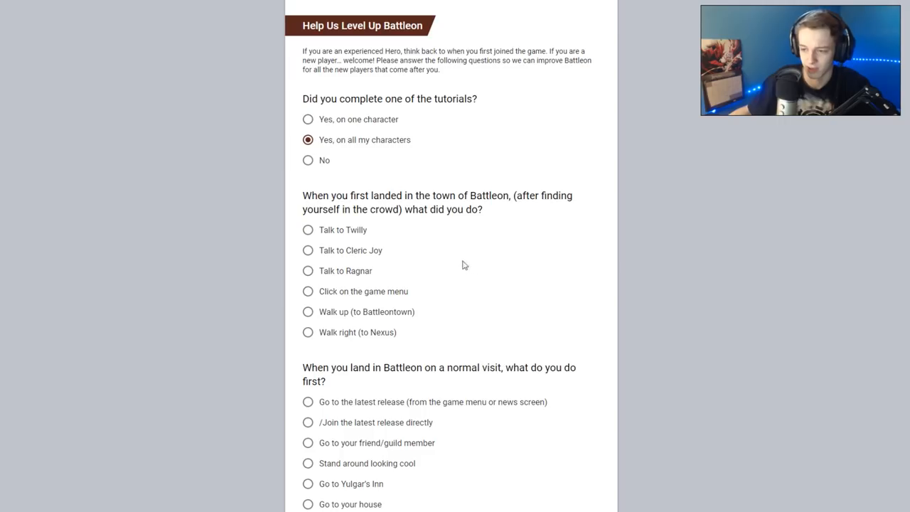
mouse_move(452, 268)
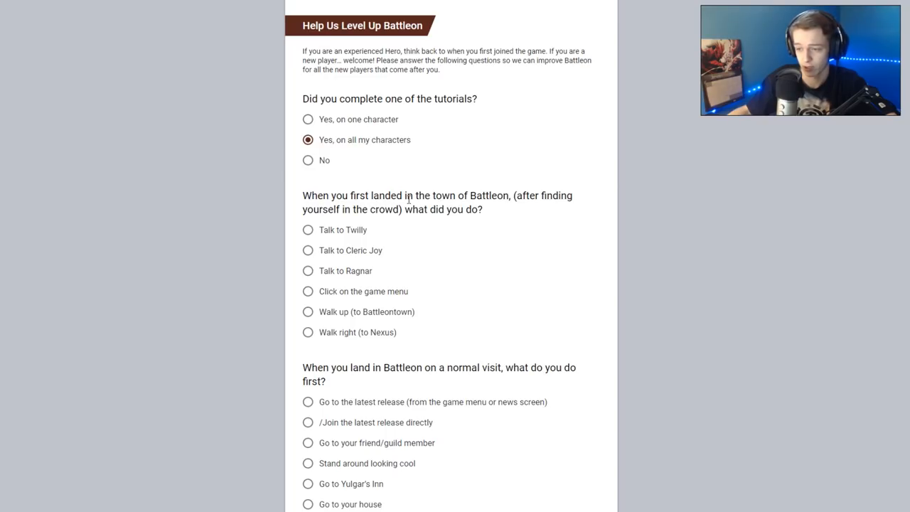
mouse_move(349, 262)
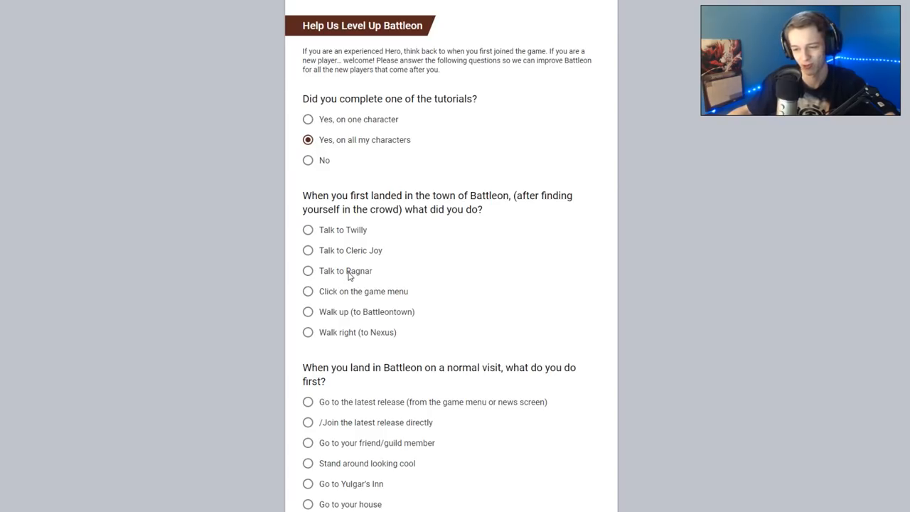
Answer Talk to Cleric Joy for first landing and scroll down to the Bonus Questions
click(307, 250)
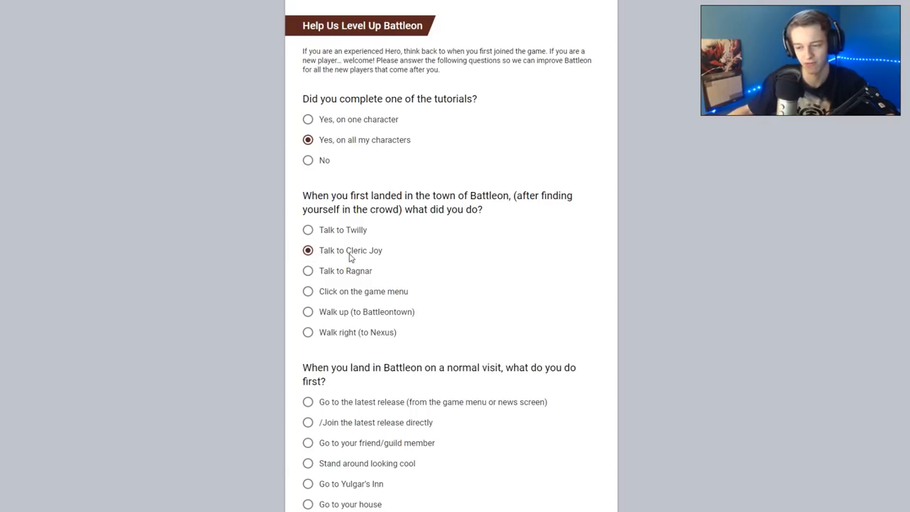
mouse_move(386, 281)
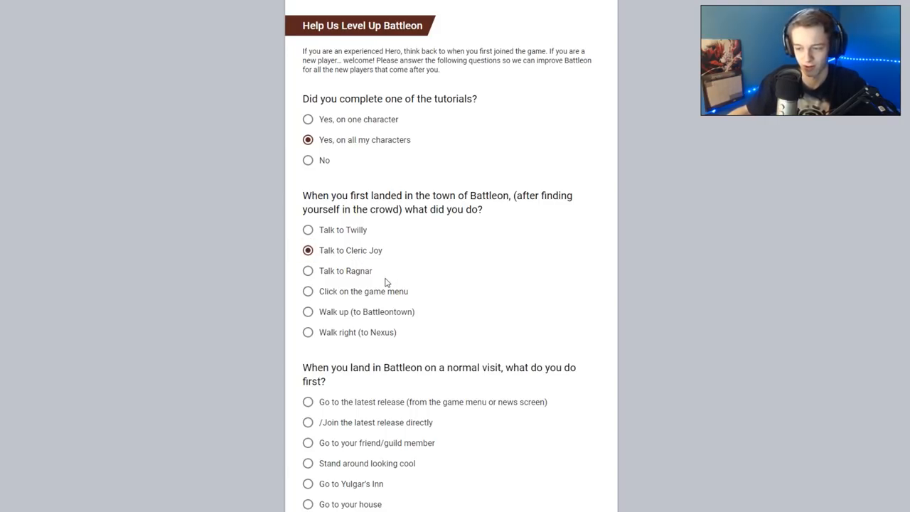
scroll(down, 3)
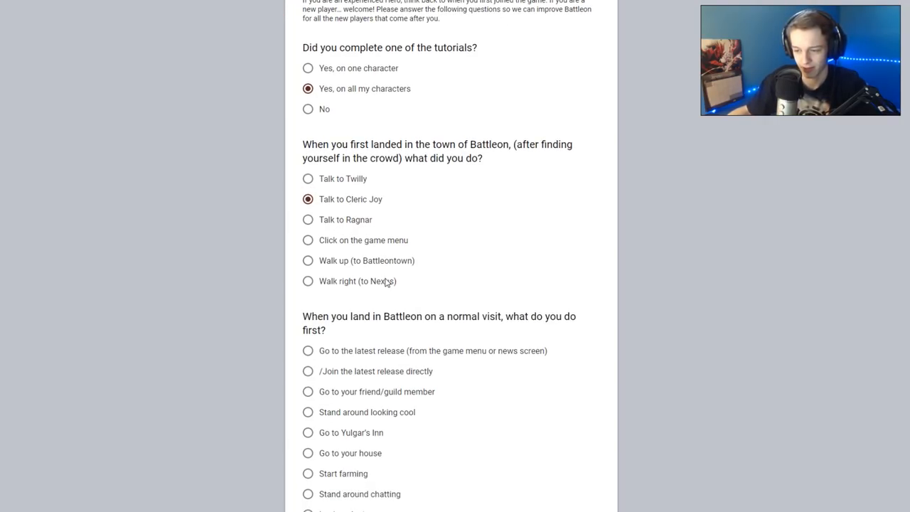
scroll(down, 3)
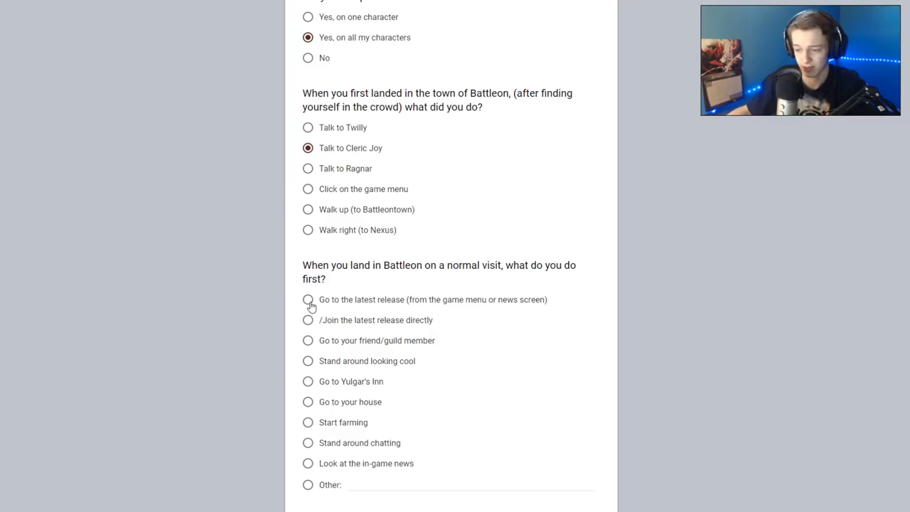
mouse_move(334, 335)
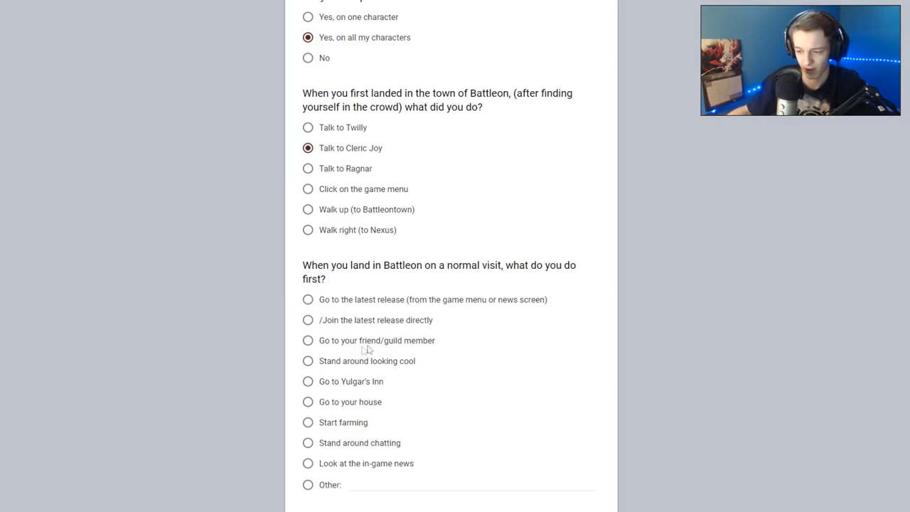
scroll(down, 3)
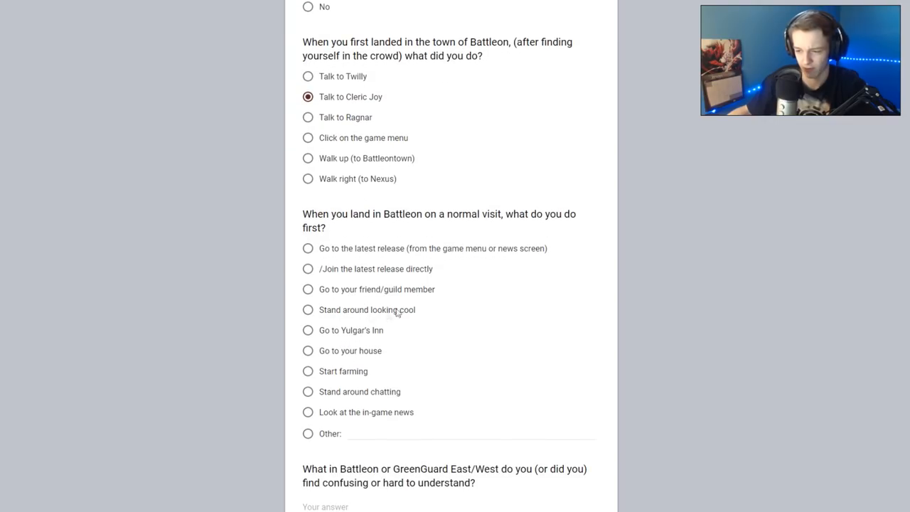
mouse_move(327, 355)
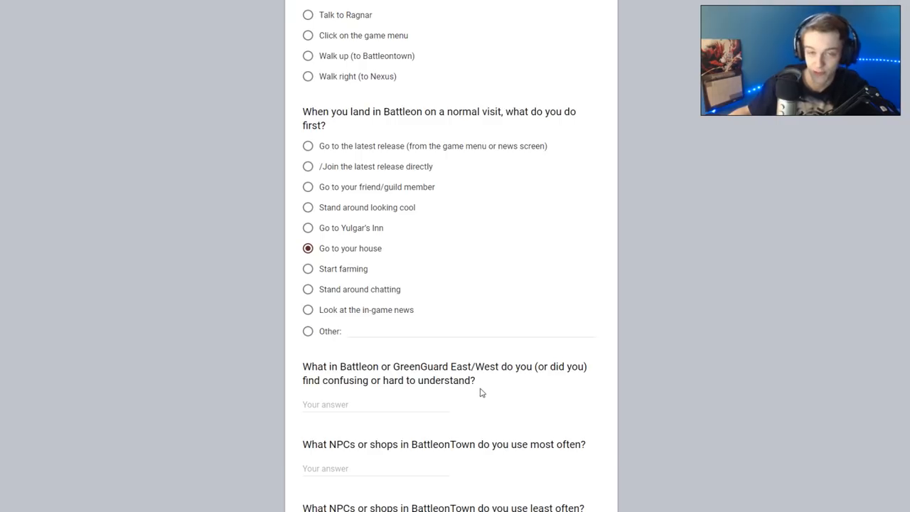
scroll(down, 3)
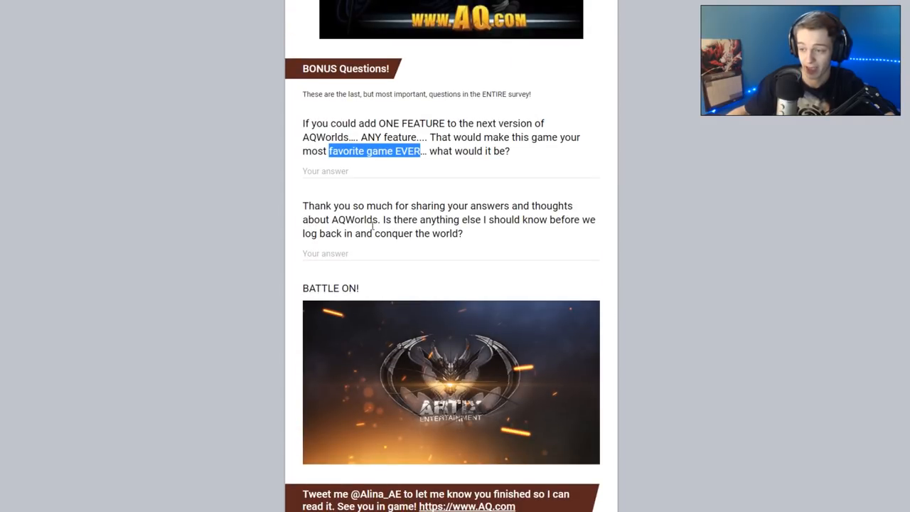
scroll(up, 3)
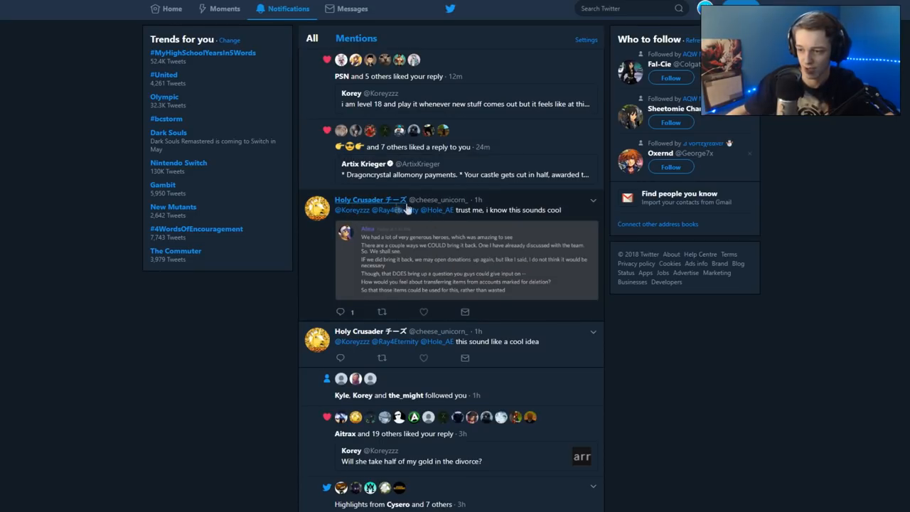
Enlarge the Discord screenshot attached to Alina's reply tweet in the media viewer
click(462, 211)
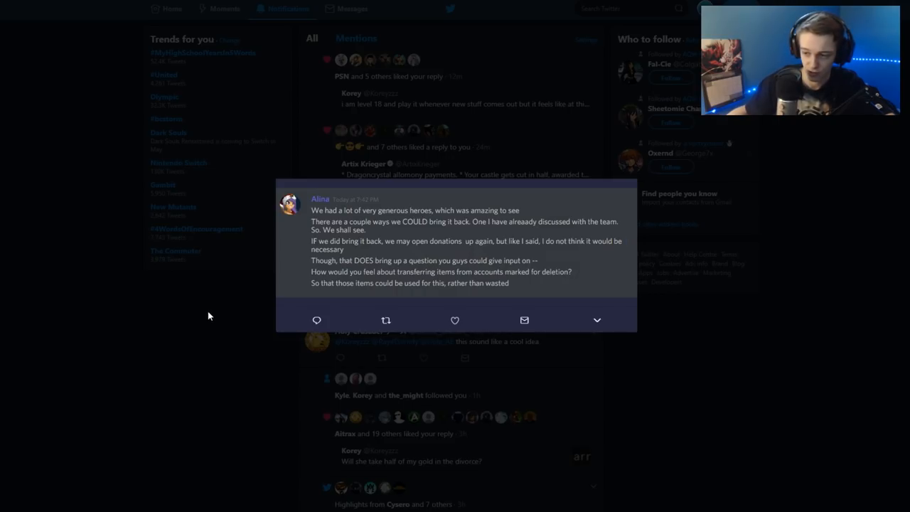
mouse_move(197, 317)
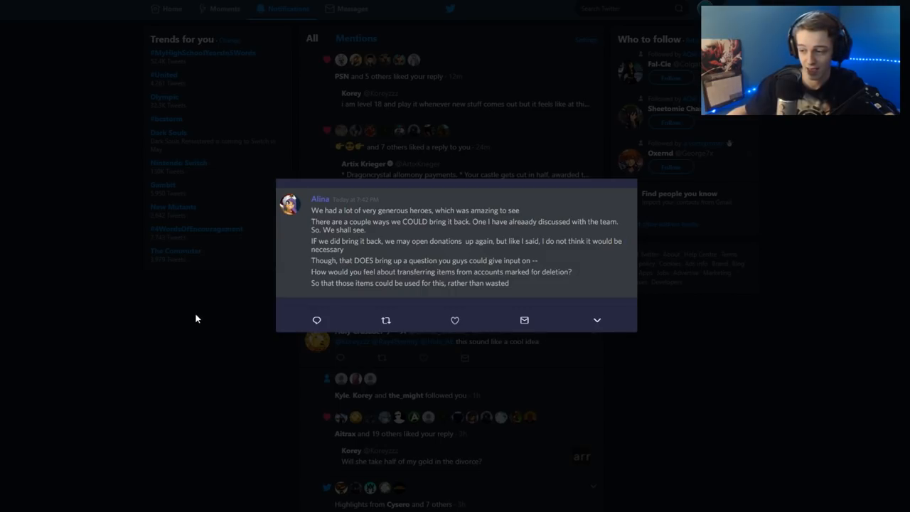
mouse_move(190, 320)
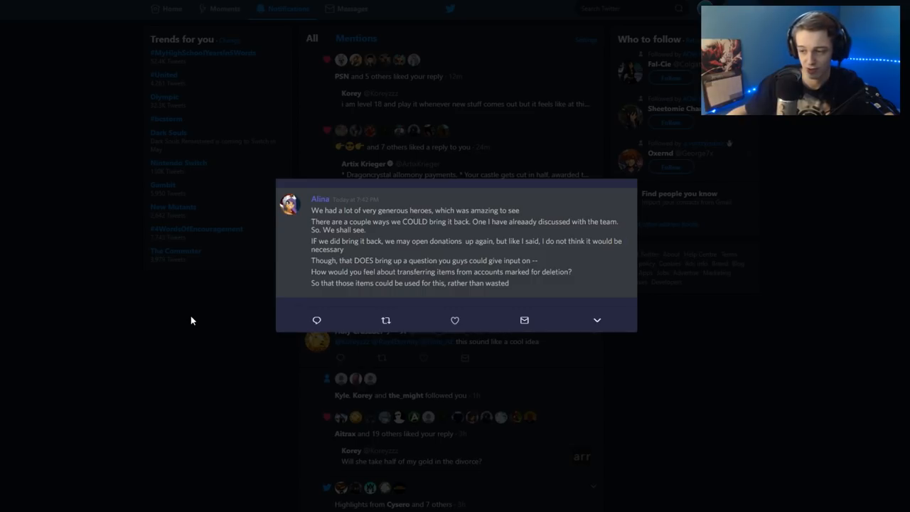
mouse_move(188, 322)
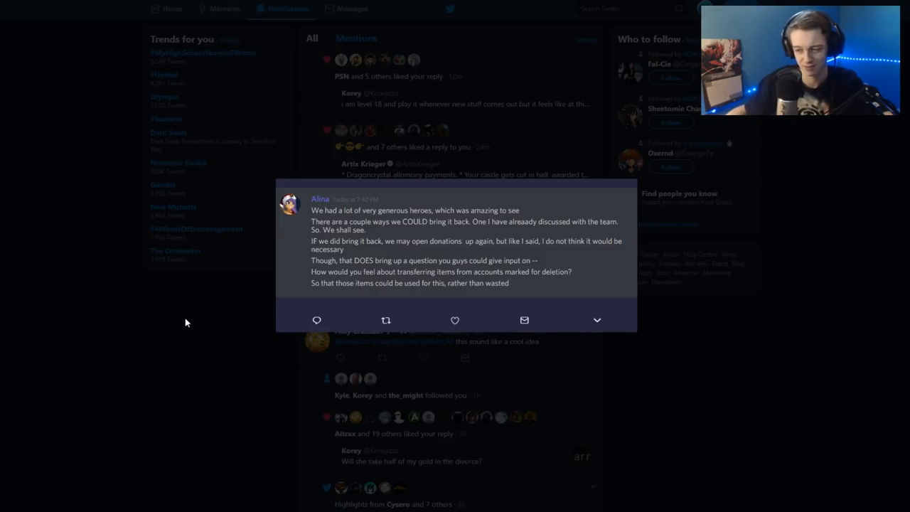
mouse_move(181, 327)
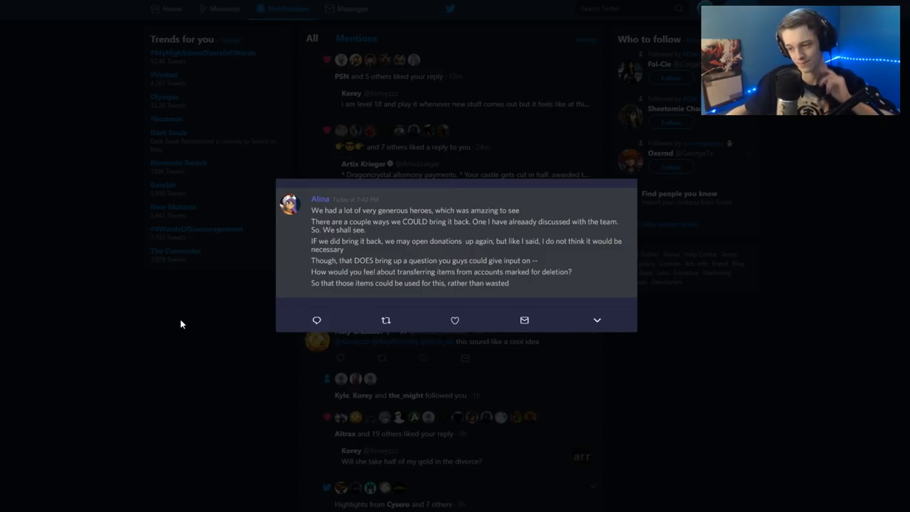
mouse_move(188, 397)
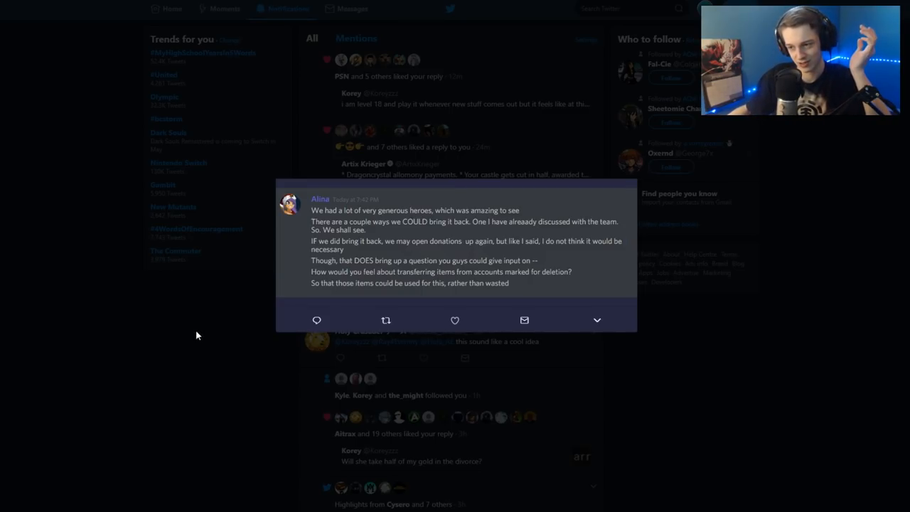
mouse_move(189, 337)
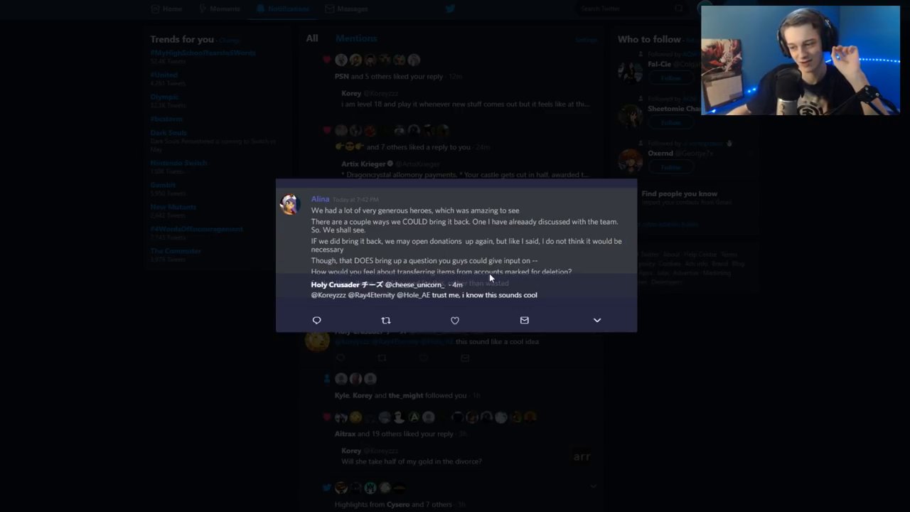
mouse_move(551, 278)
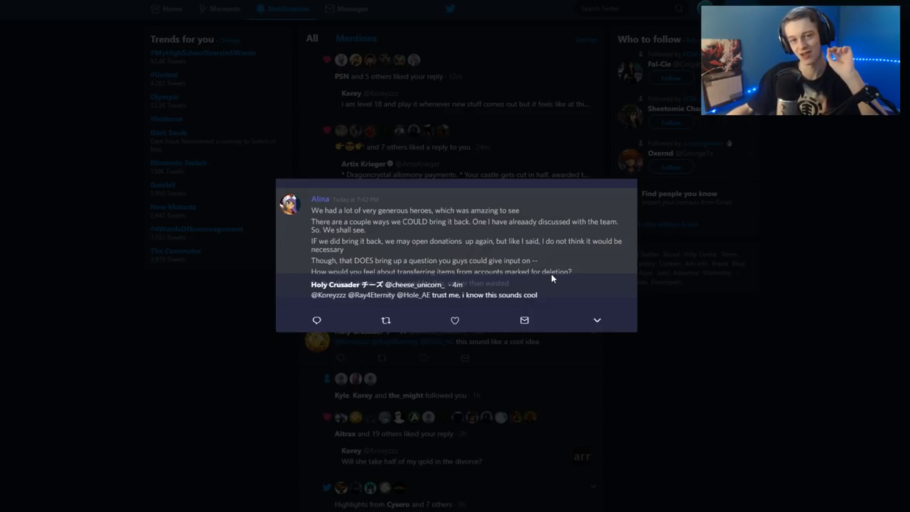
mouse_move(524, 280)
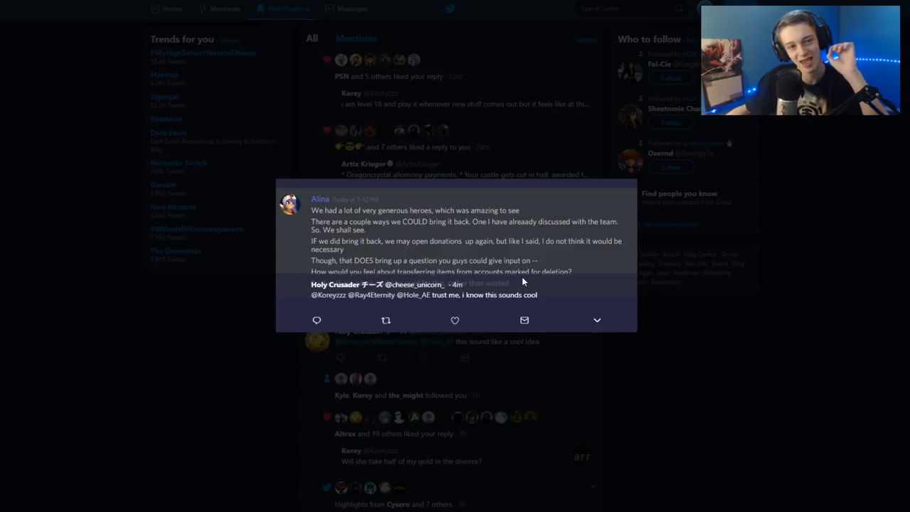
mouse_move(509, 285)
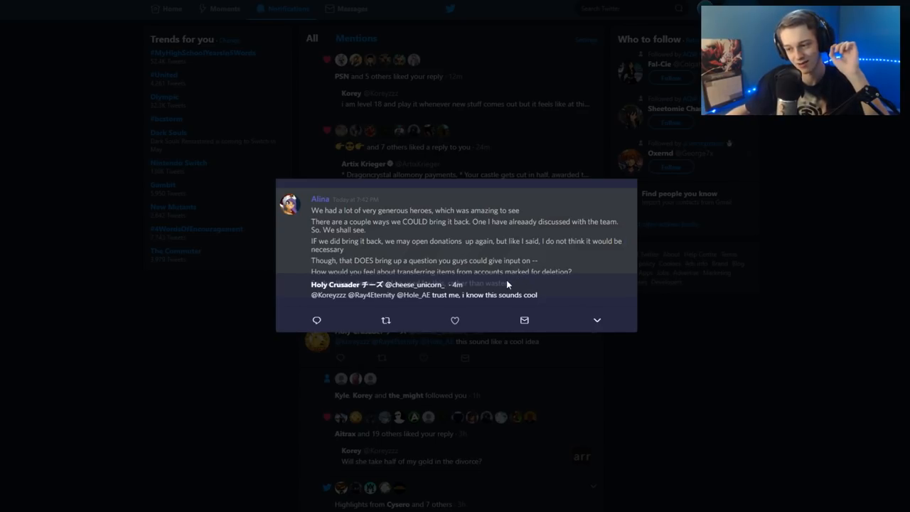
mouse_move(235, 239)
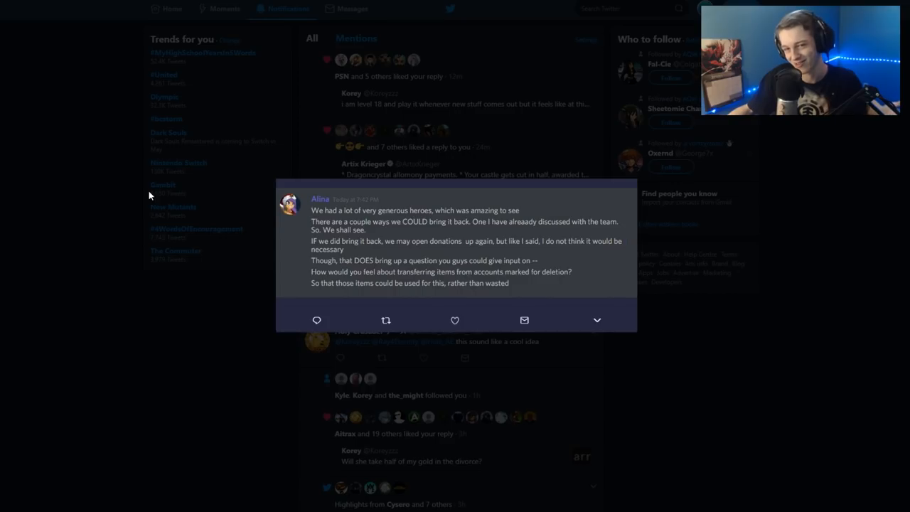
mouse_move(145, 197)
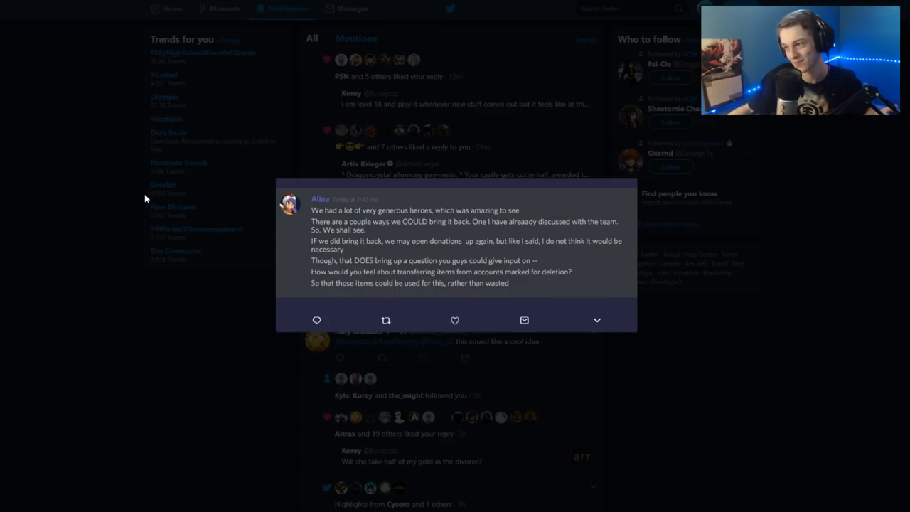